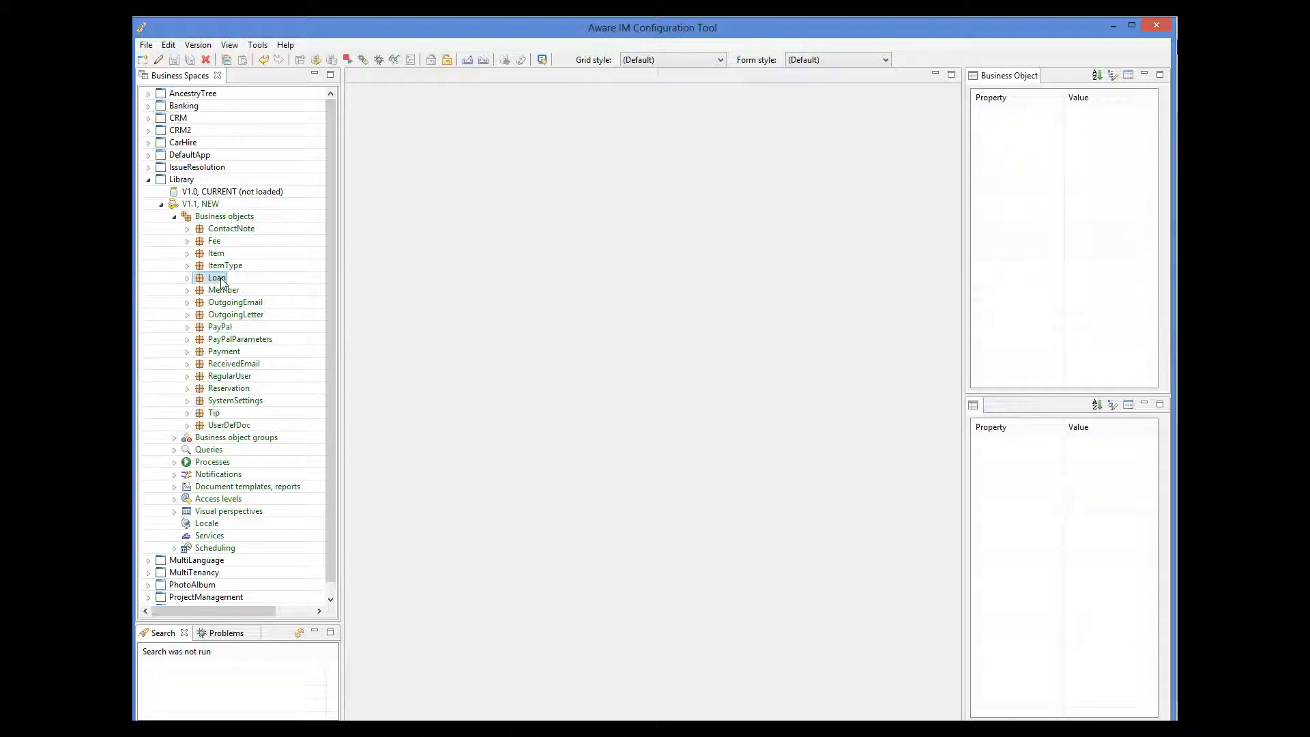
Open the Loan business object and inspect its Status attribute with choices New, Current, Past
double_click(215, 278)
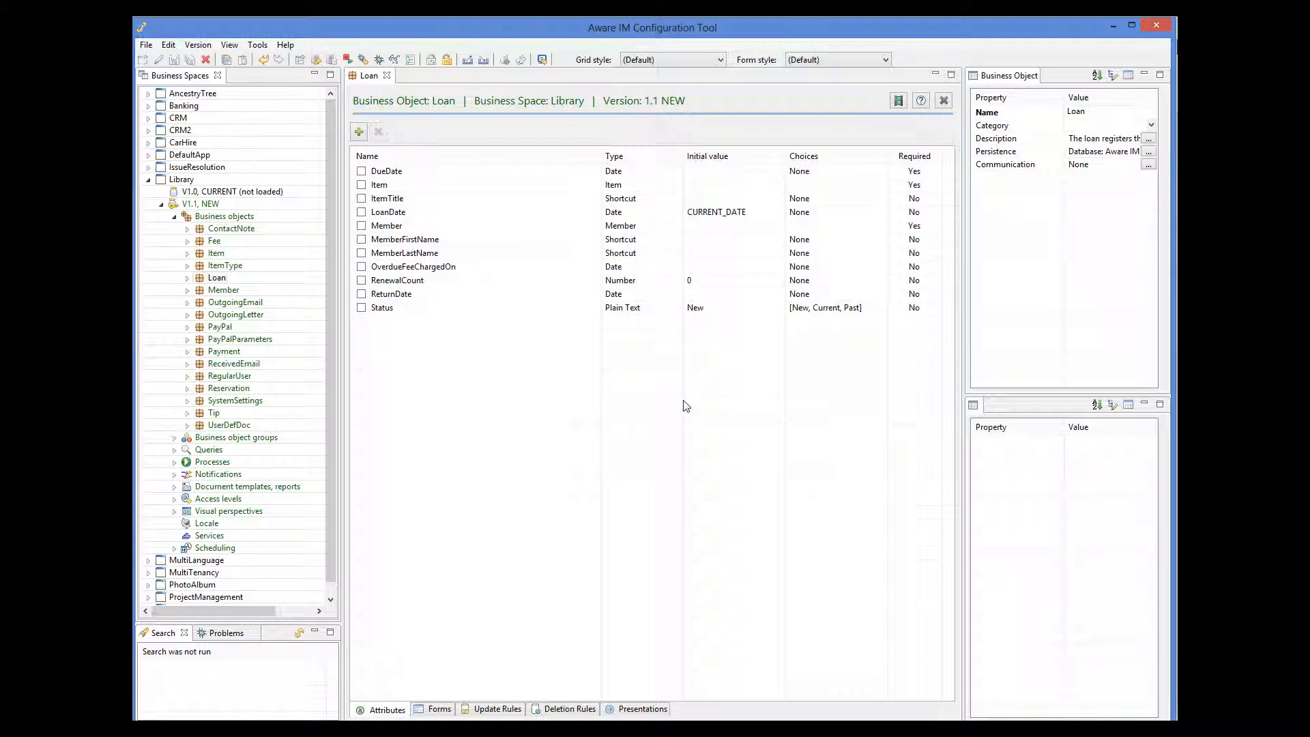
mouse_move(442, 329)
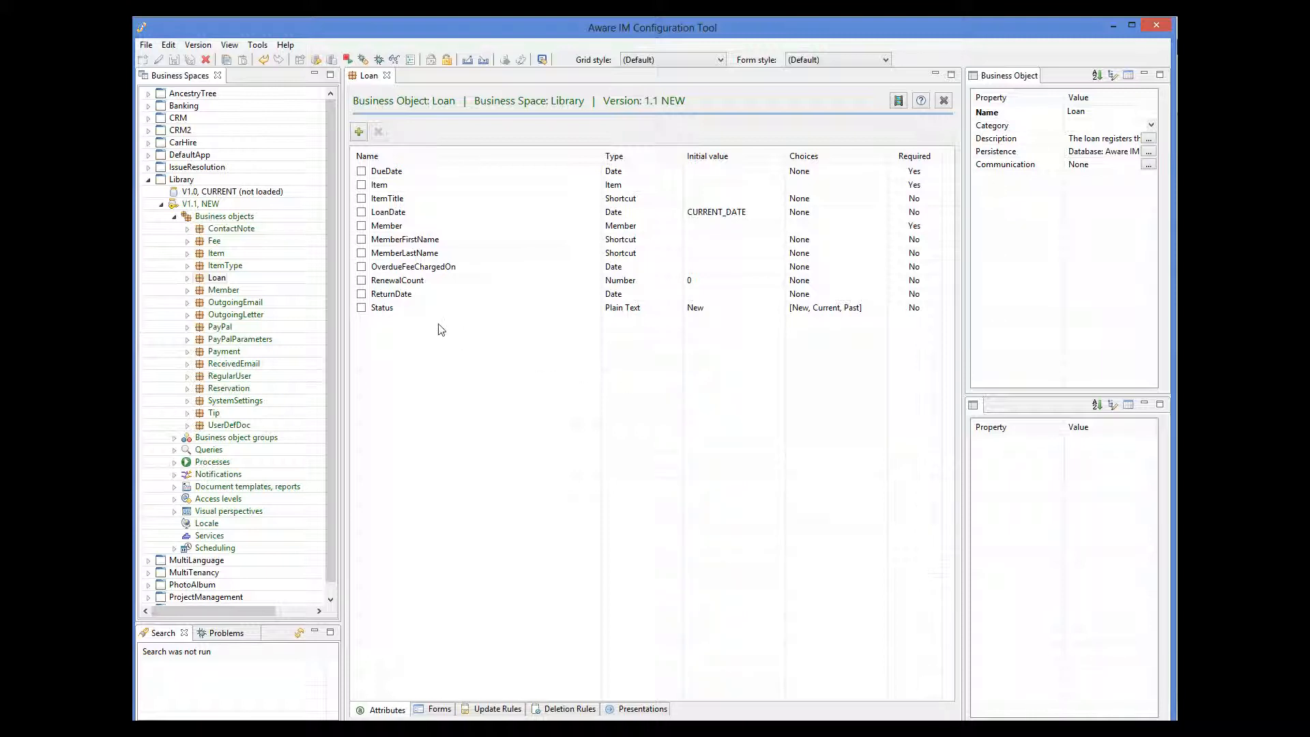
left_click(382, 308)
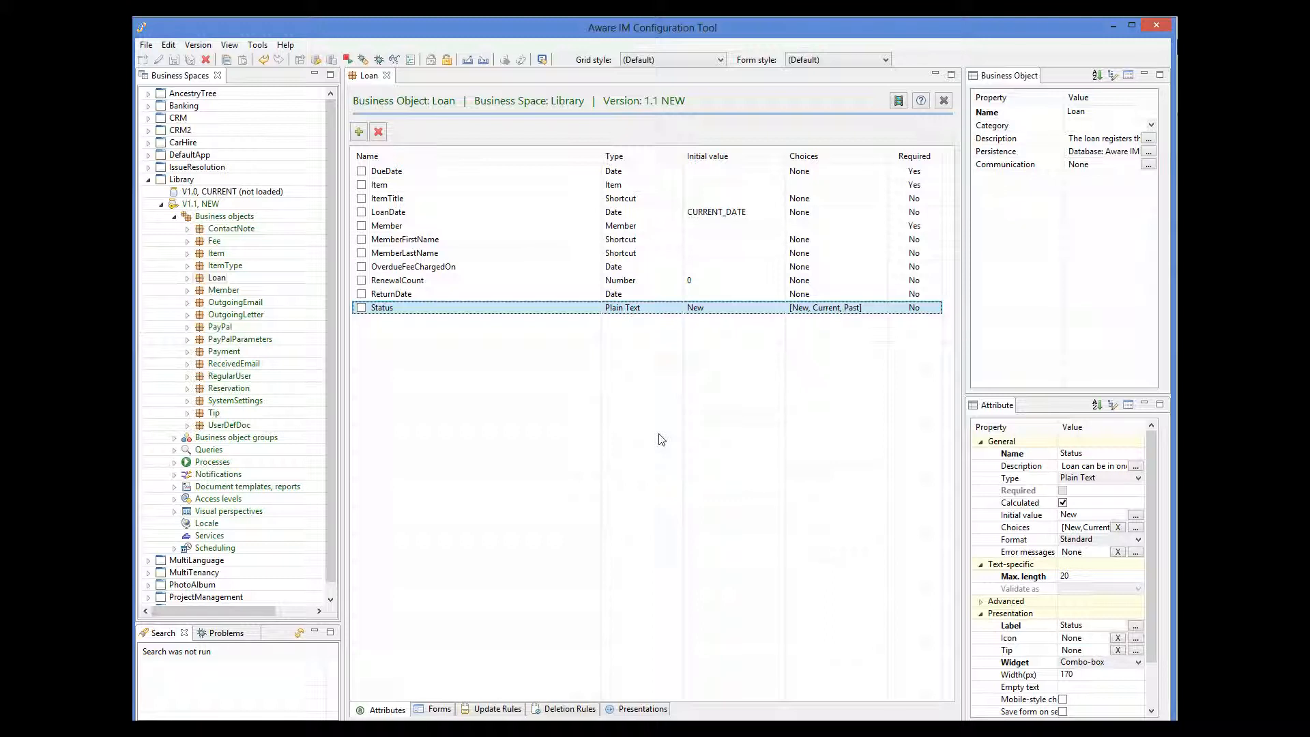
mouse_move(732, 439)
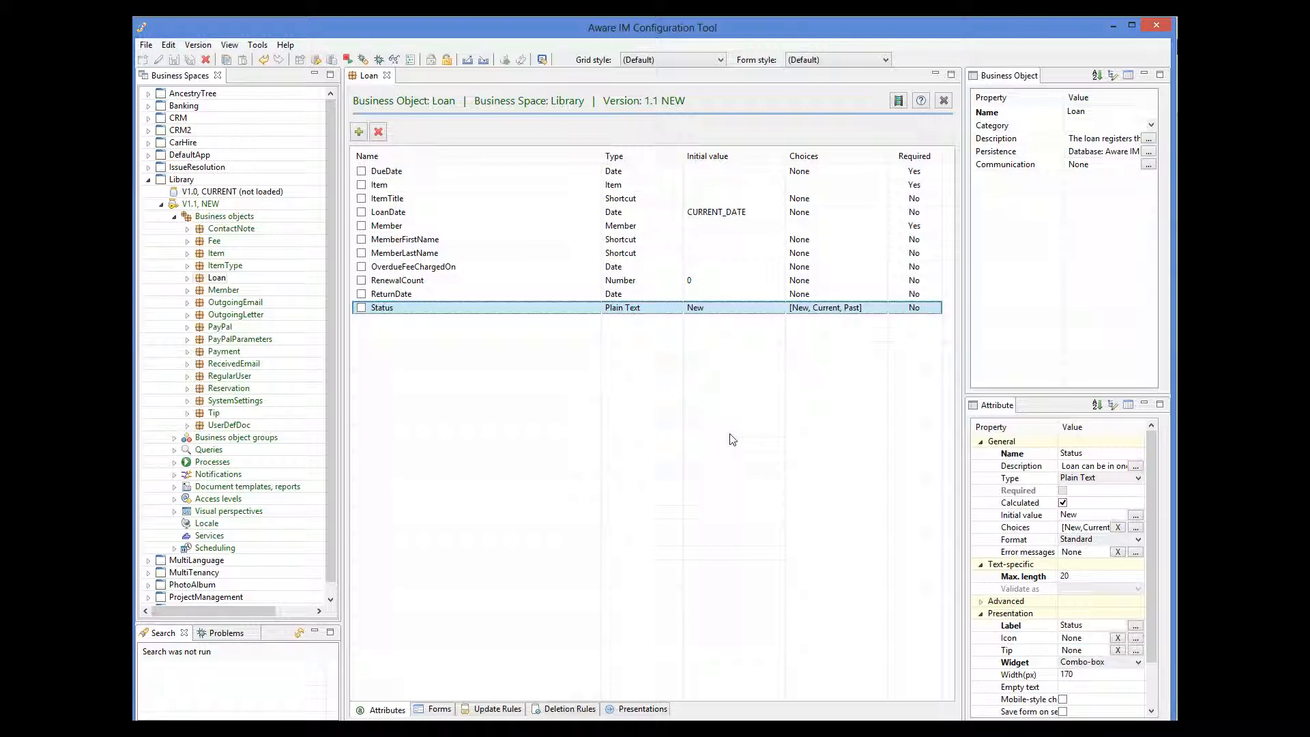
mouse_move(737, 438)
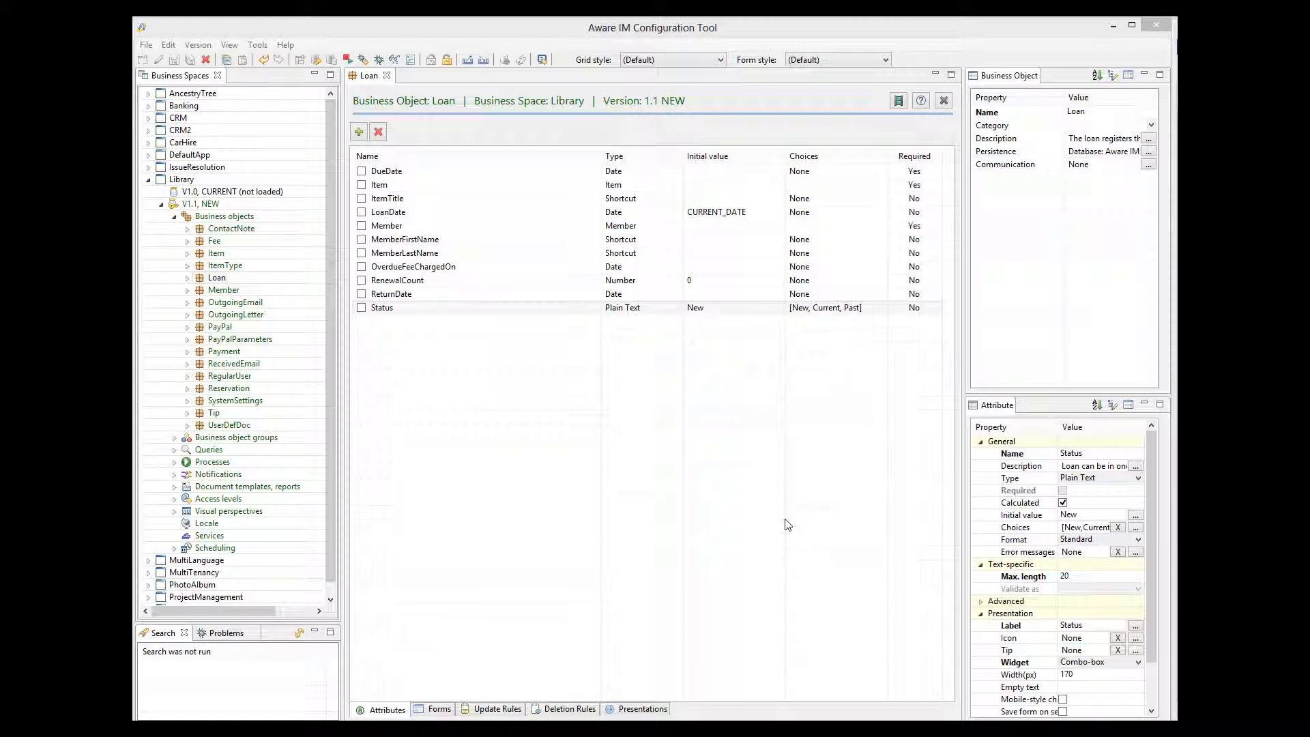
mouse_move(646, 495)
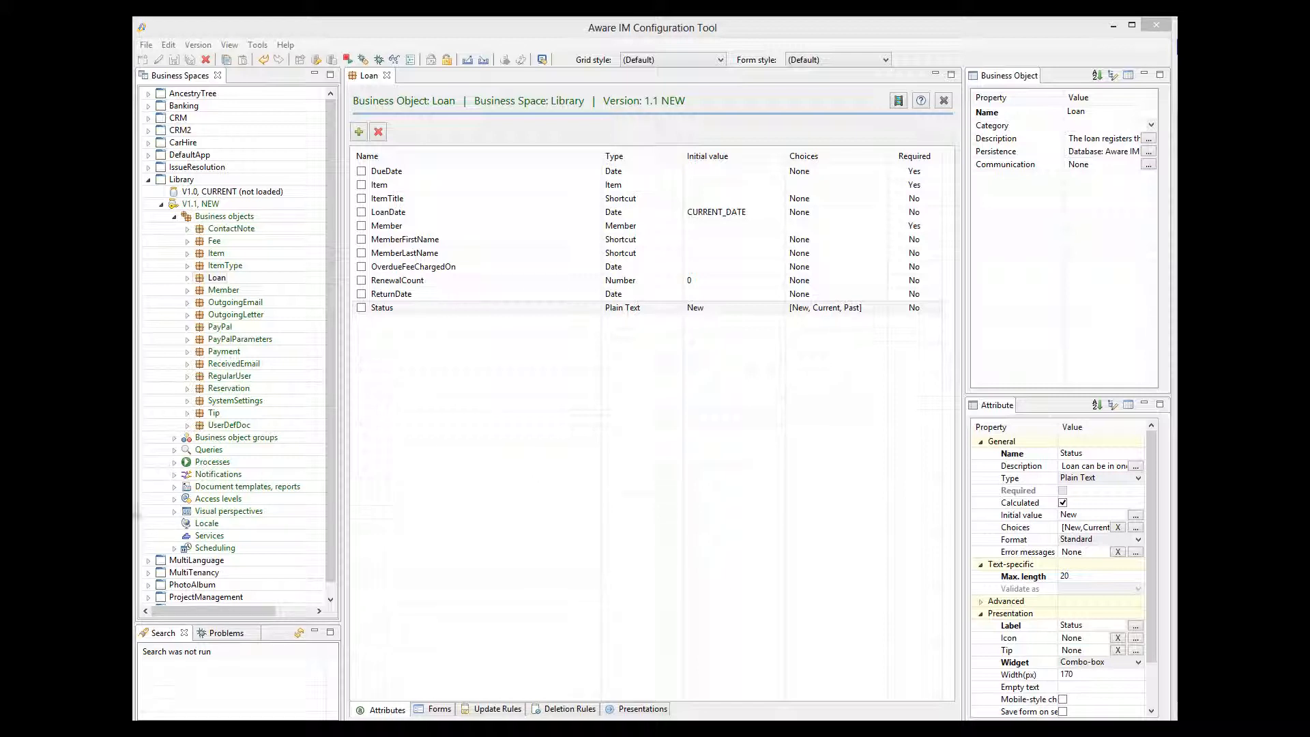
Add a folder item named Workflows to the Administrator perspective's Top Bar menu
left_click(175, 510)
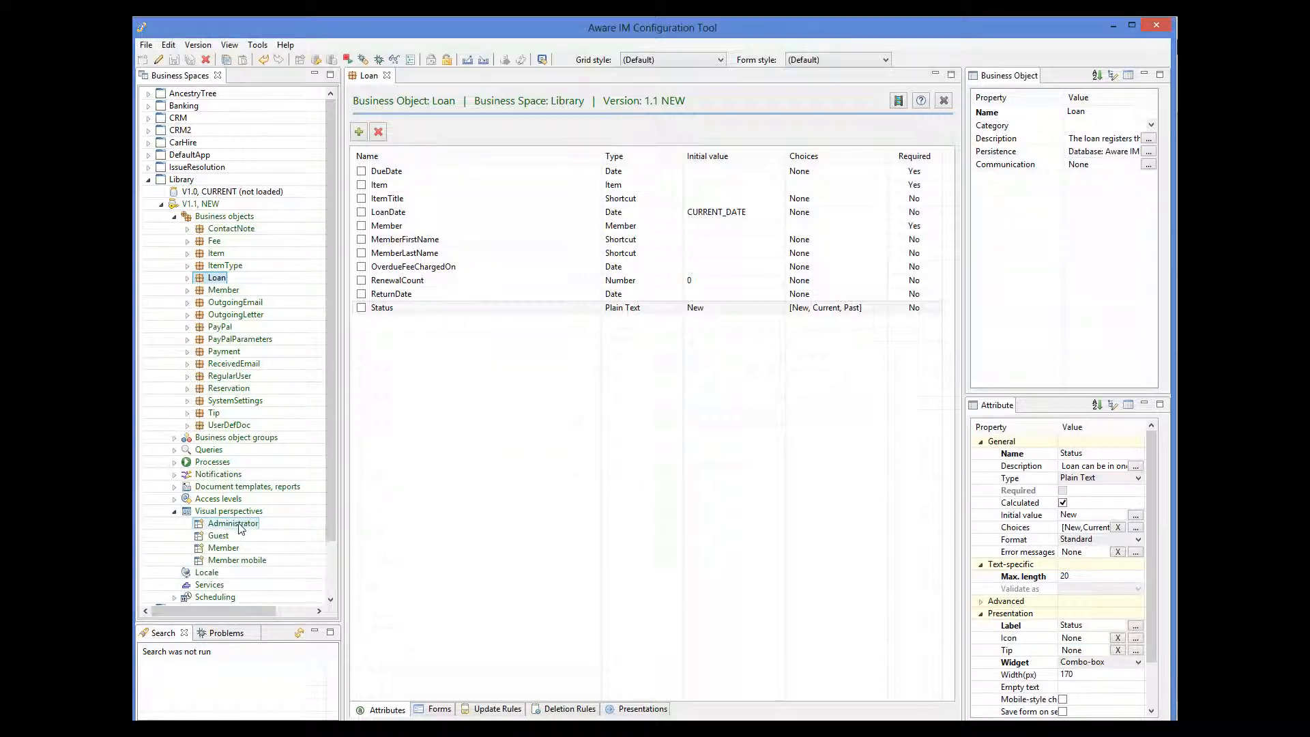
double_click(232, 523)
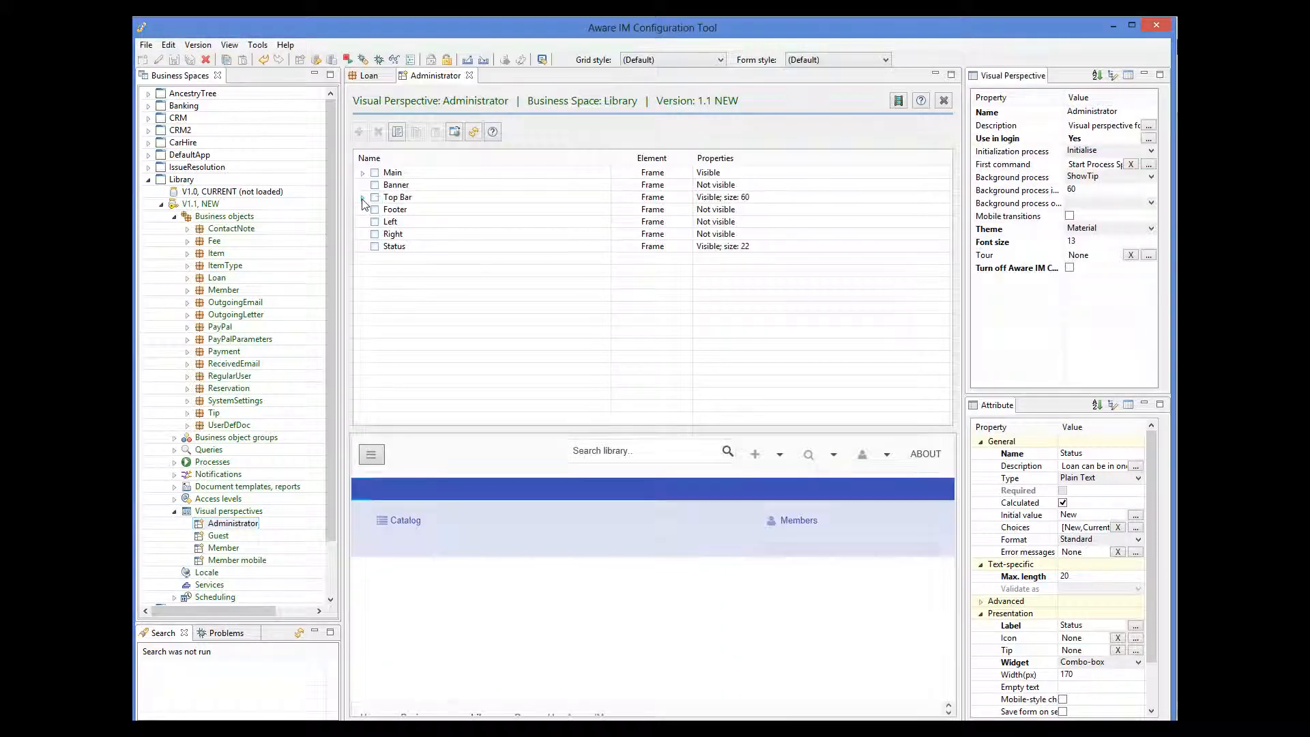
left_click(363, 196)
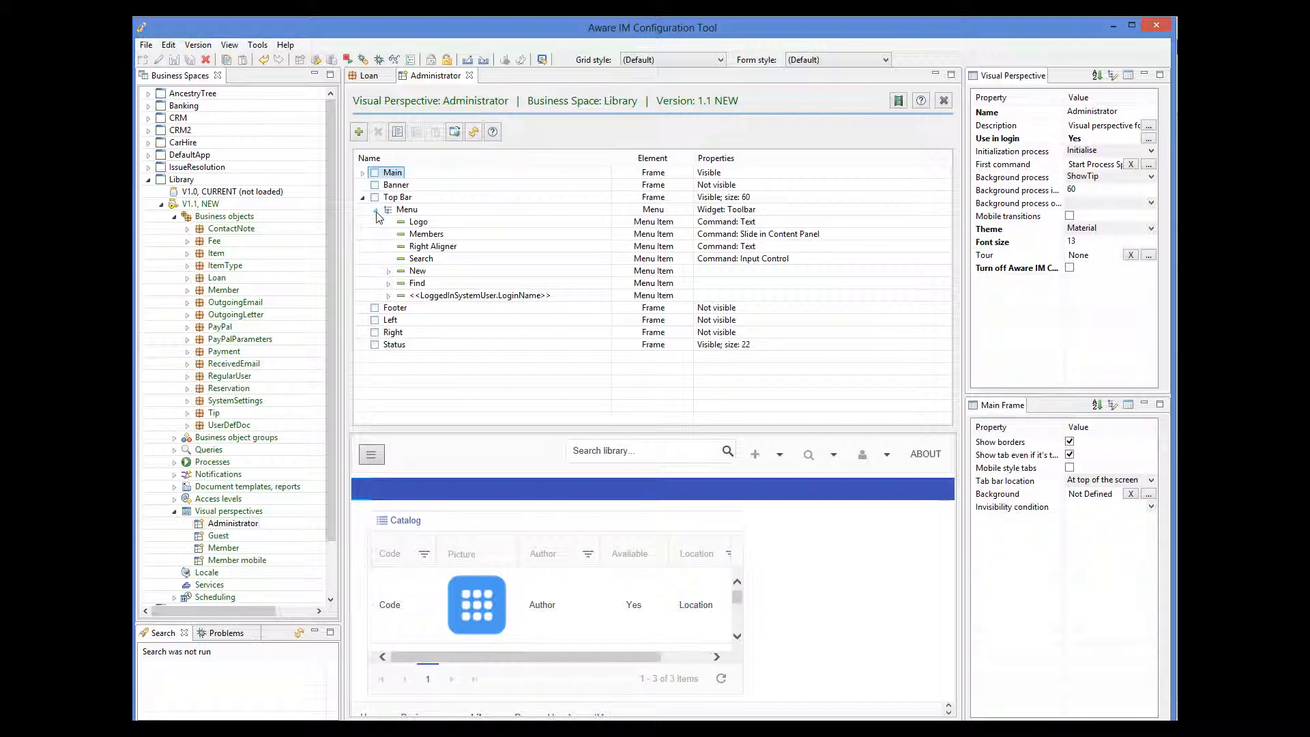
left_click(407, 208)
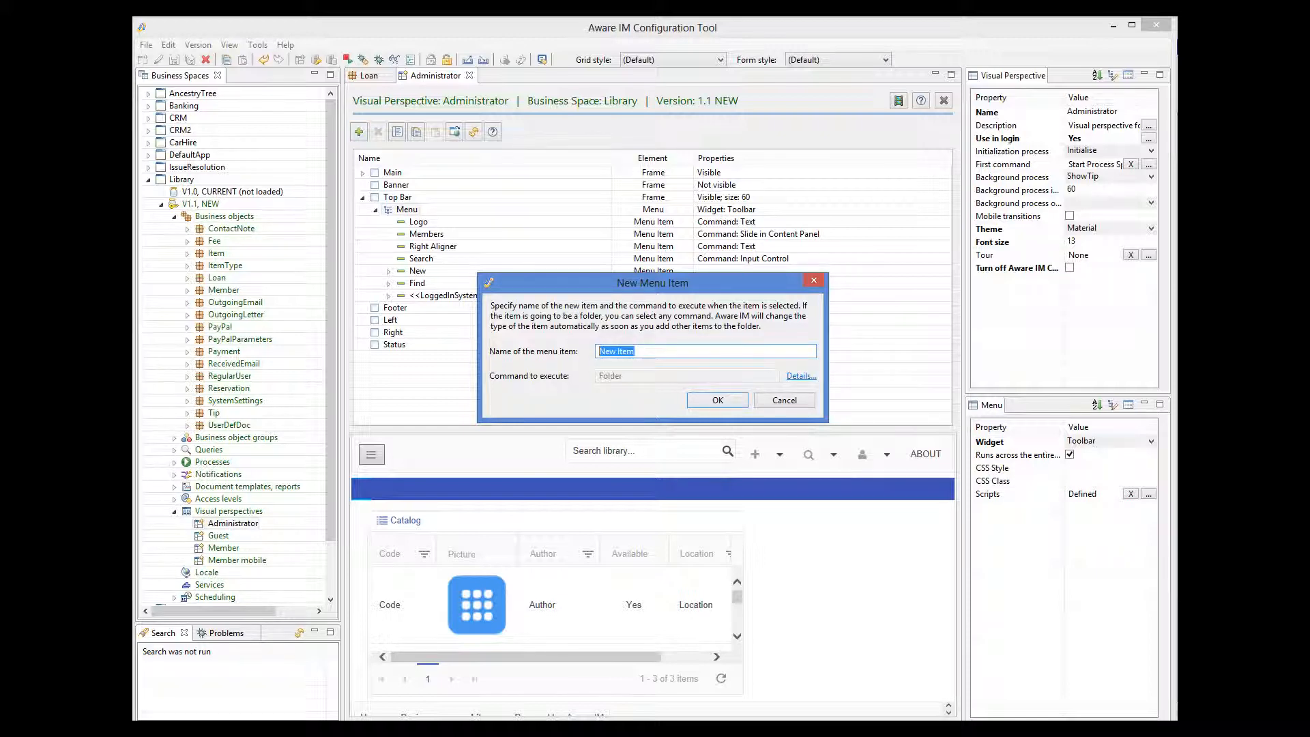
type("Wor")
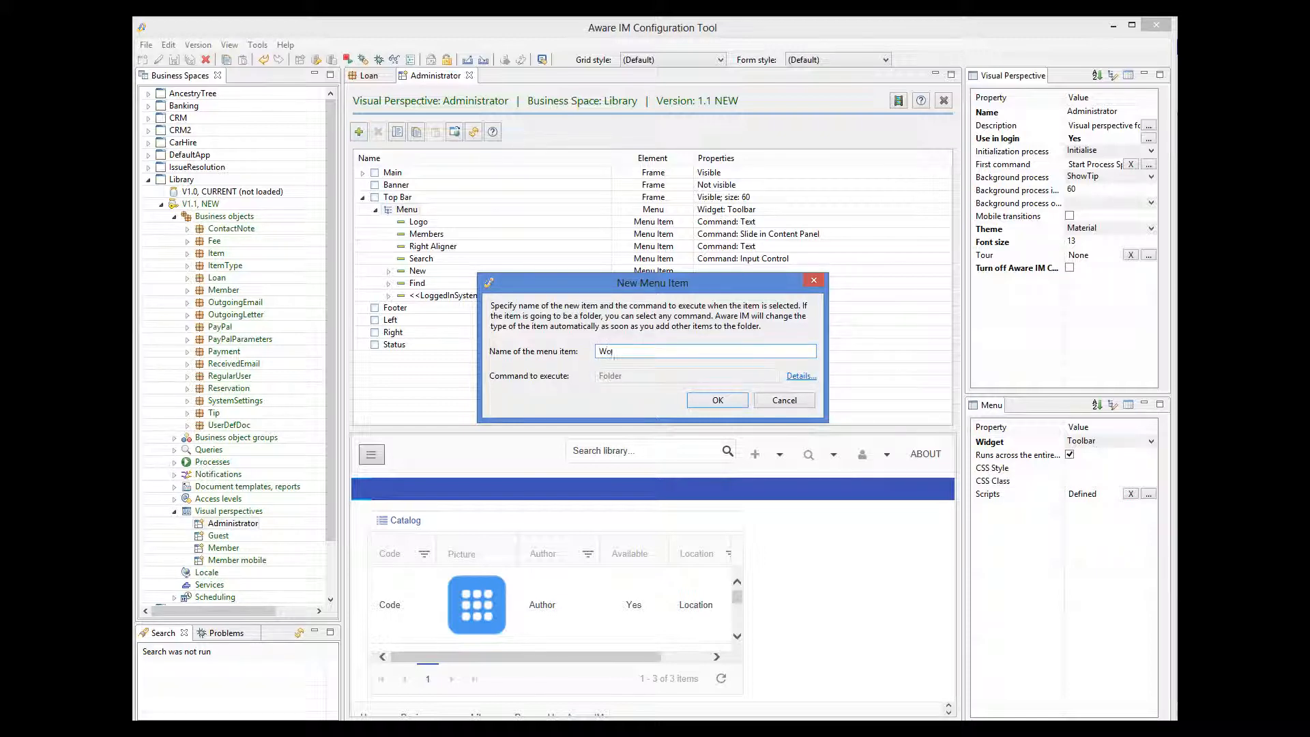
type("Workflows")
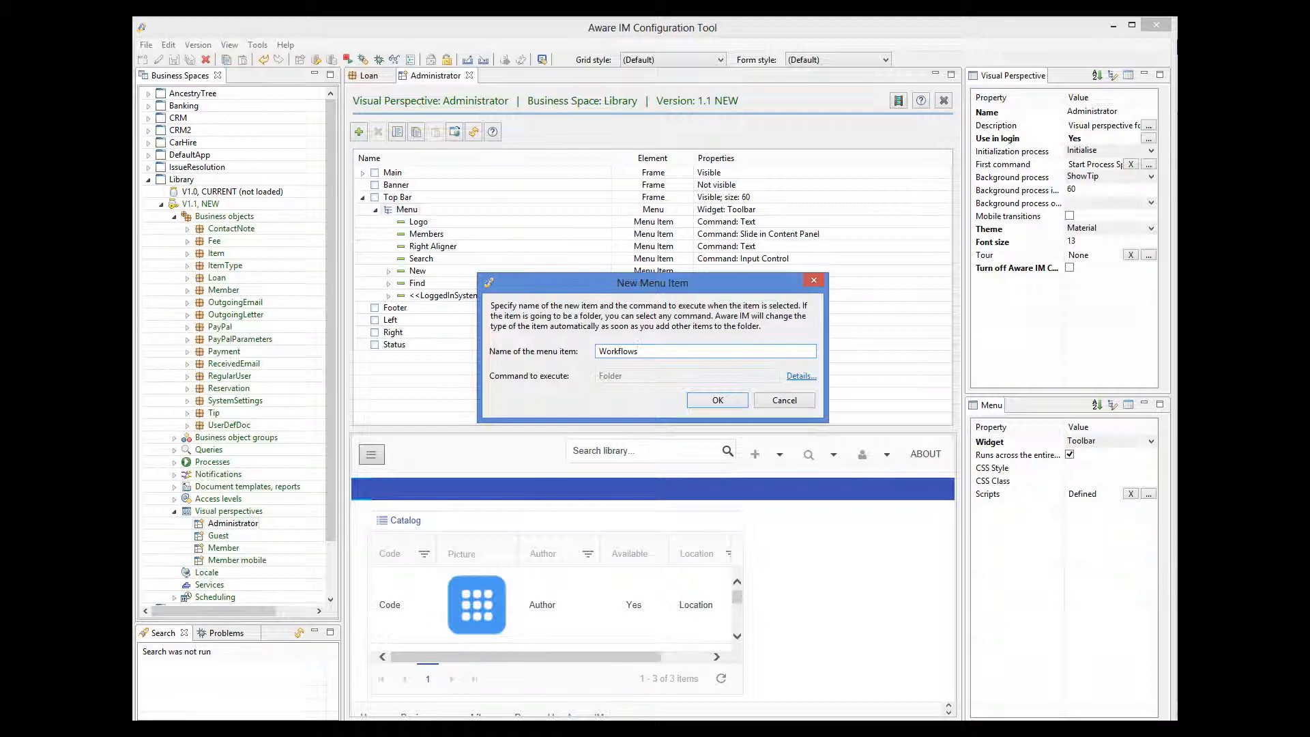
left_click(718, 400)
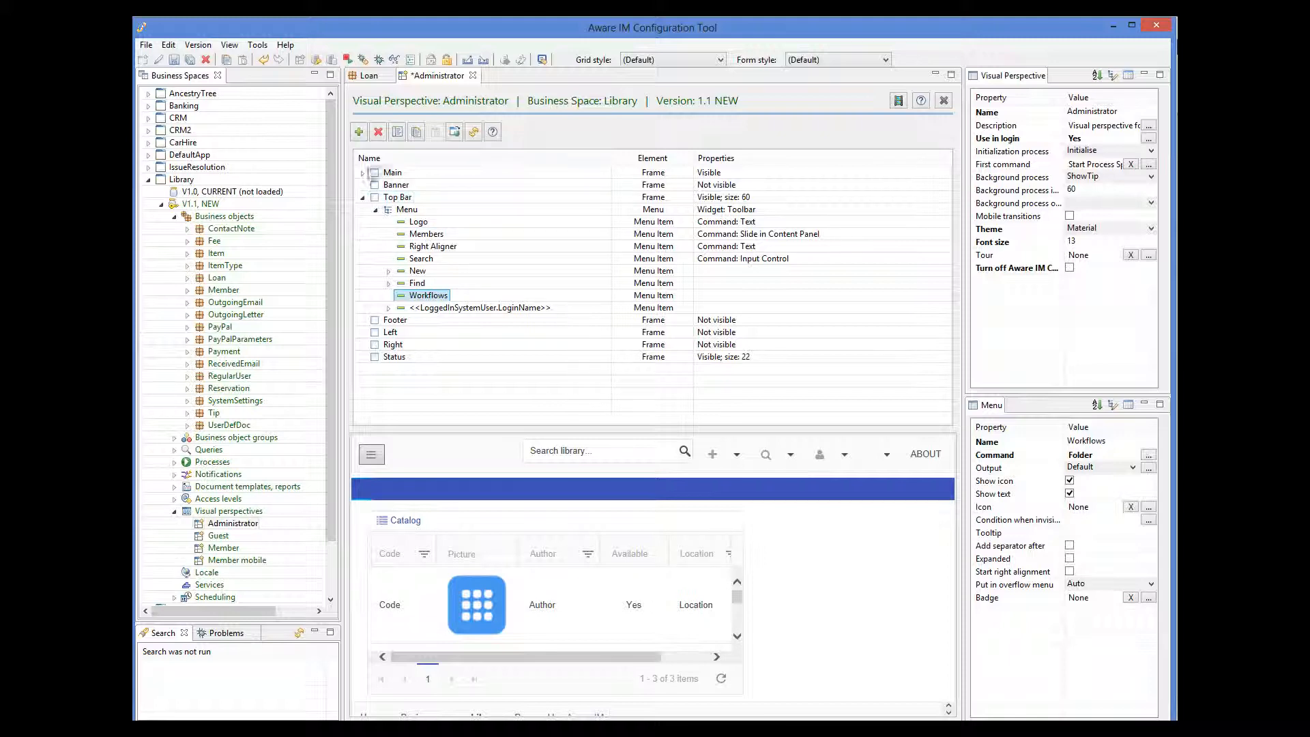
Add a Manage item under Workflows running the Manage Processes(Workflows) command
left_click(358, 132)
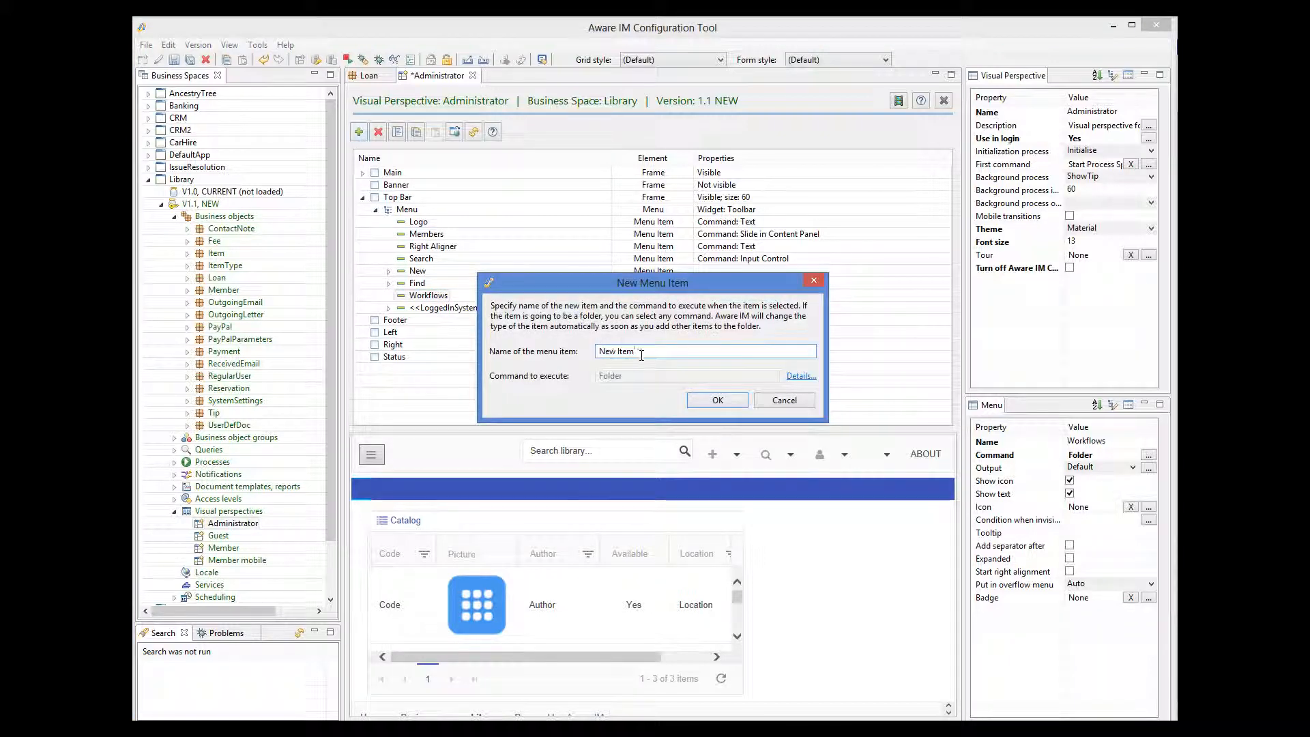
type("Main")
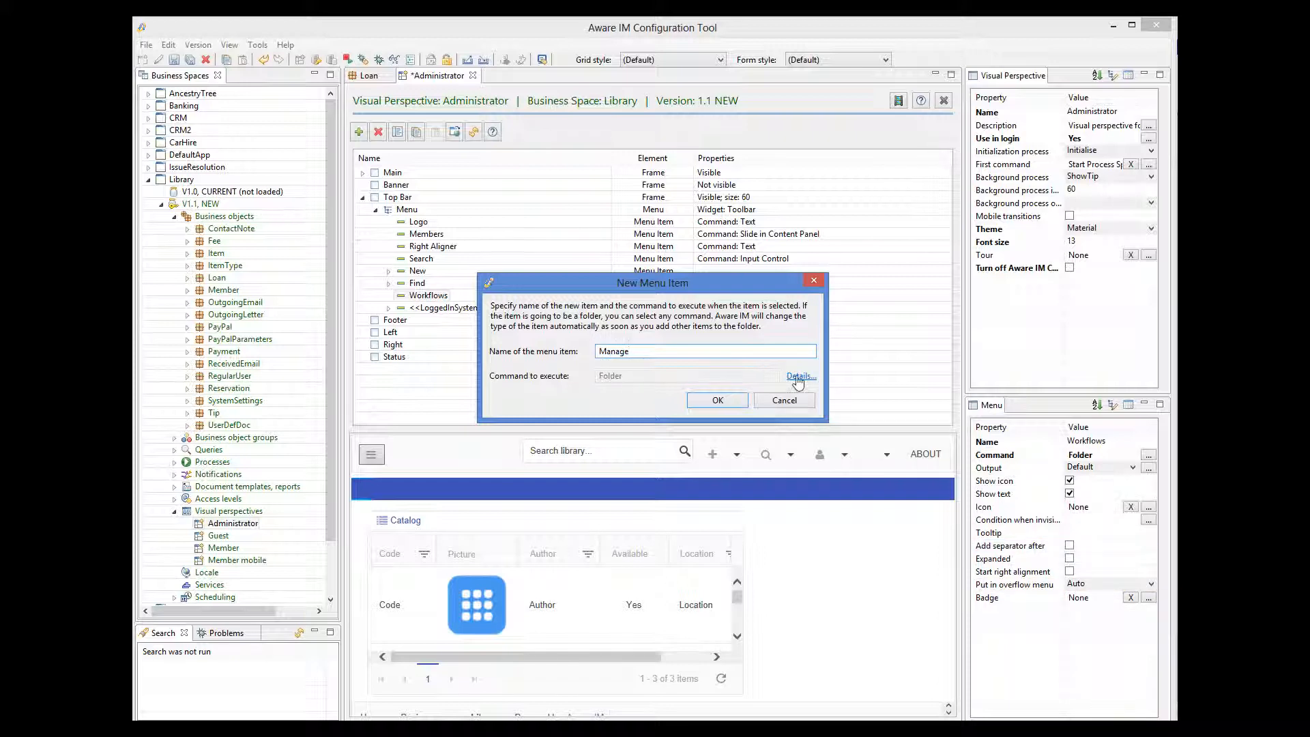
left_click(799, 376)
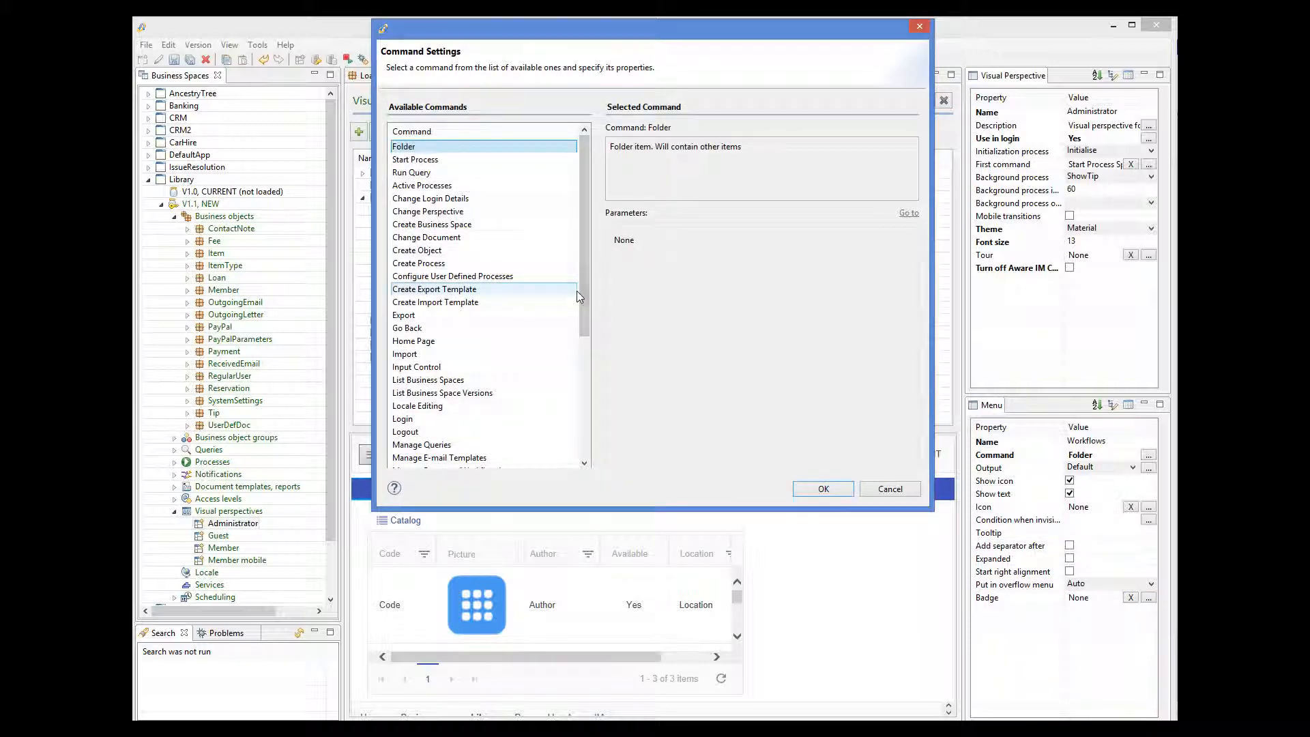
scroll("down", 3)
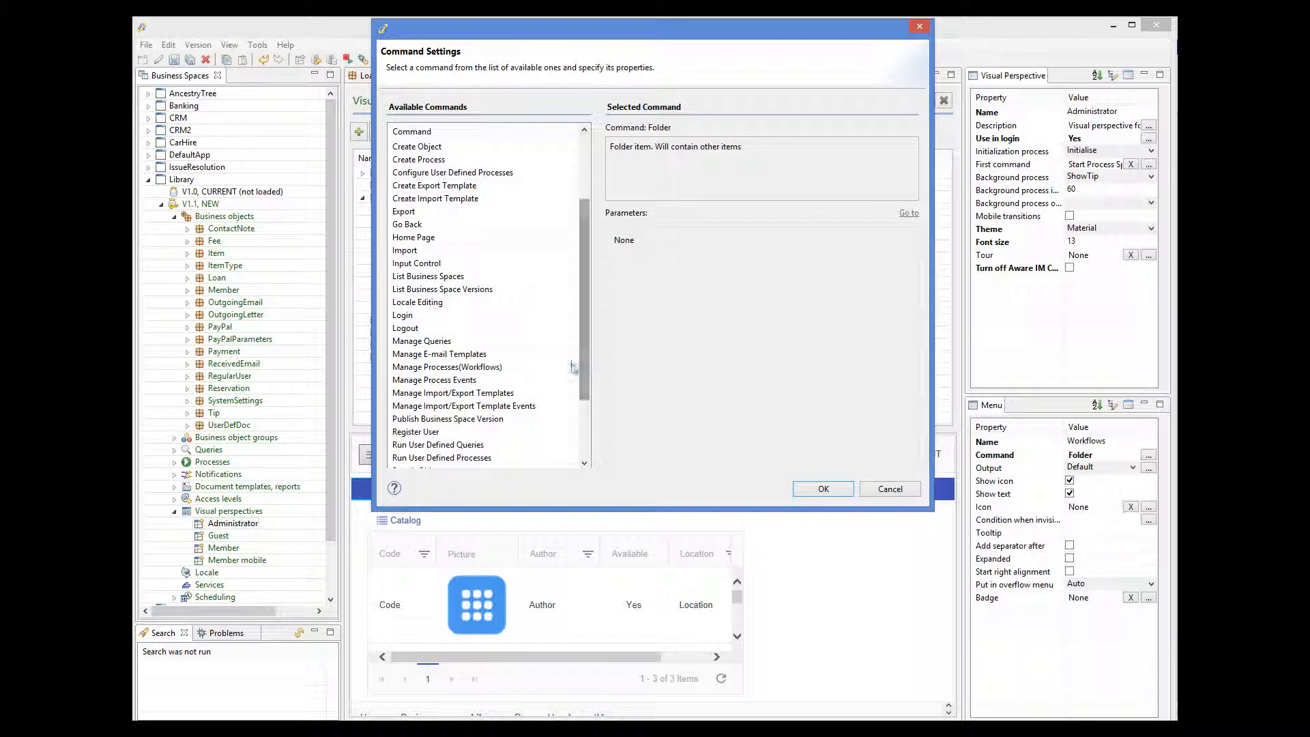
left_click(447, 365)
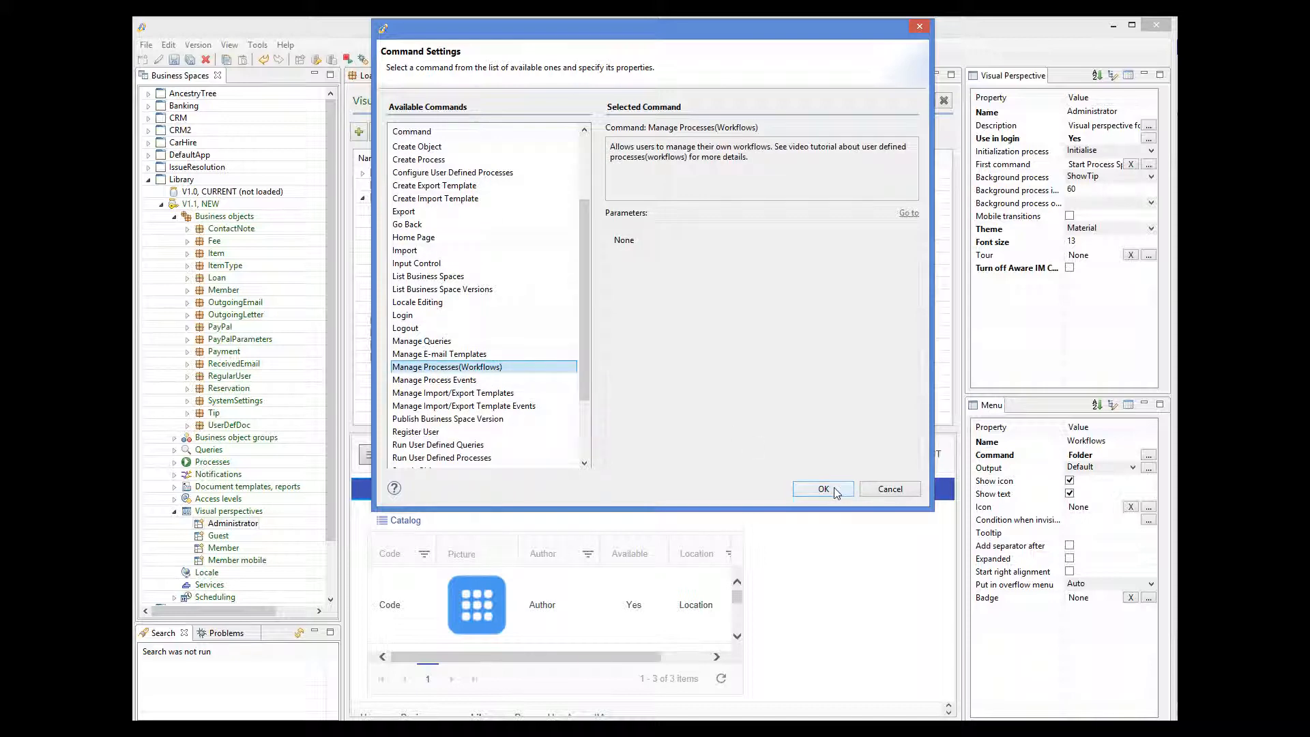
left_click(822, 489)
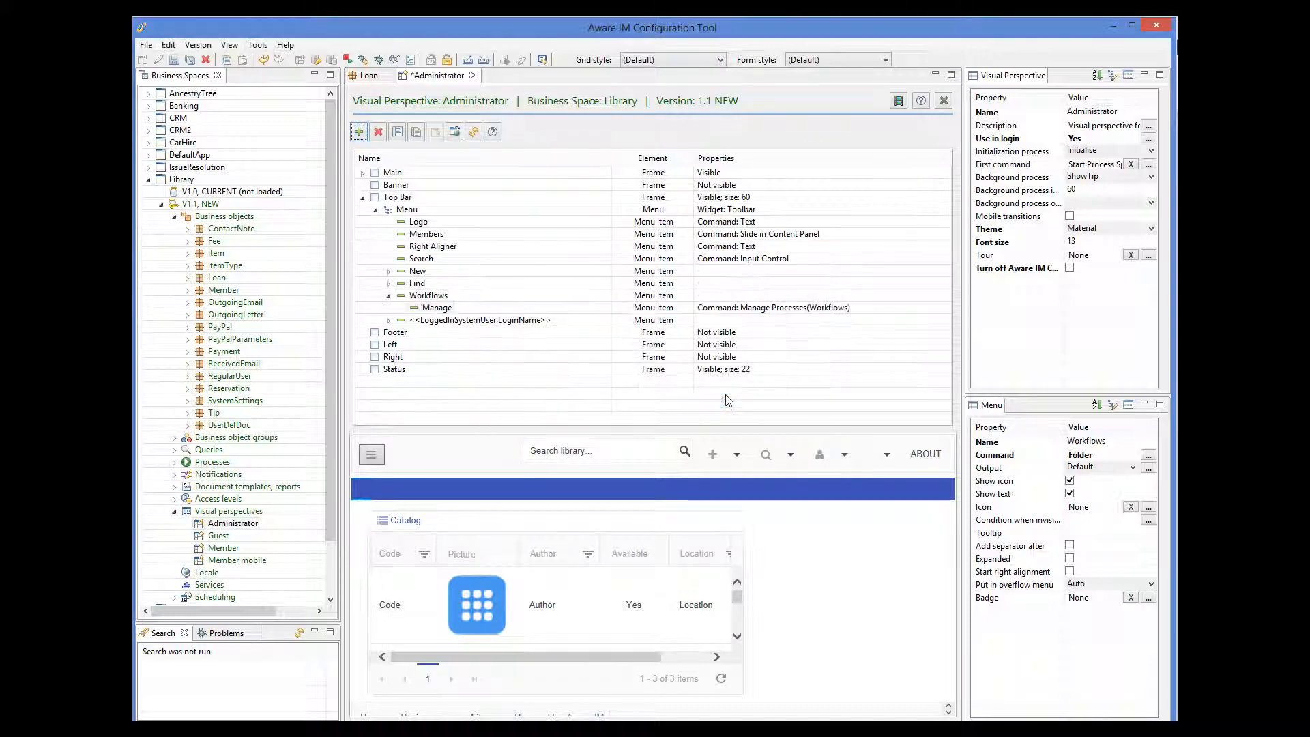
left_click(431, 307)
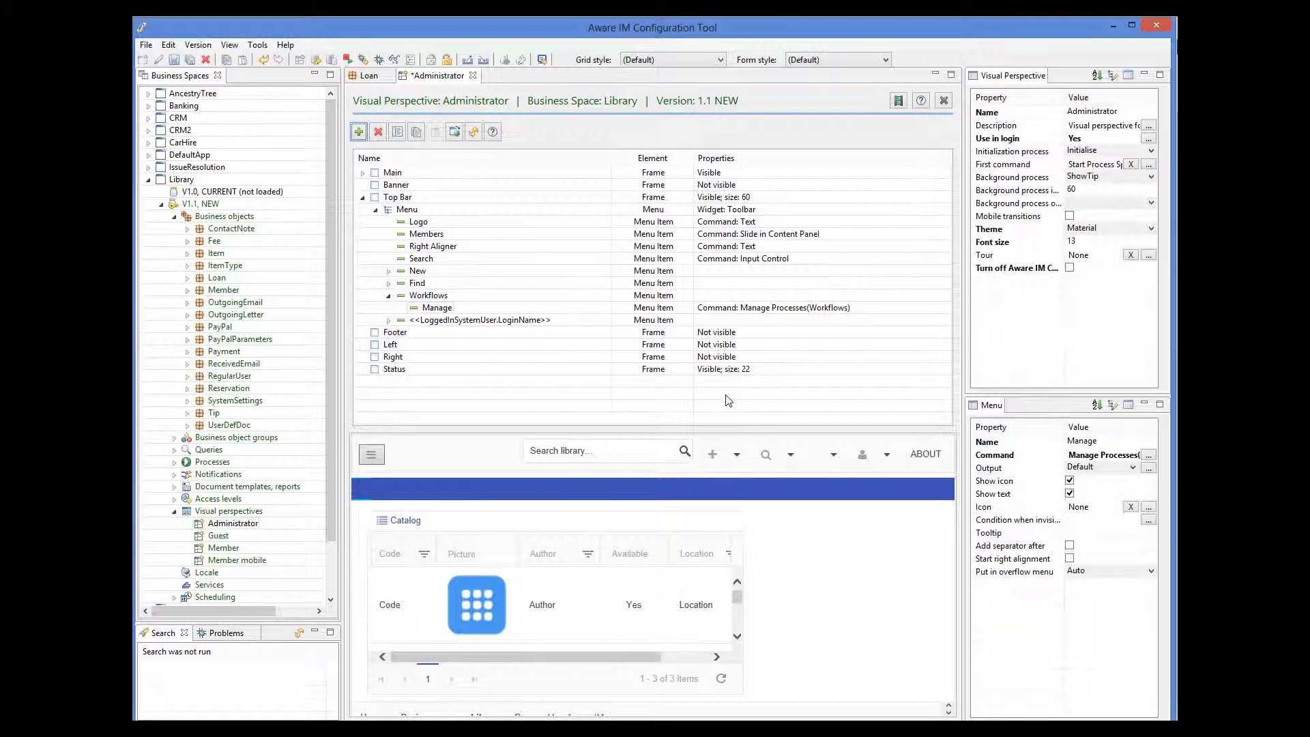
Add a Configure item under Workflows running the Configure User Defined Processes command
left_click(428, 295)
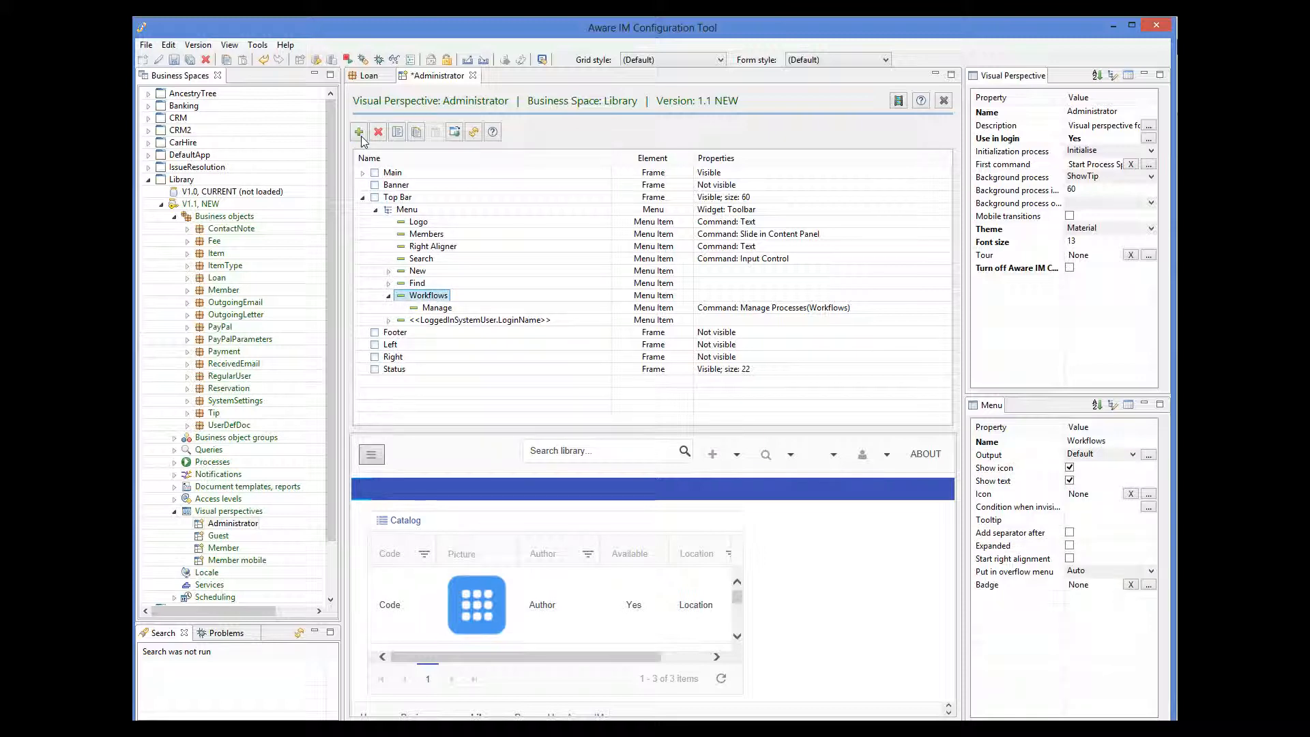
left_click(358, 132)
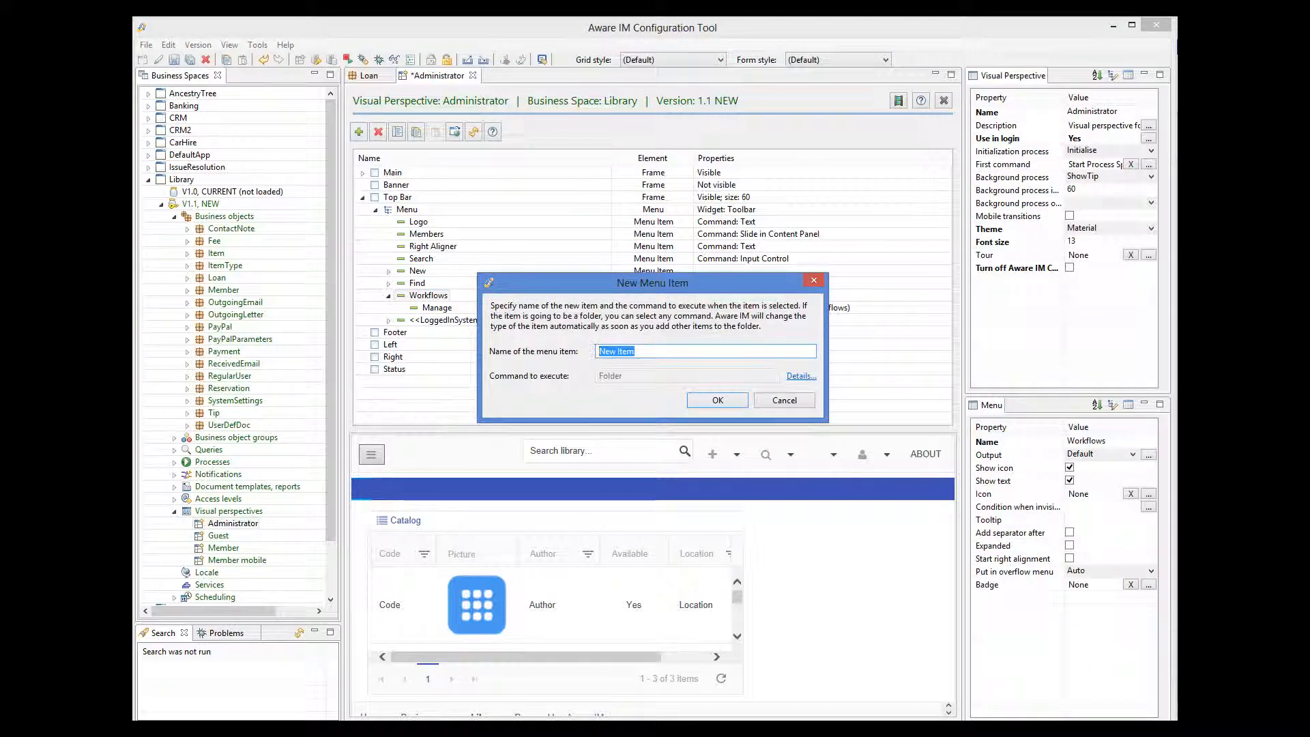
type("Configure")
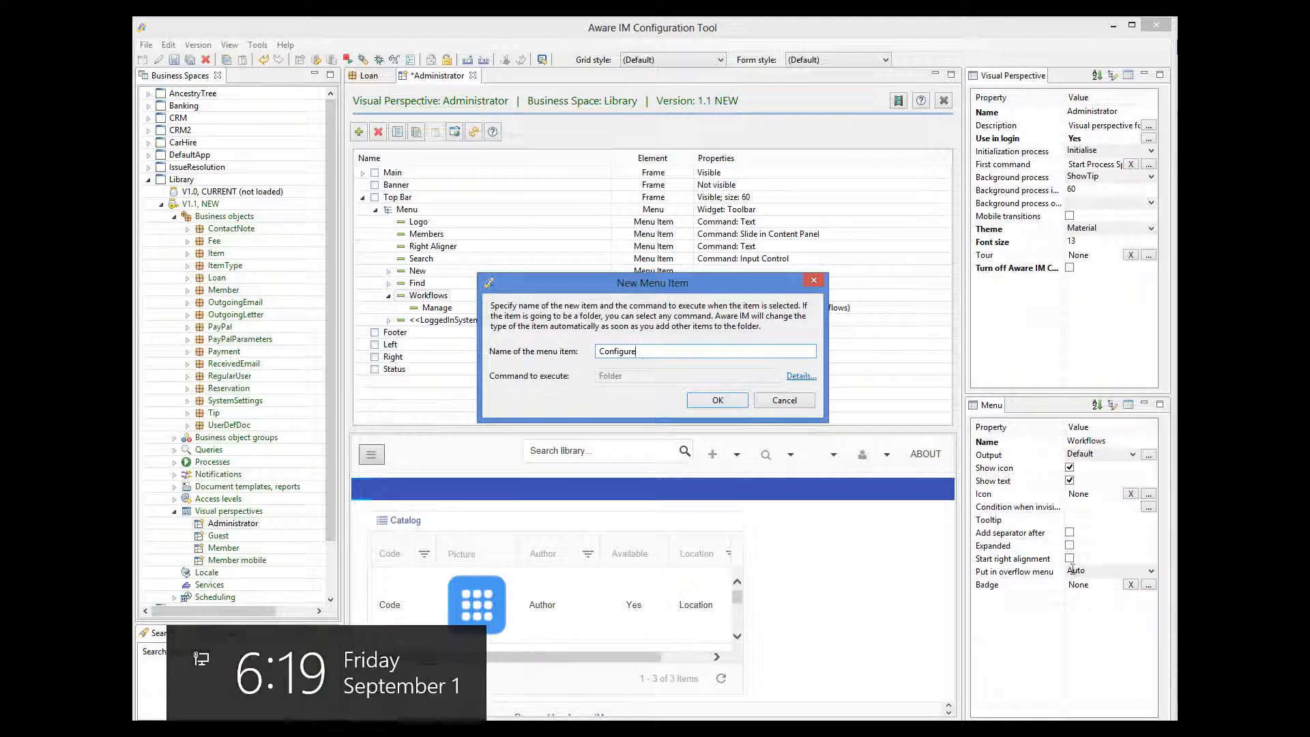
left_click(801, 377)
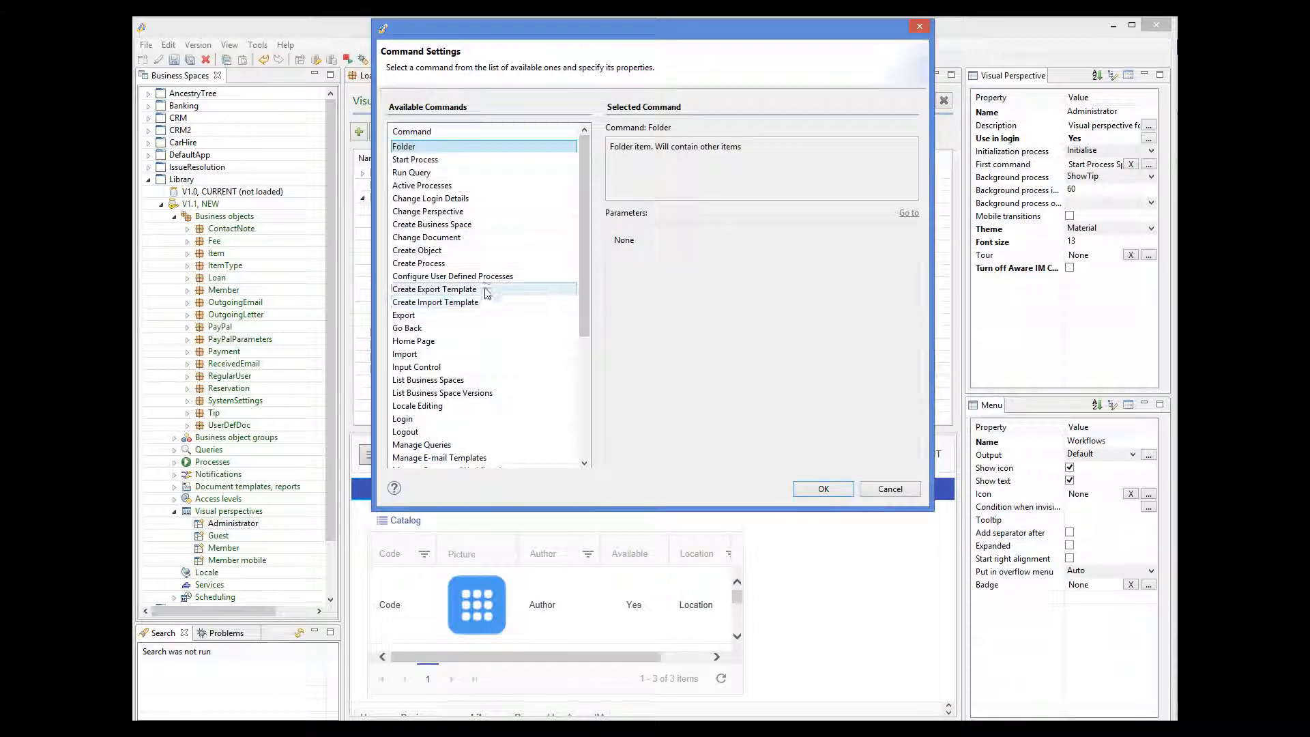
left_click(823, 488)
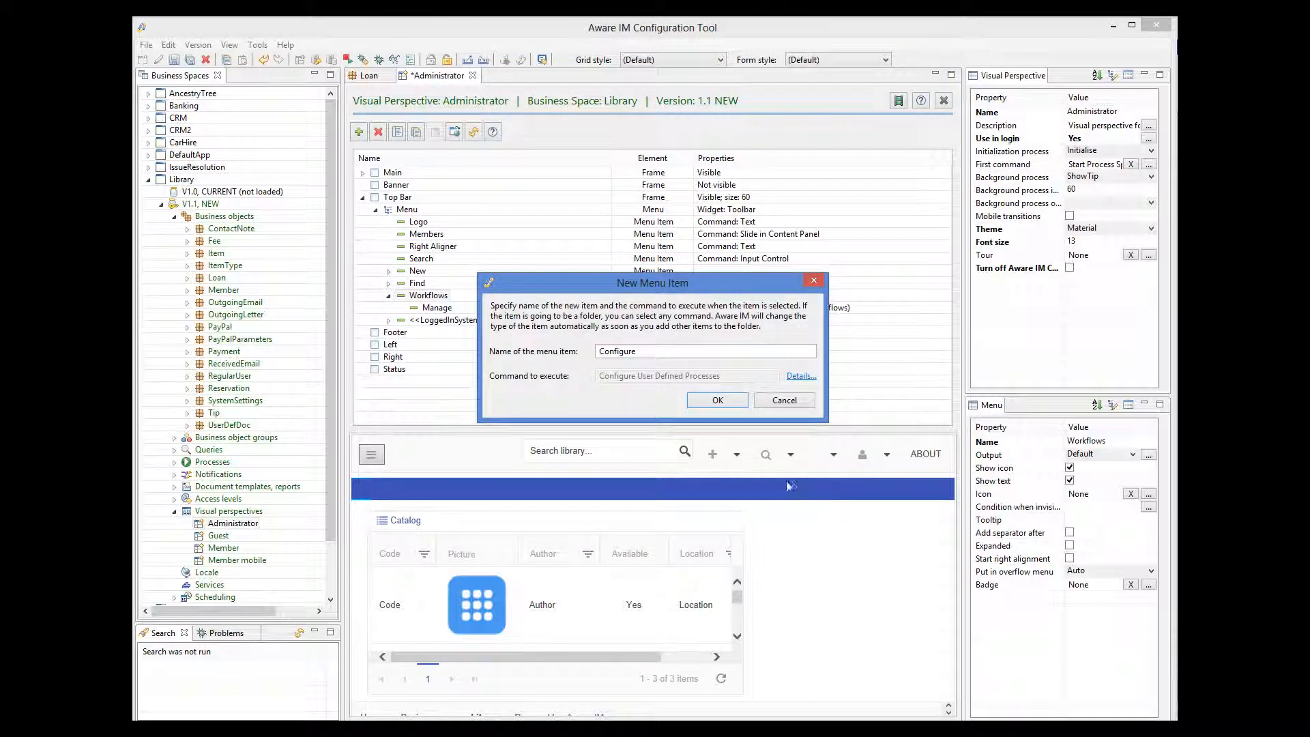
left_click(718, 400)
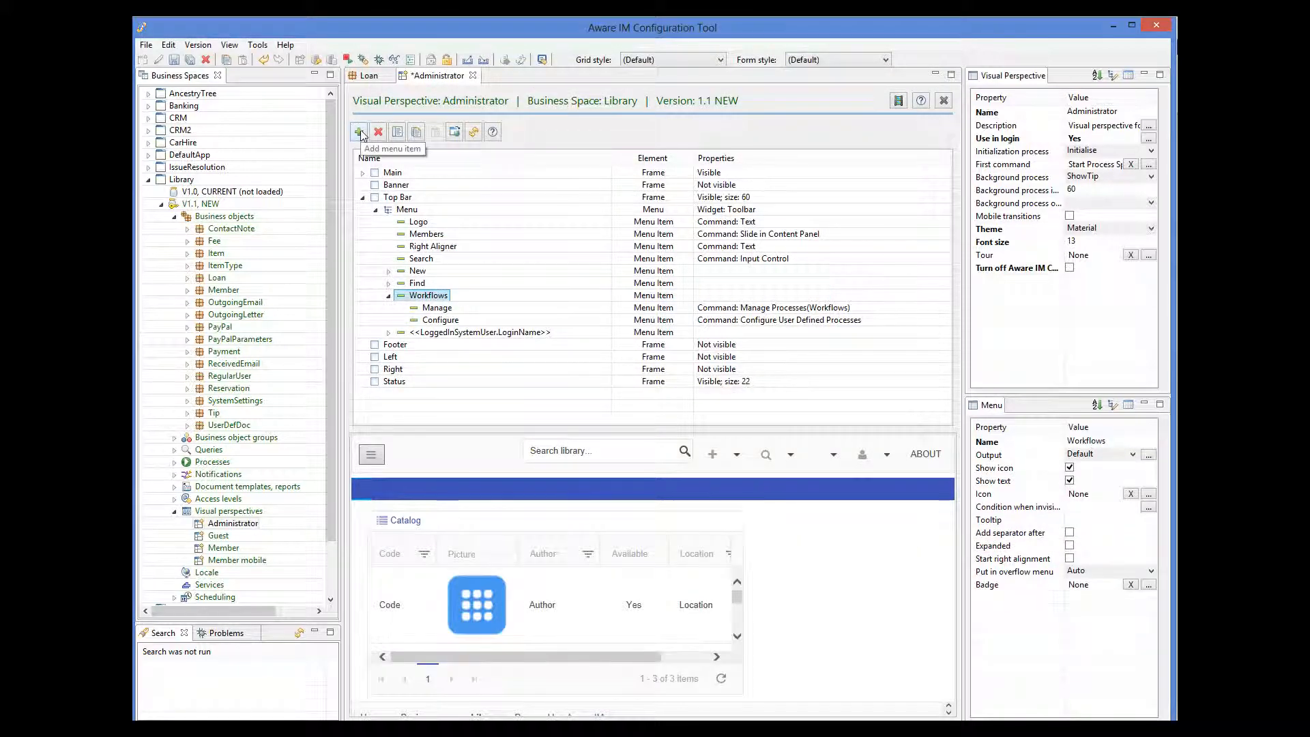
Add an Events item running the Manage Import/Export Template Events command
left_click(357, 132)
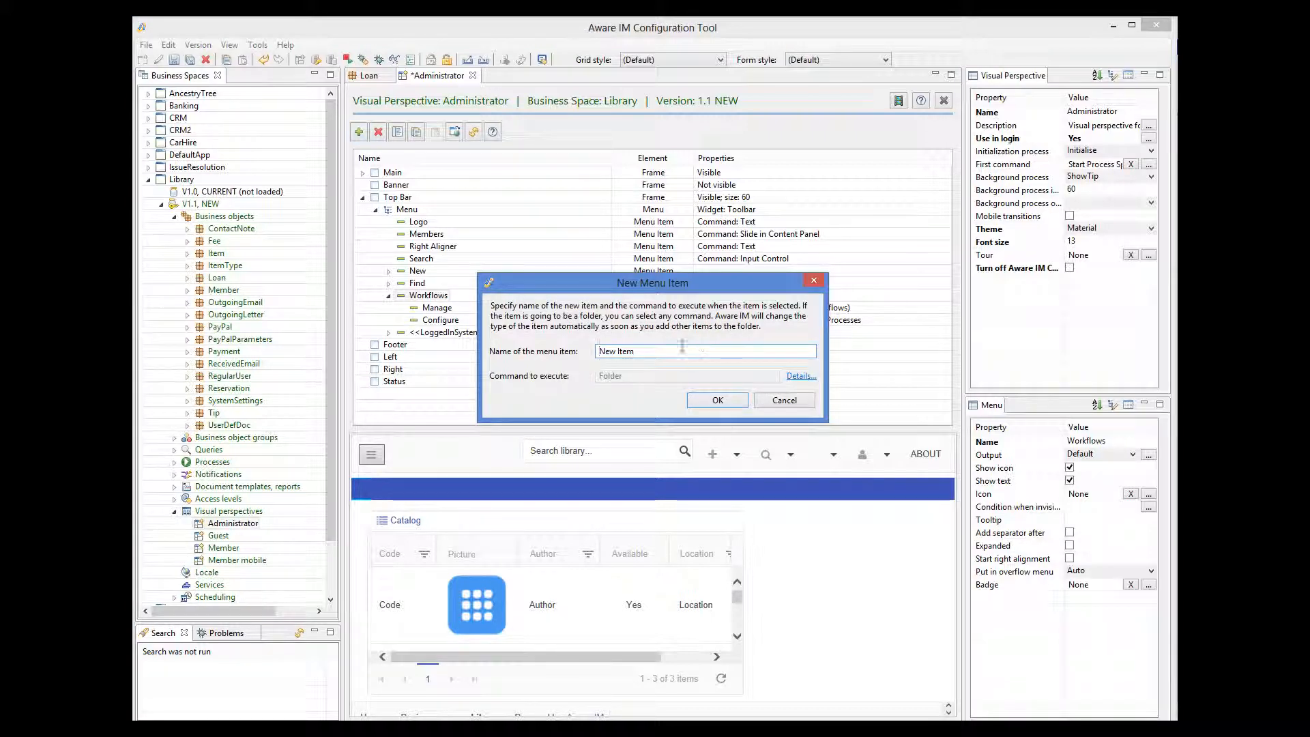
type("Eva")
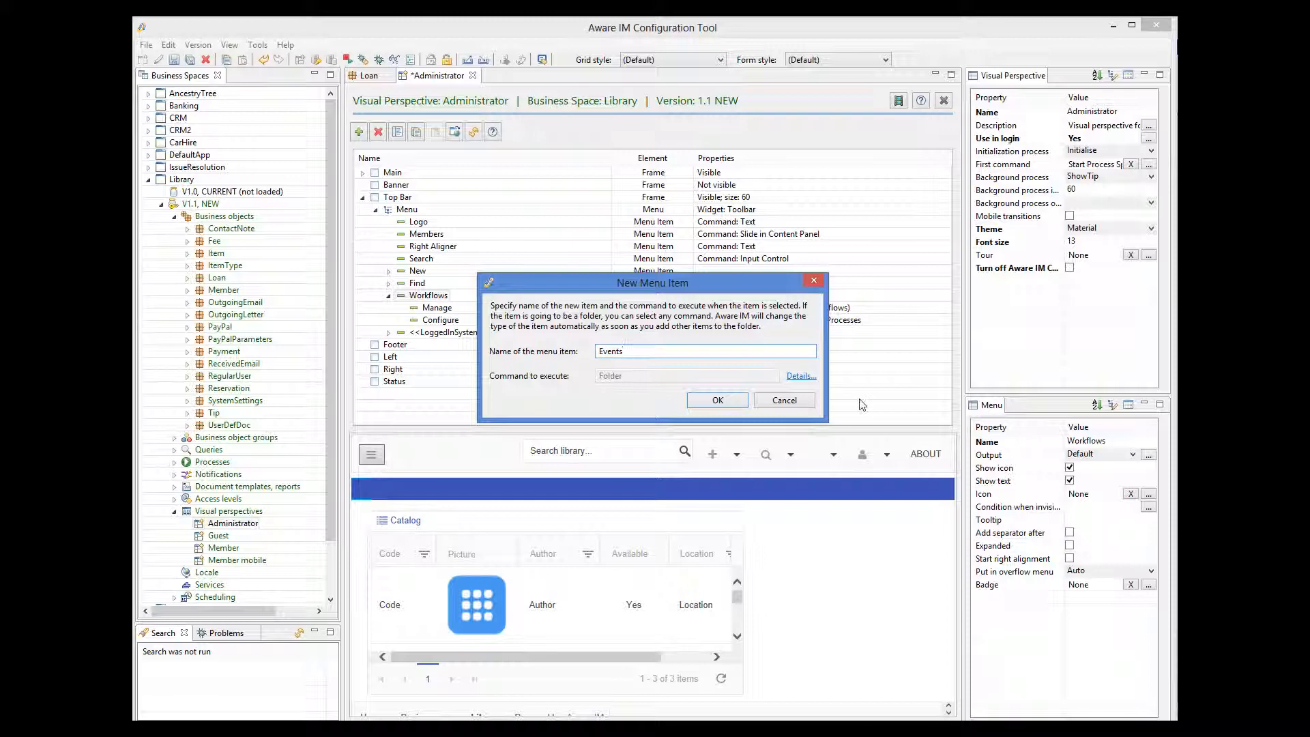
left_click(801, 377)
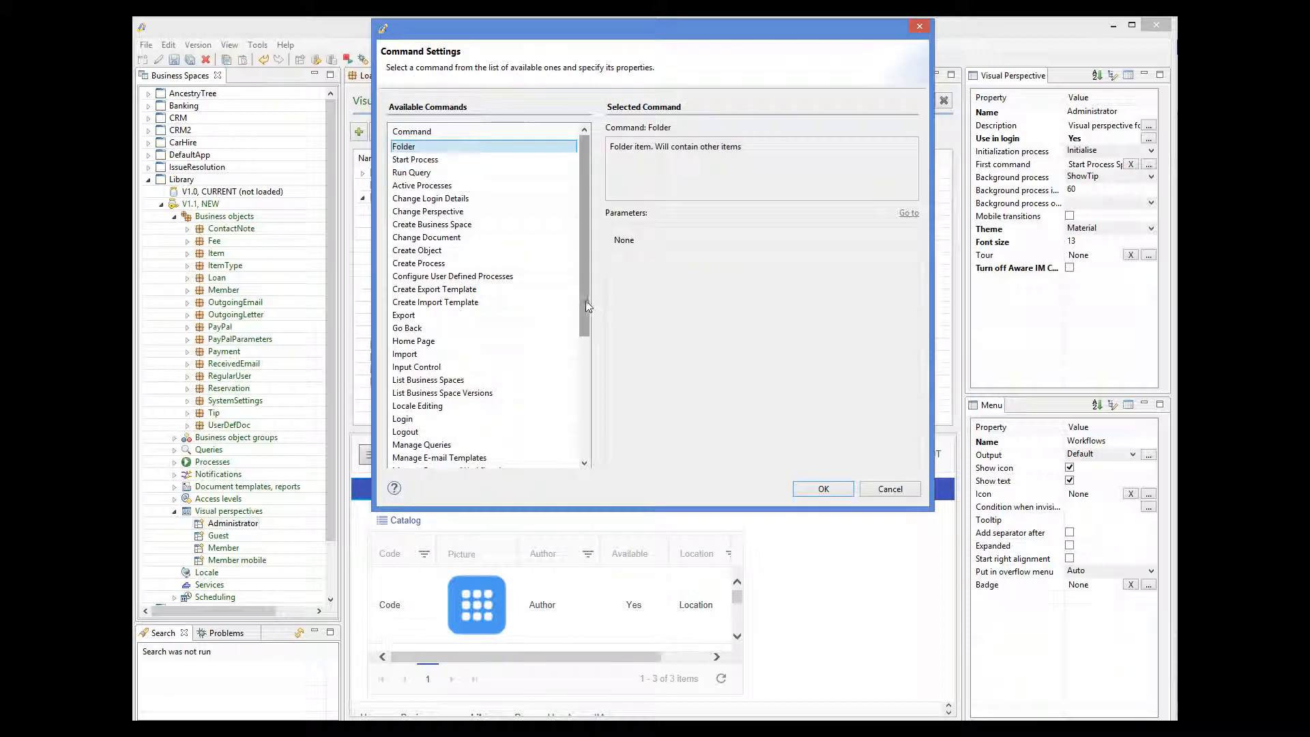
left_click(463, 379)
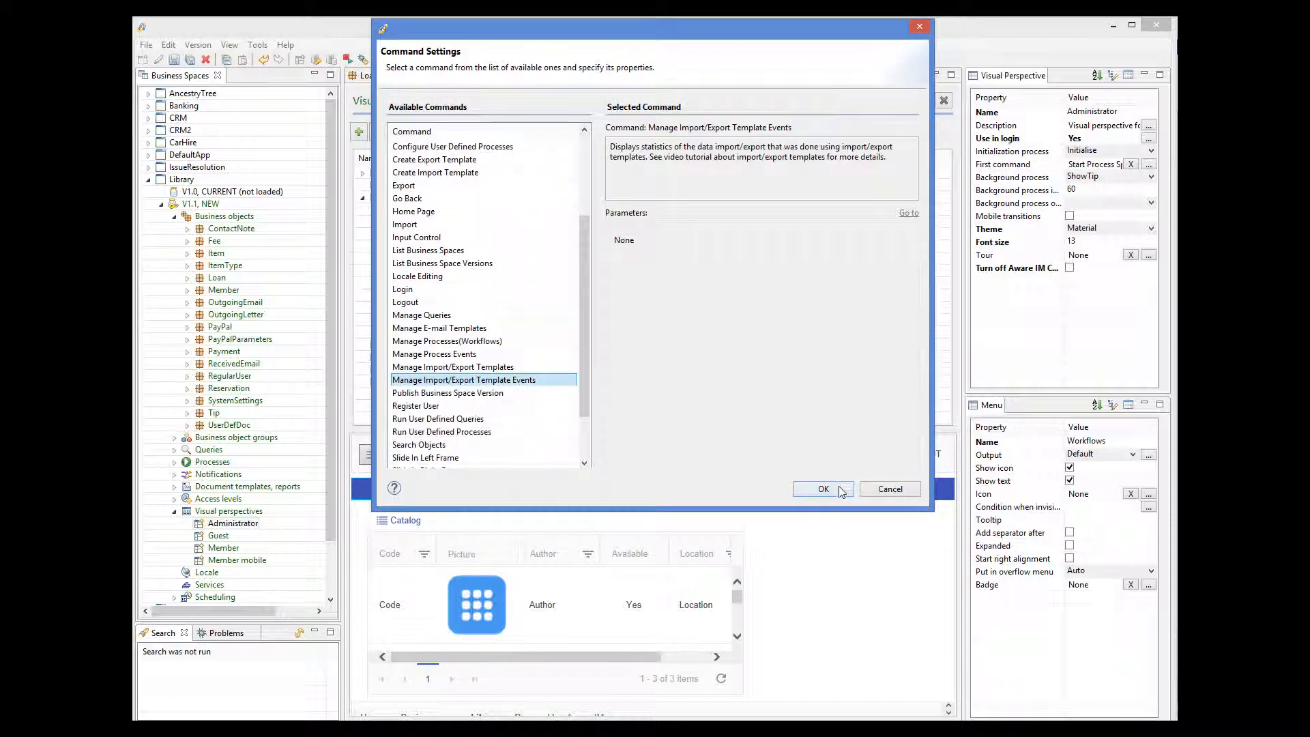
left_click(823, 489)
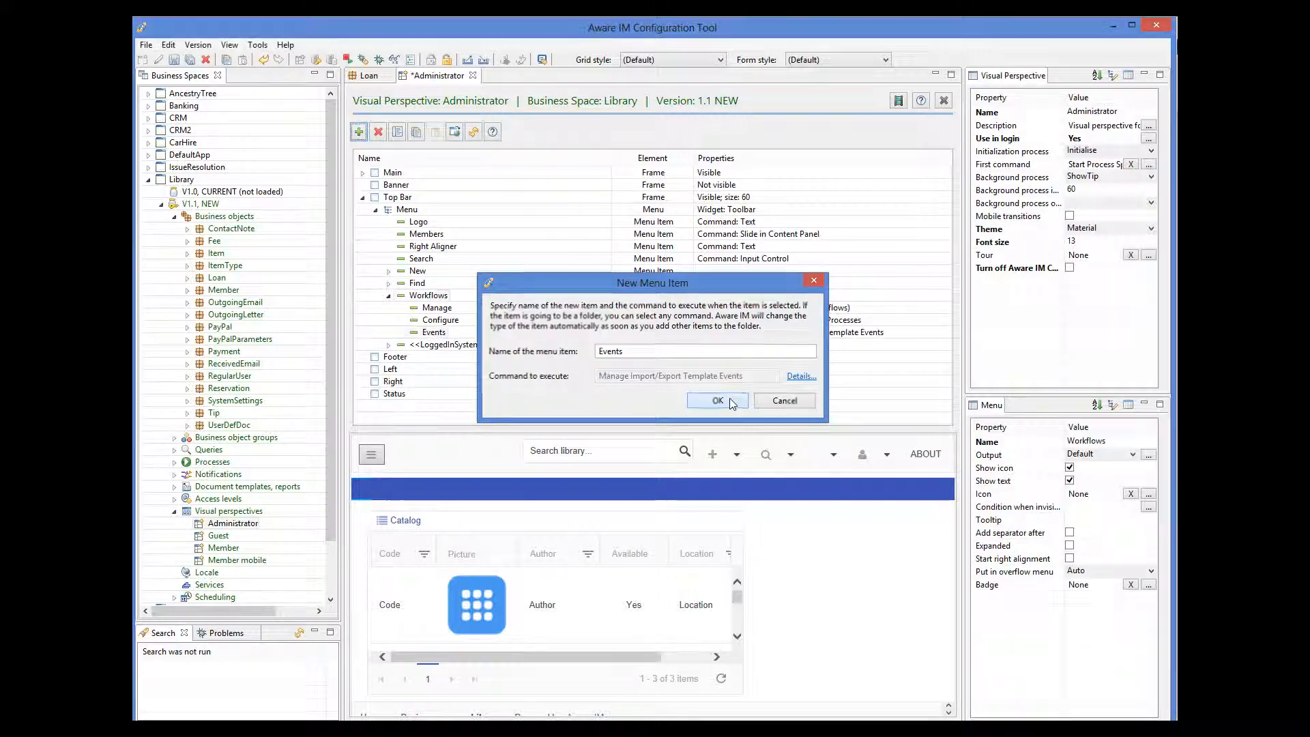
left_click(717, 401)
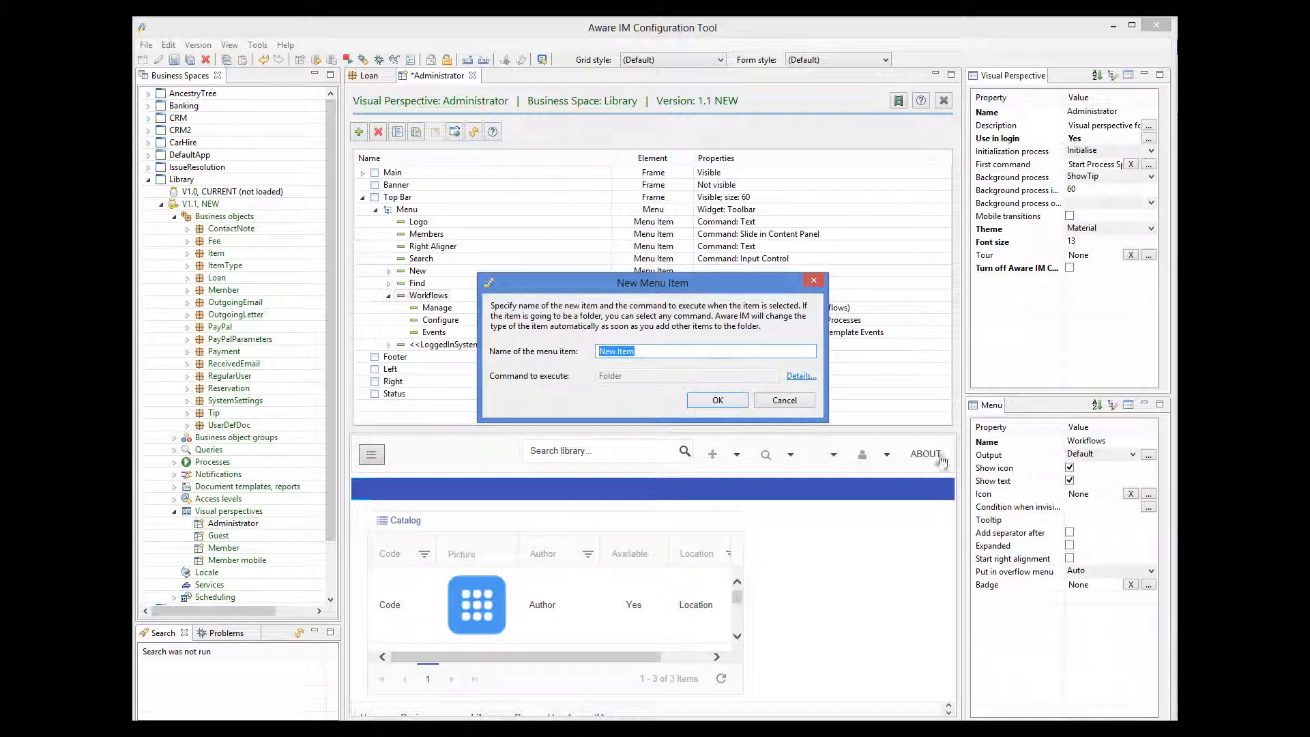
Add an Email Templates item running the Manage E-mail Templates command
type("Email Templates")
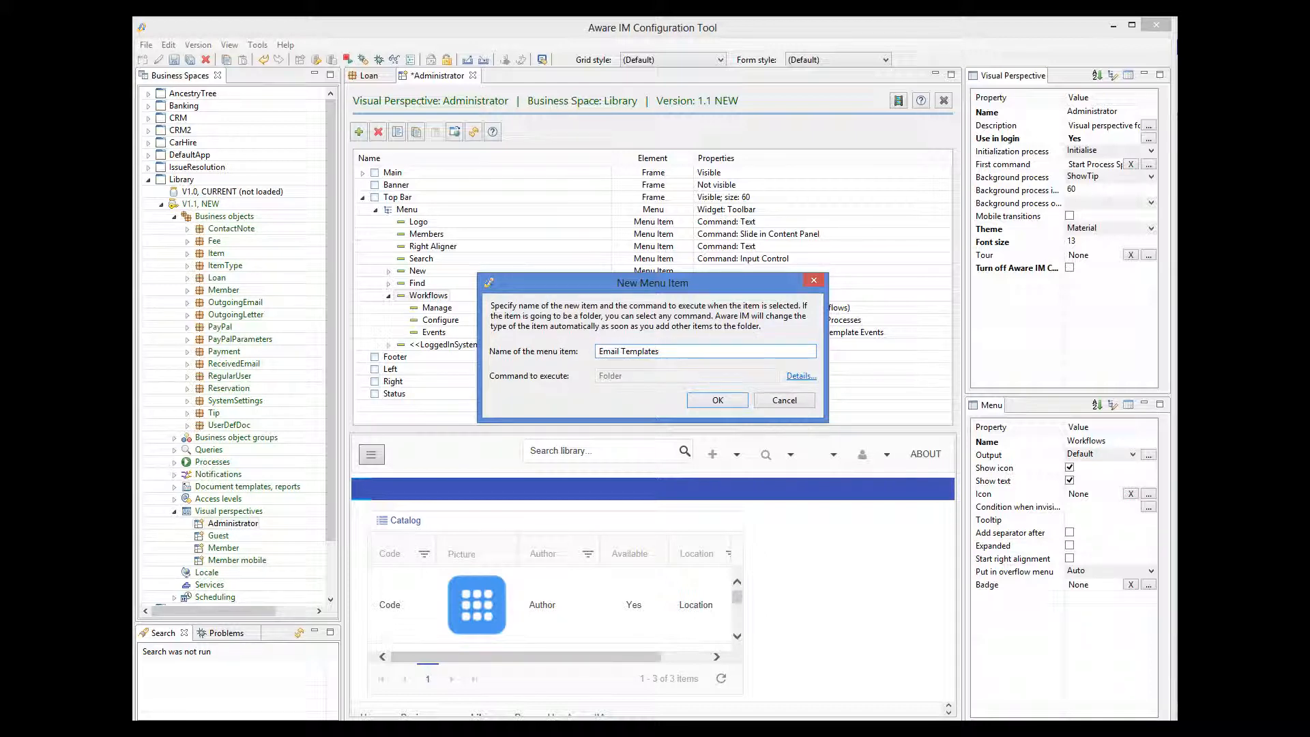
left_click(801, 375)
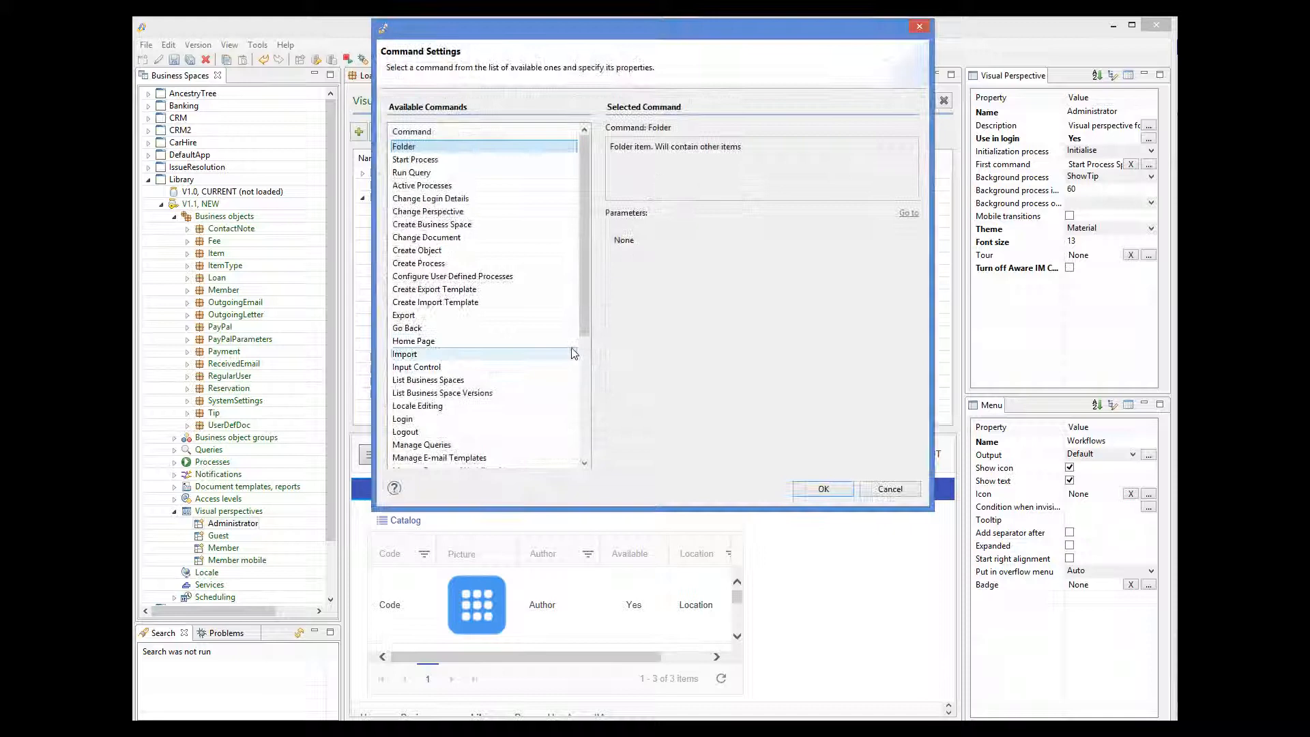
scroll("down", 3)
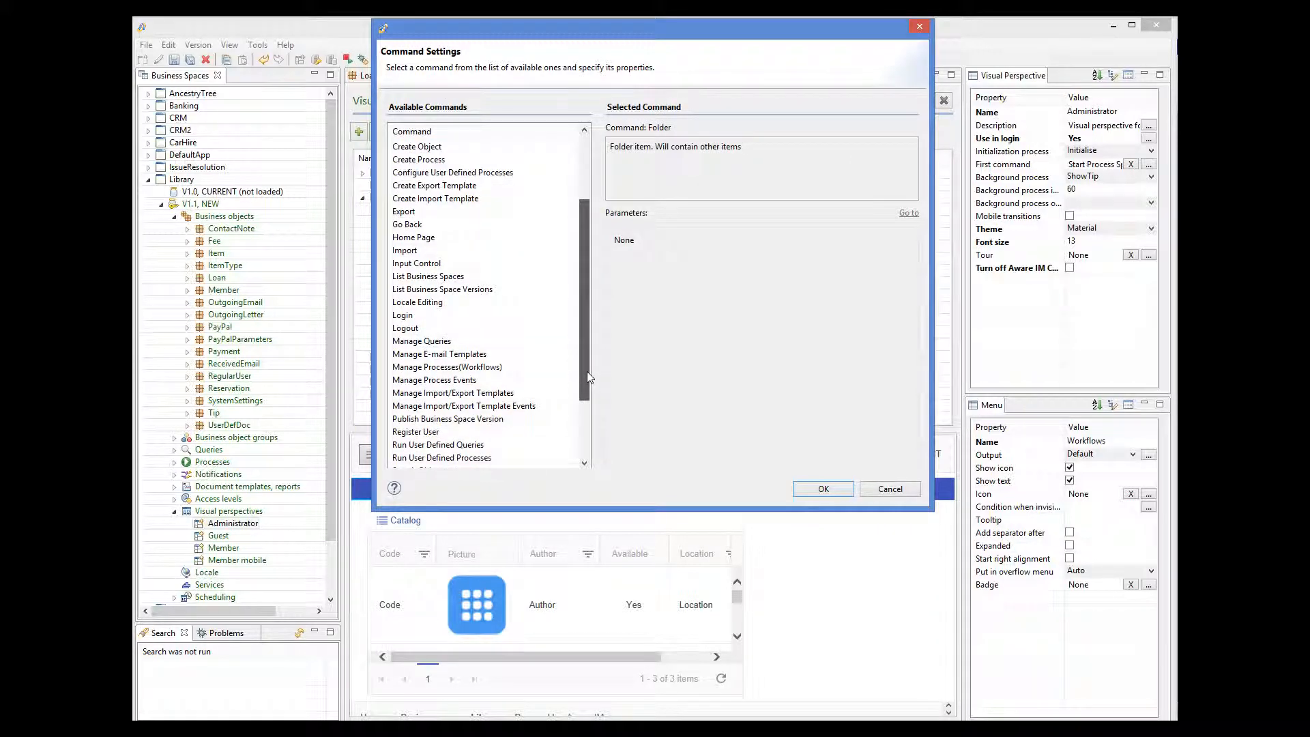
left_click(439, 354)
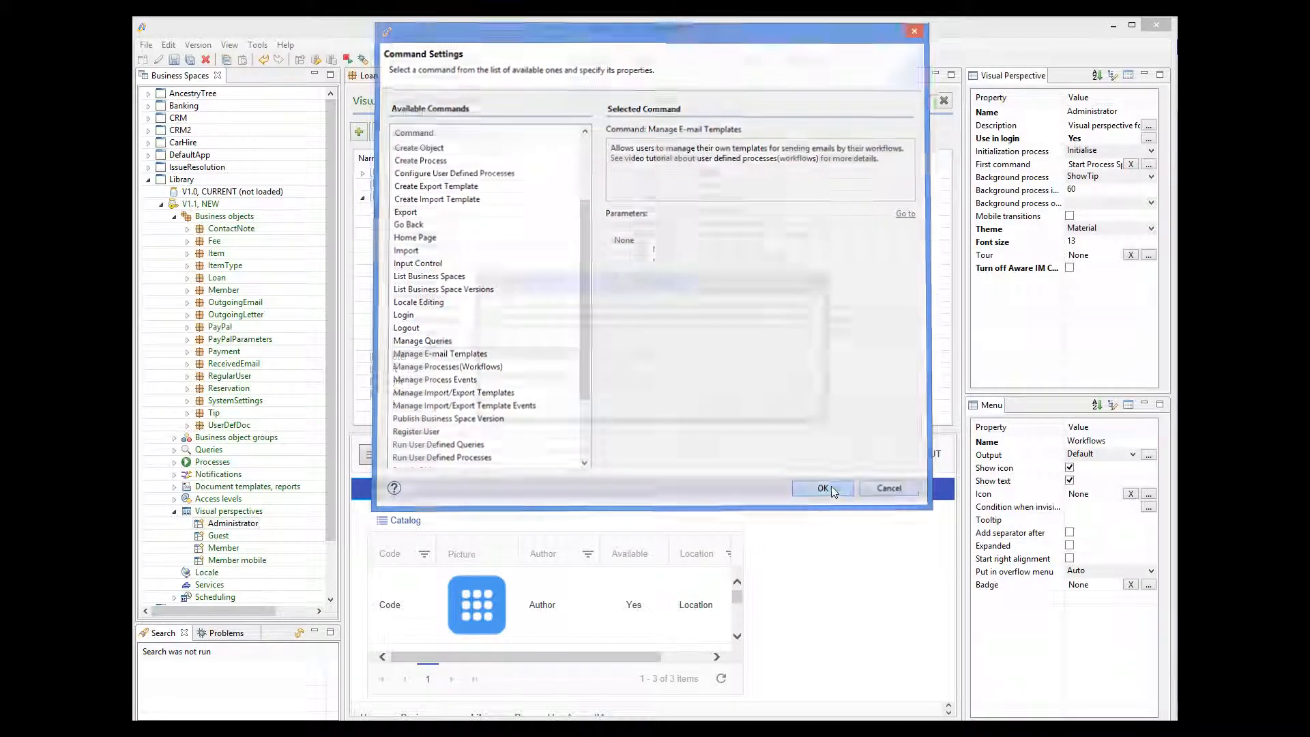
left_click(823, 487)
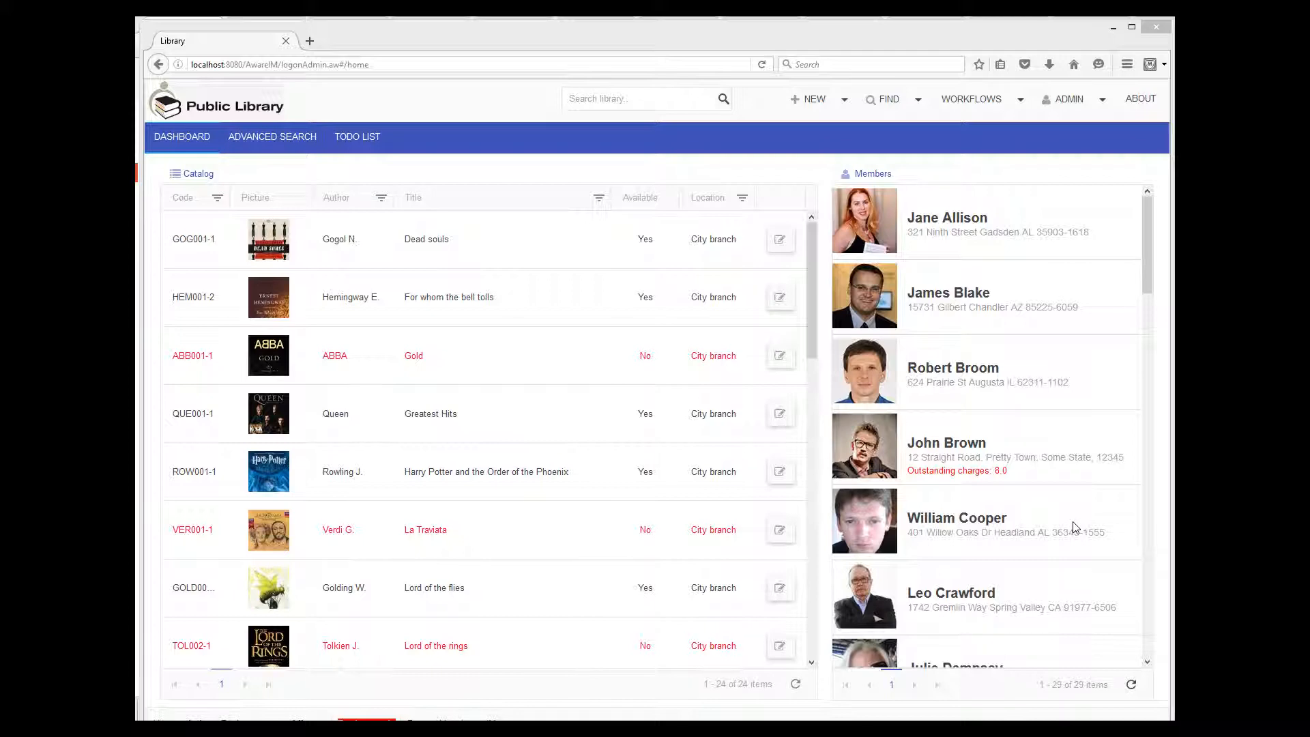
mouse_move(1008, 336)
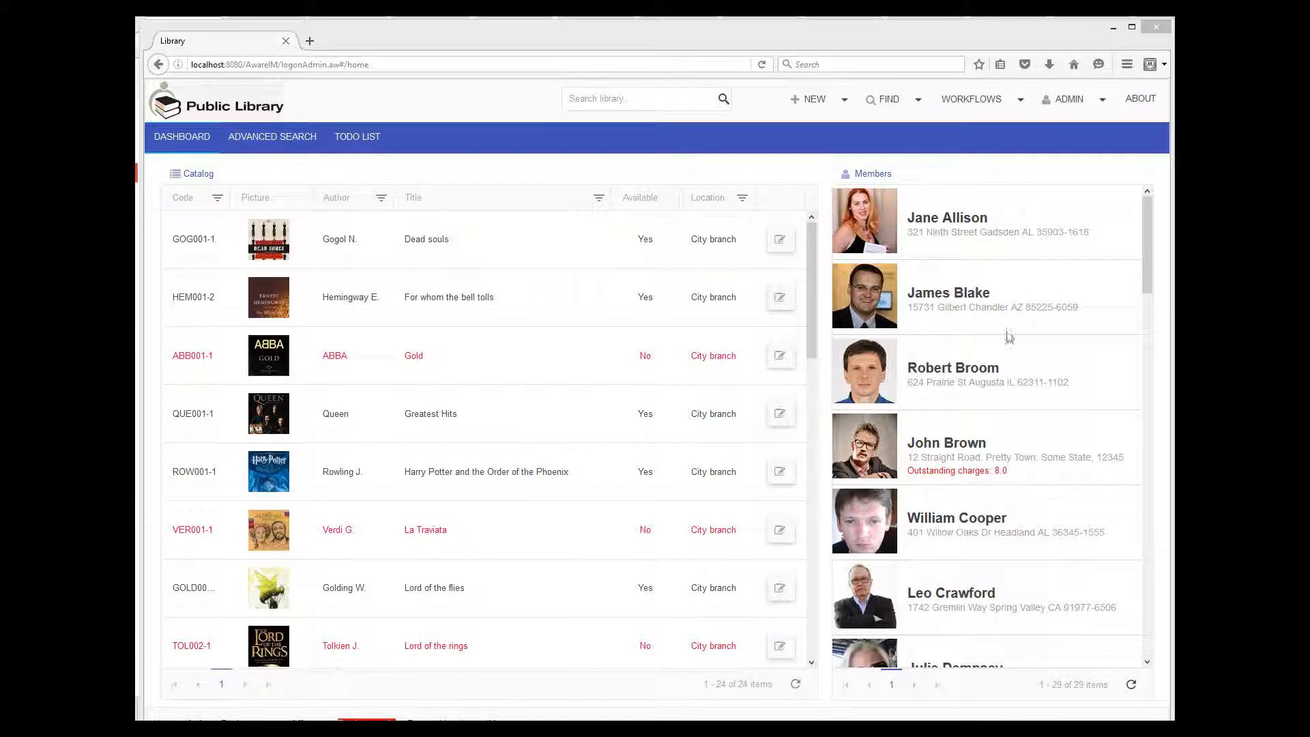
From the app's Workflows menu, reach Configure and start adding a user defined process
left_click(1019, 98)
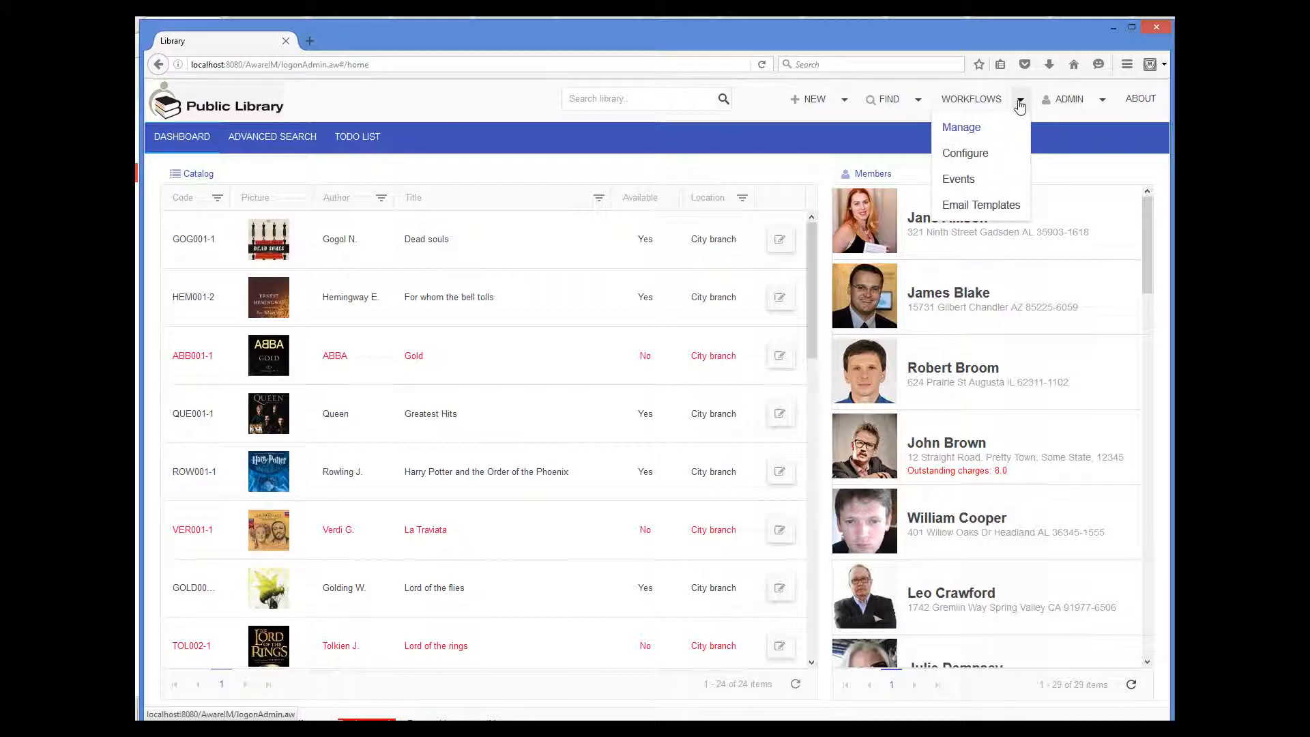
left_click(976, 135)
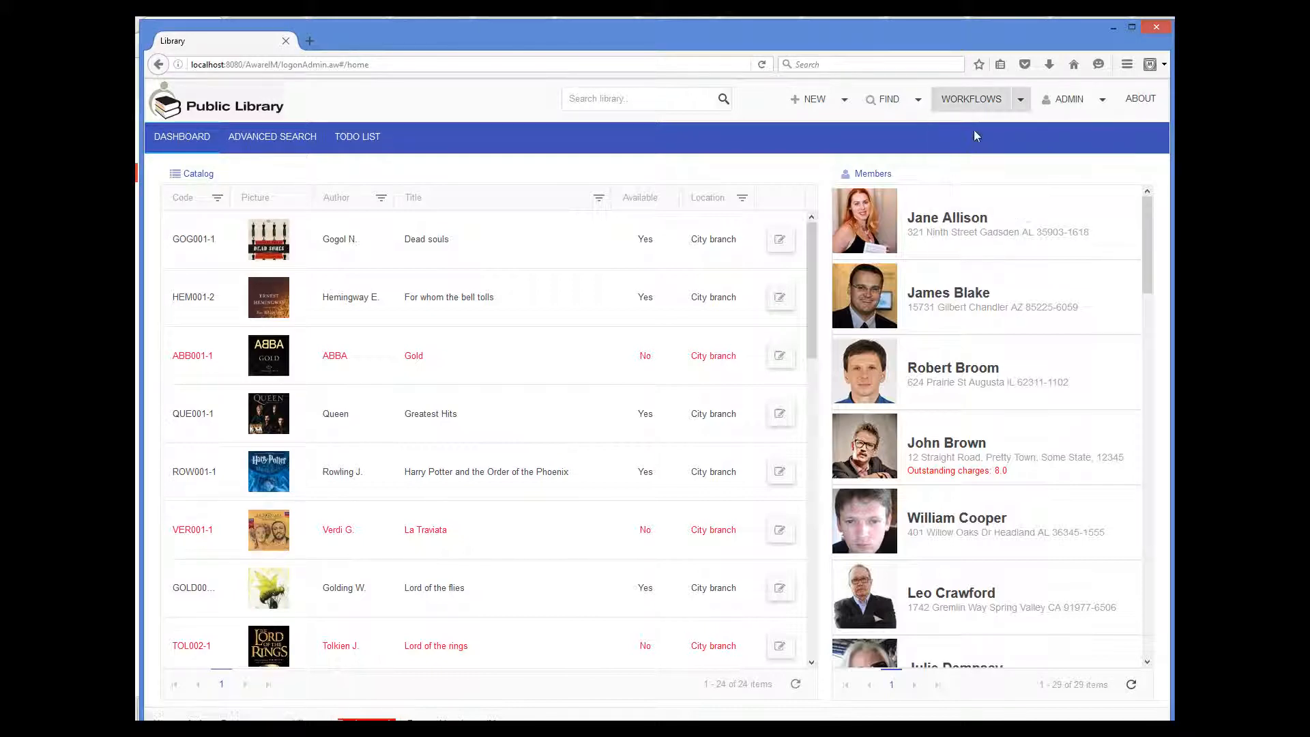
left_click(970, 99)
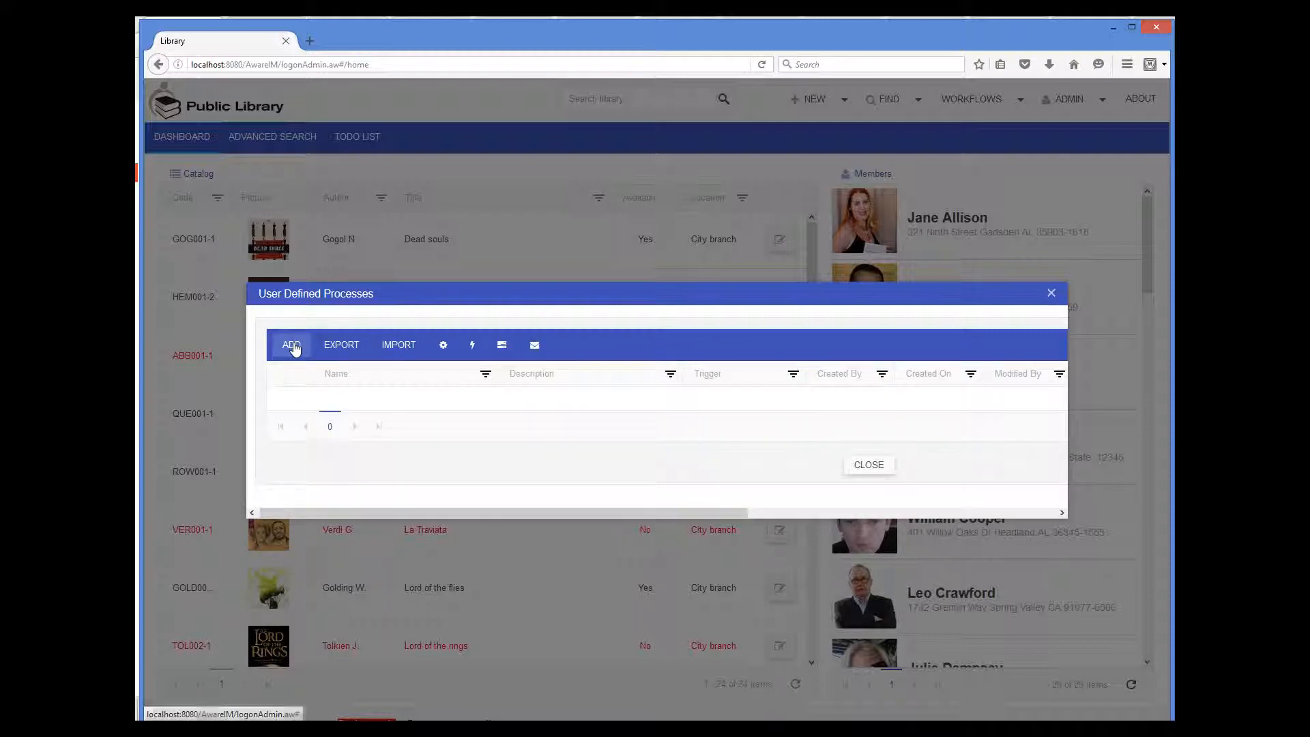
left_click(292, 344)
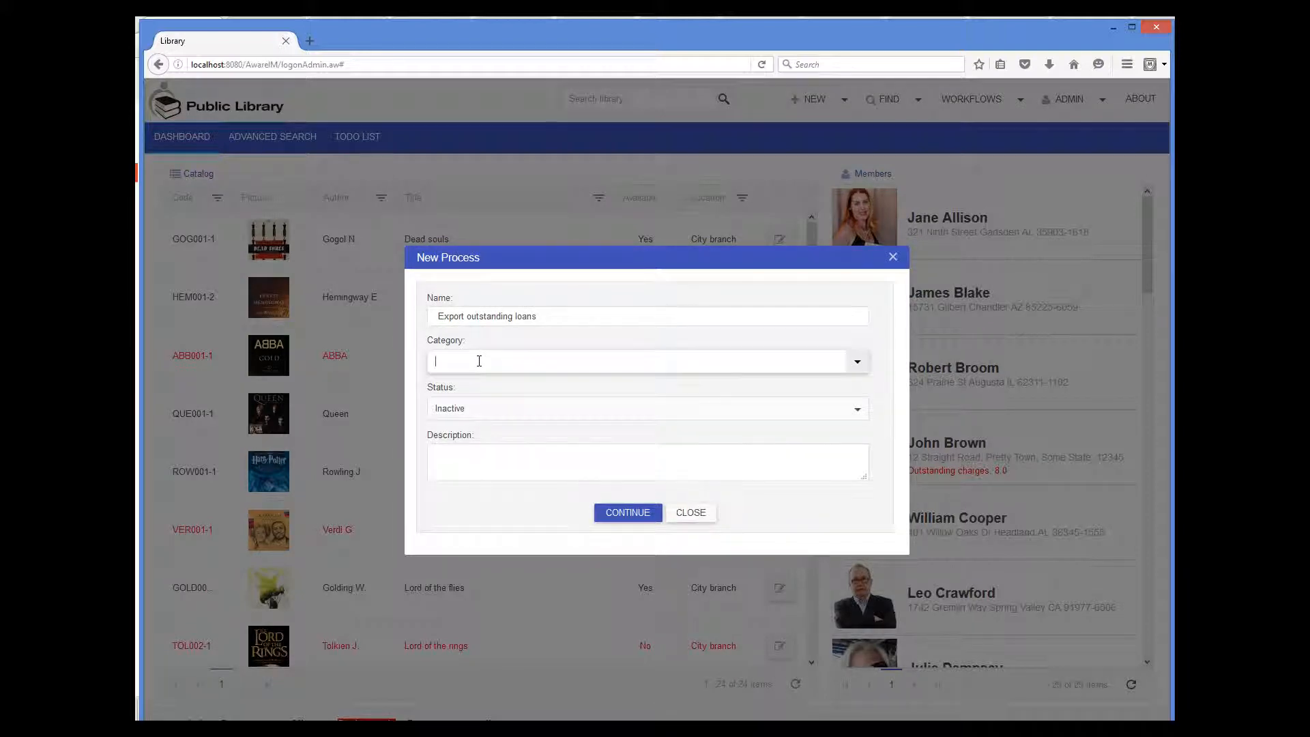
Define the process Export outstanding loans with category Export and status Active
type("Export")
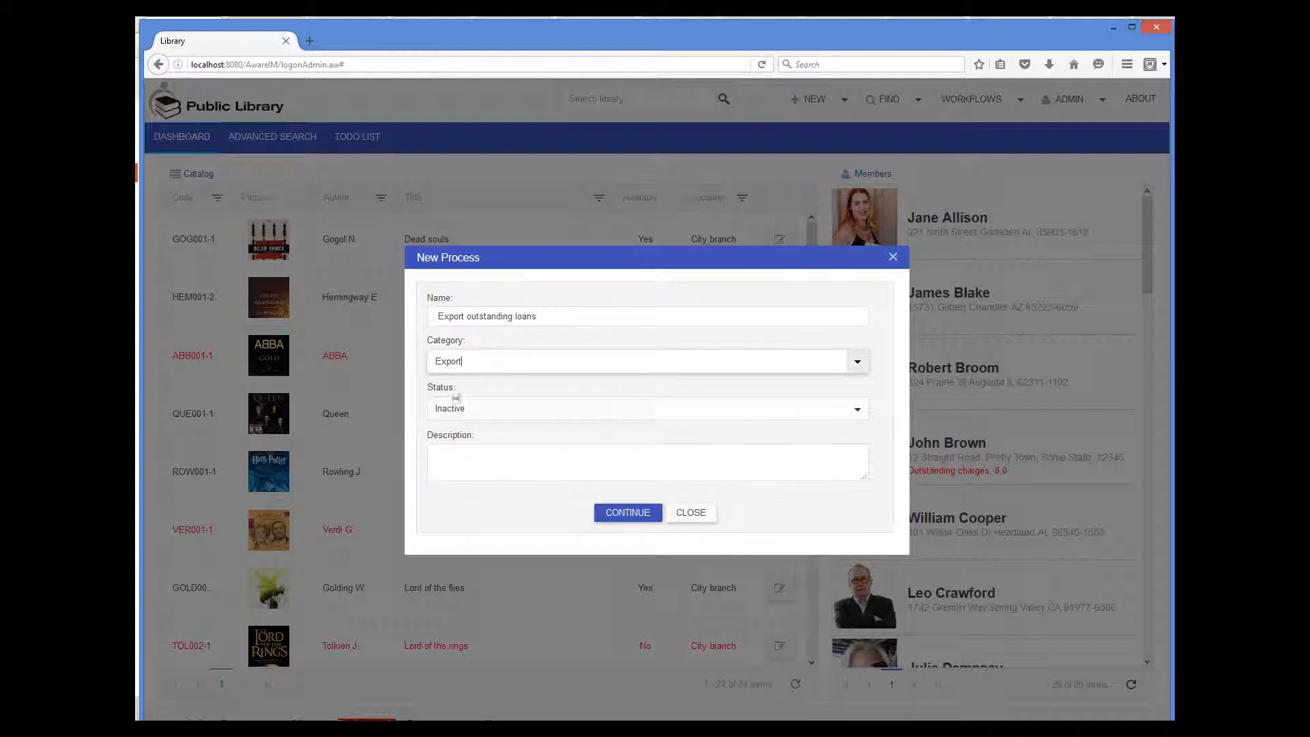
left_click(857, 410)
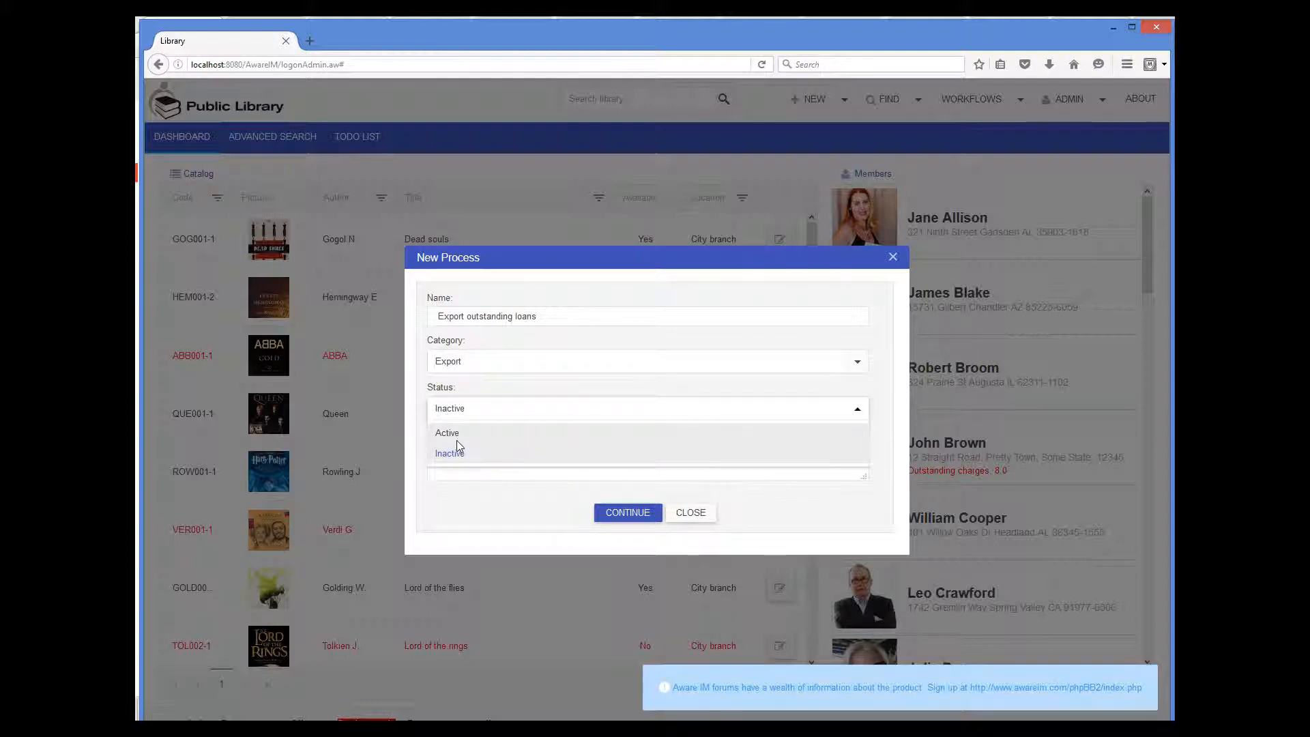
left_click(447, 432)
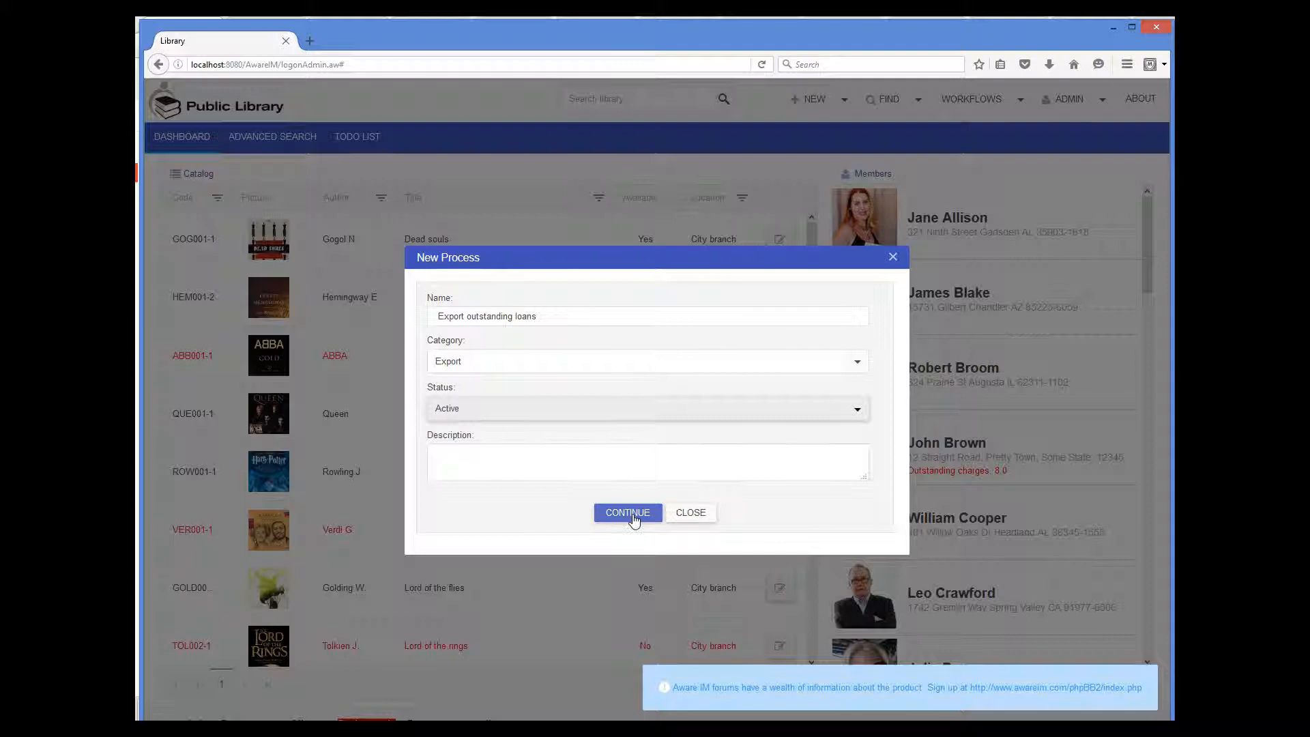
left_click(627, 511)
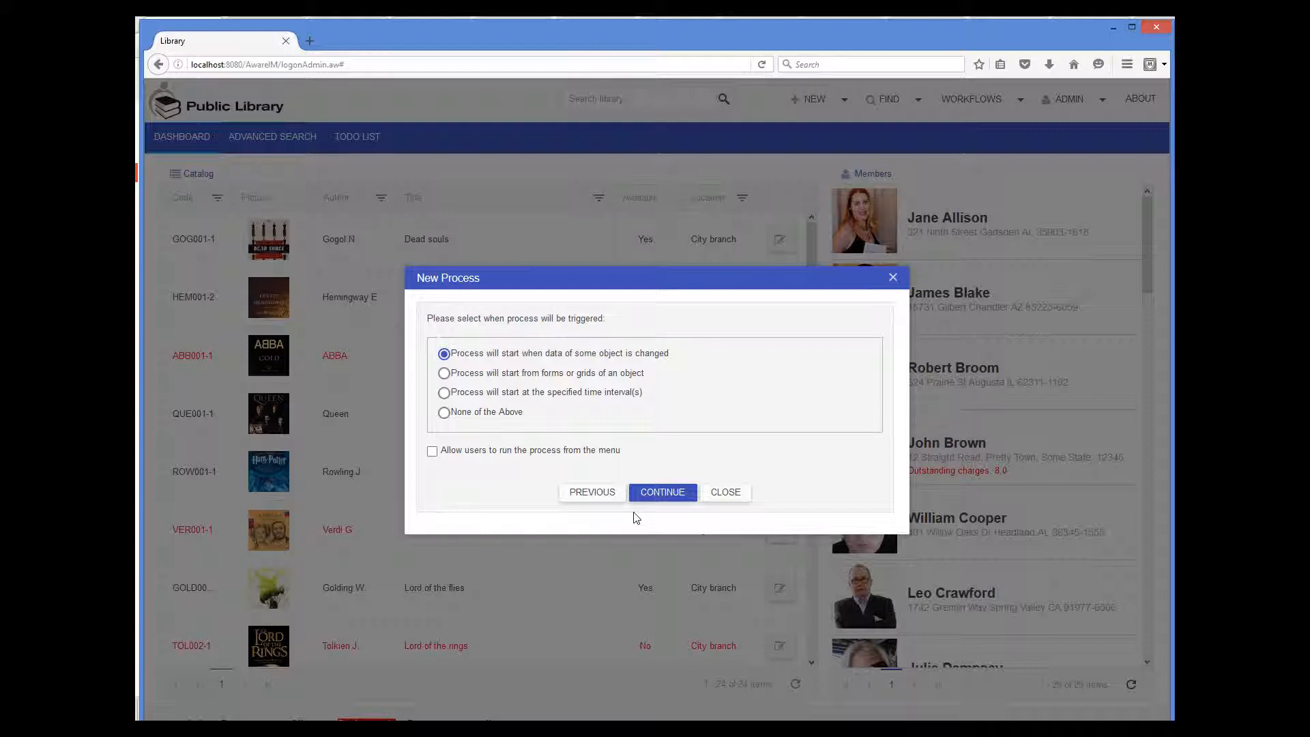
mouse_move(524, 436)
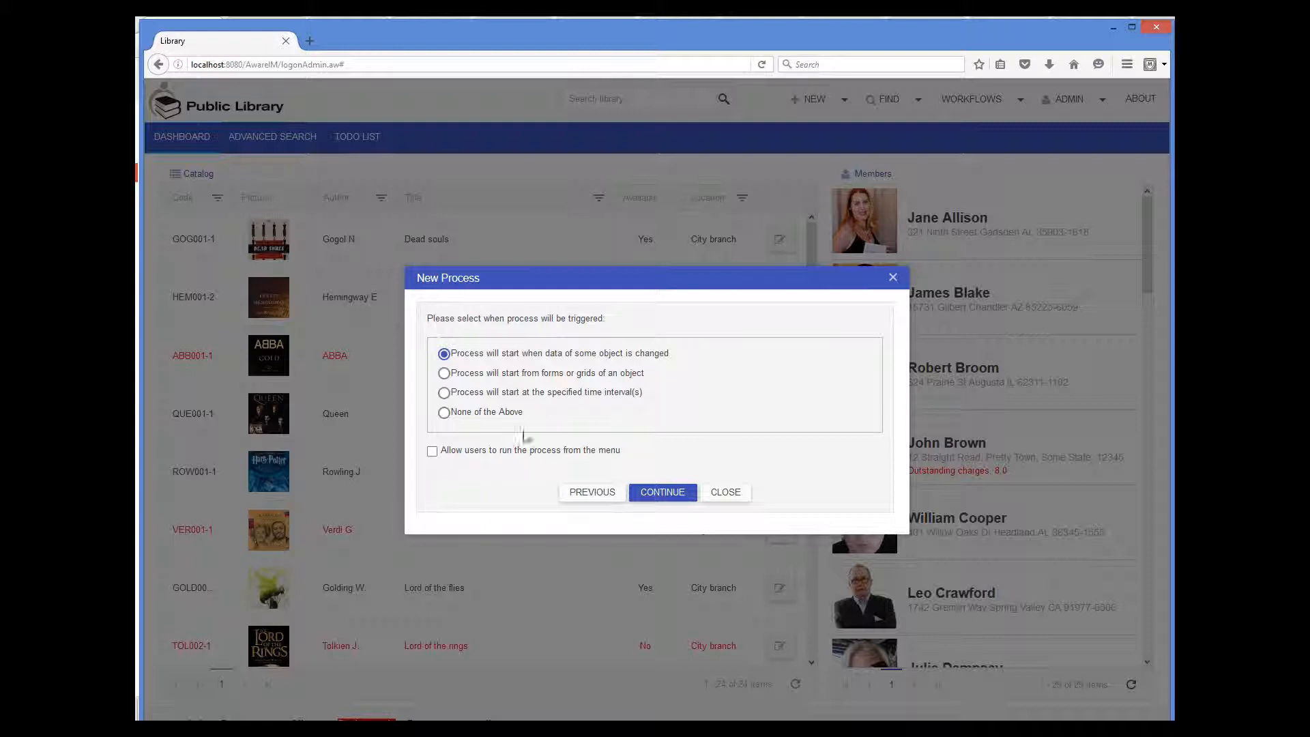
Trigger the process on a schedule starting 04/27/2016 00:00, repeating daily with no end date
left_click(444, 393)
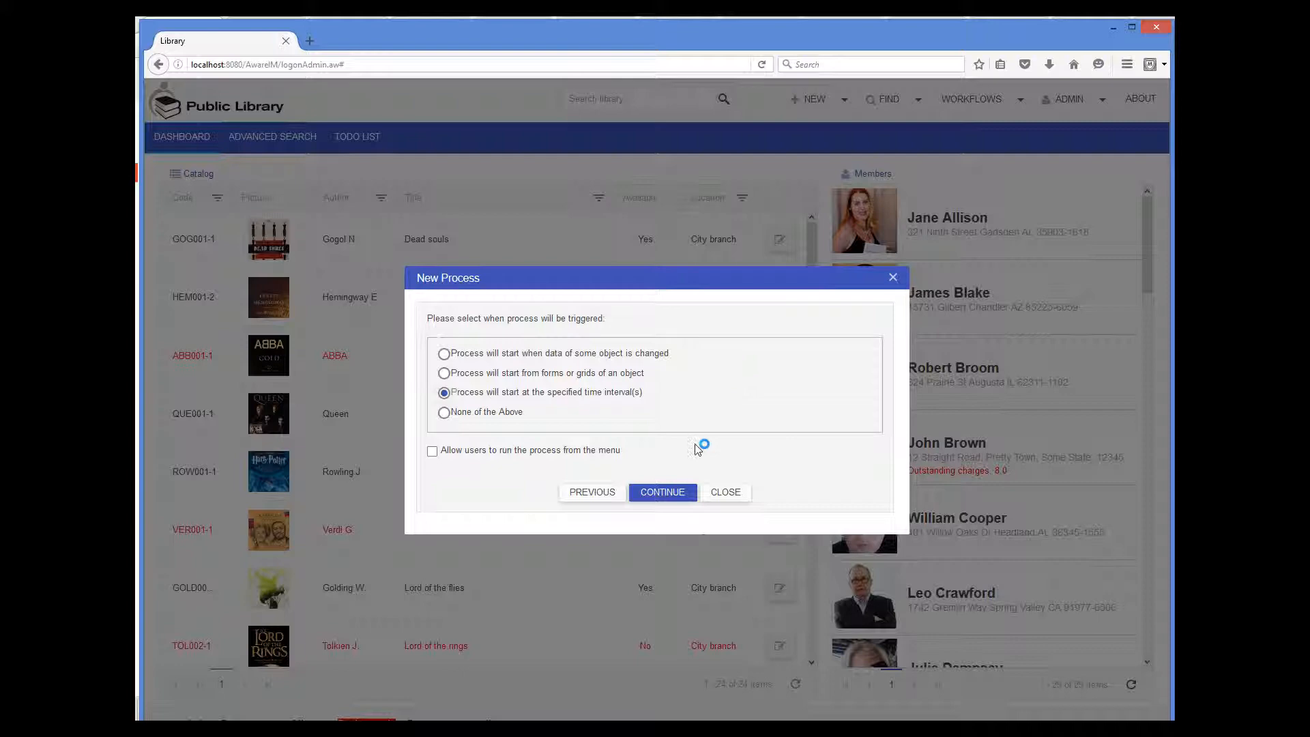
left_click(663, 491)
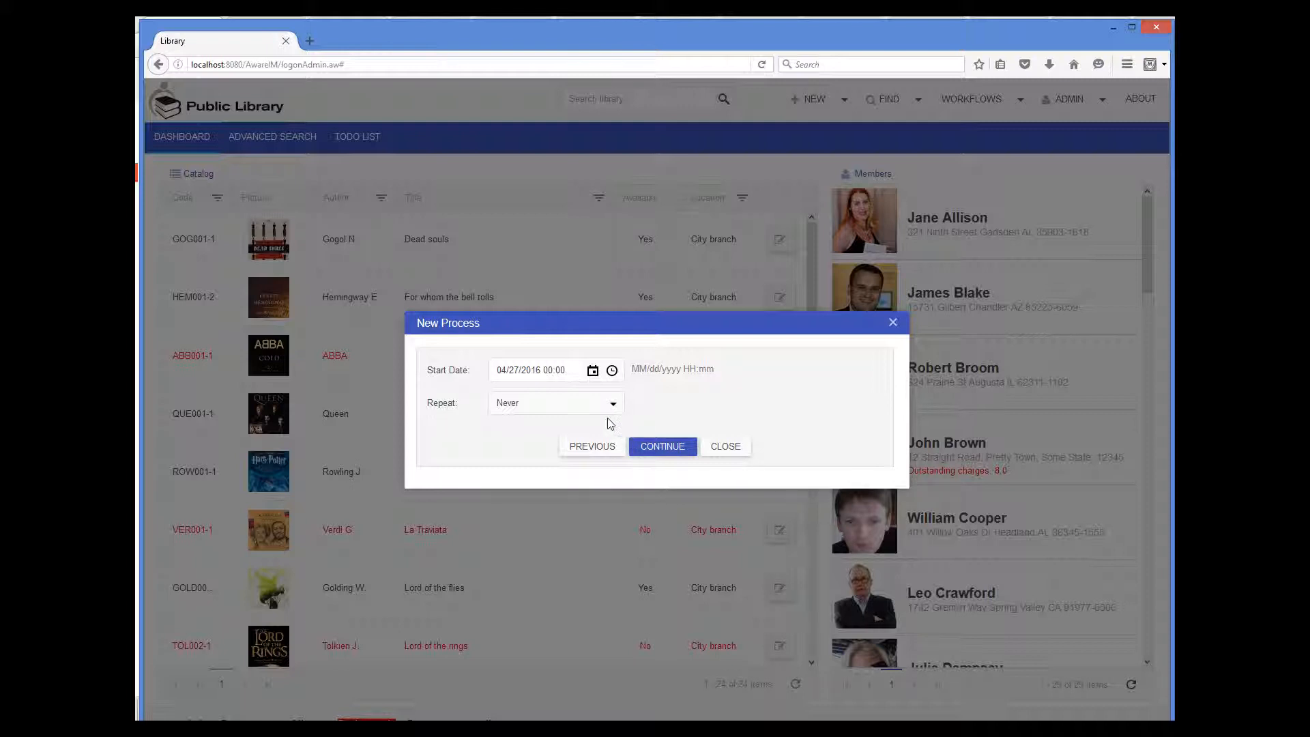
left_click(557, 402)
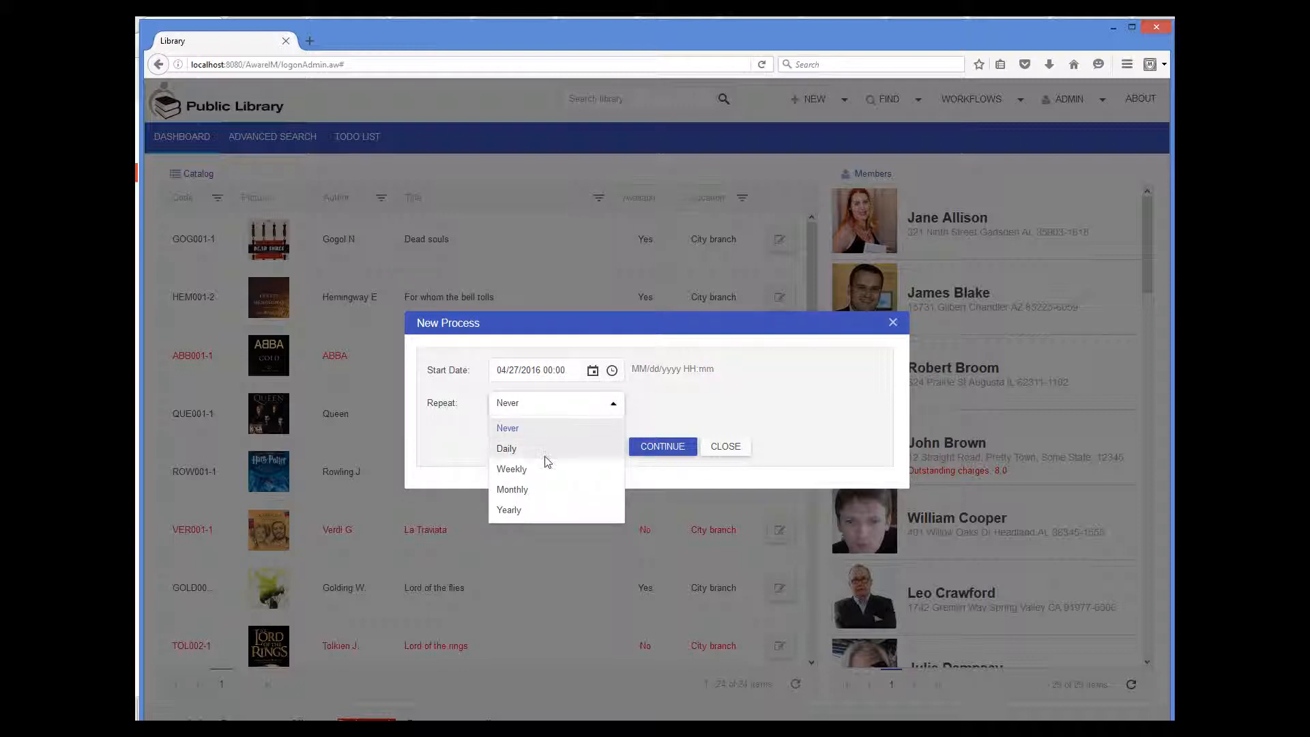
left_click(506, 447)
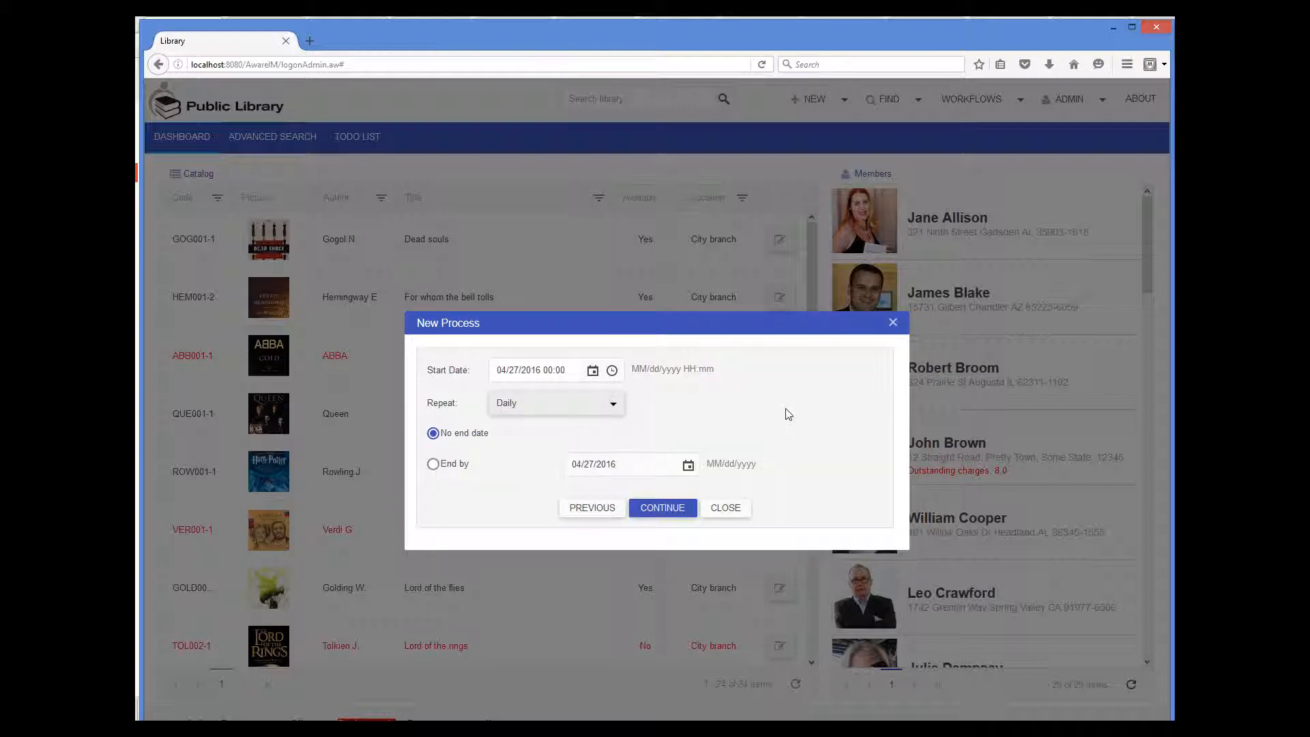
mouse_move(711, 398)
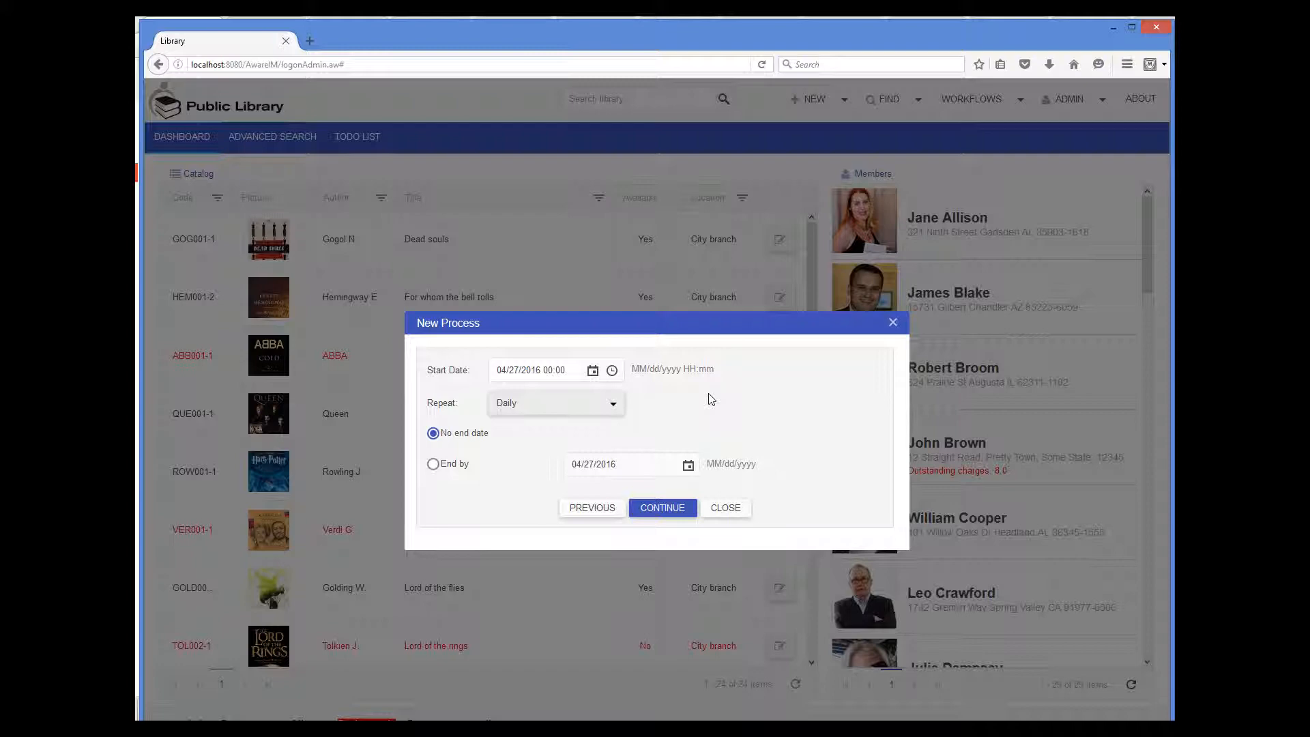
left_click(663, 507)
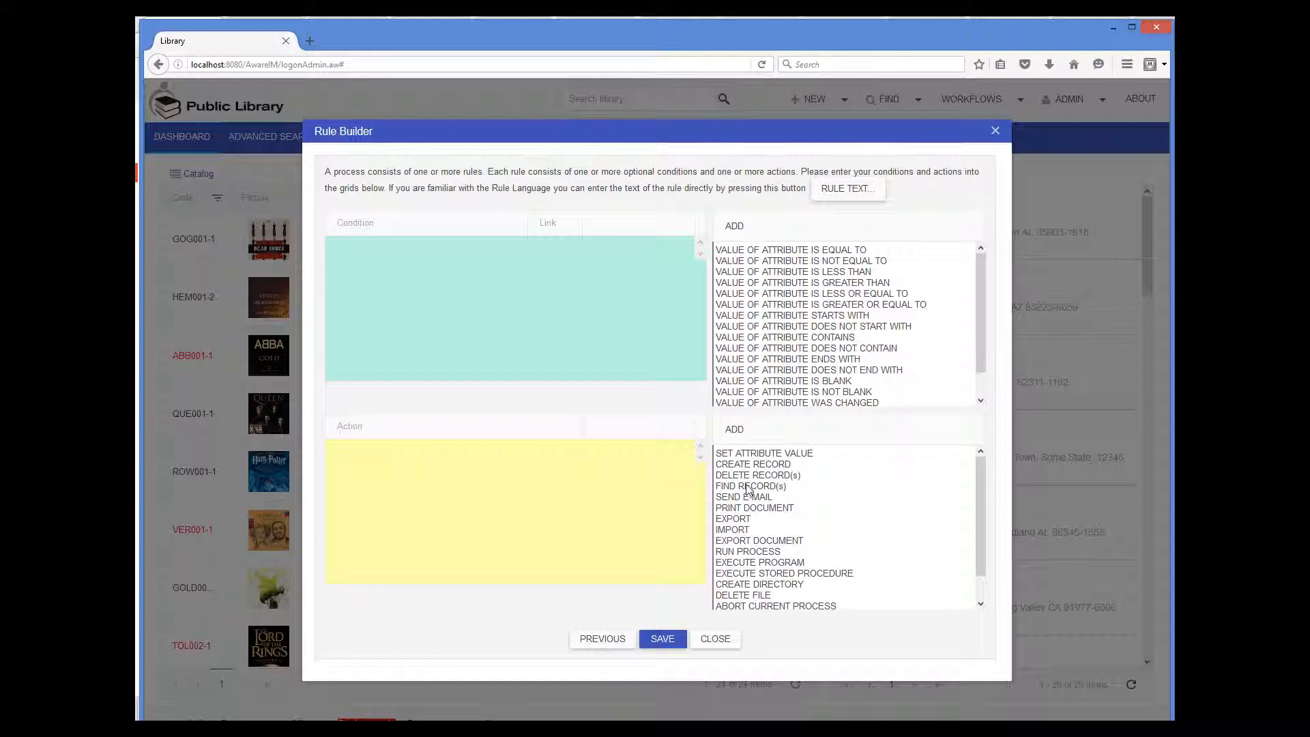
mouse_move(711, 535)
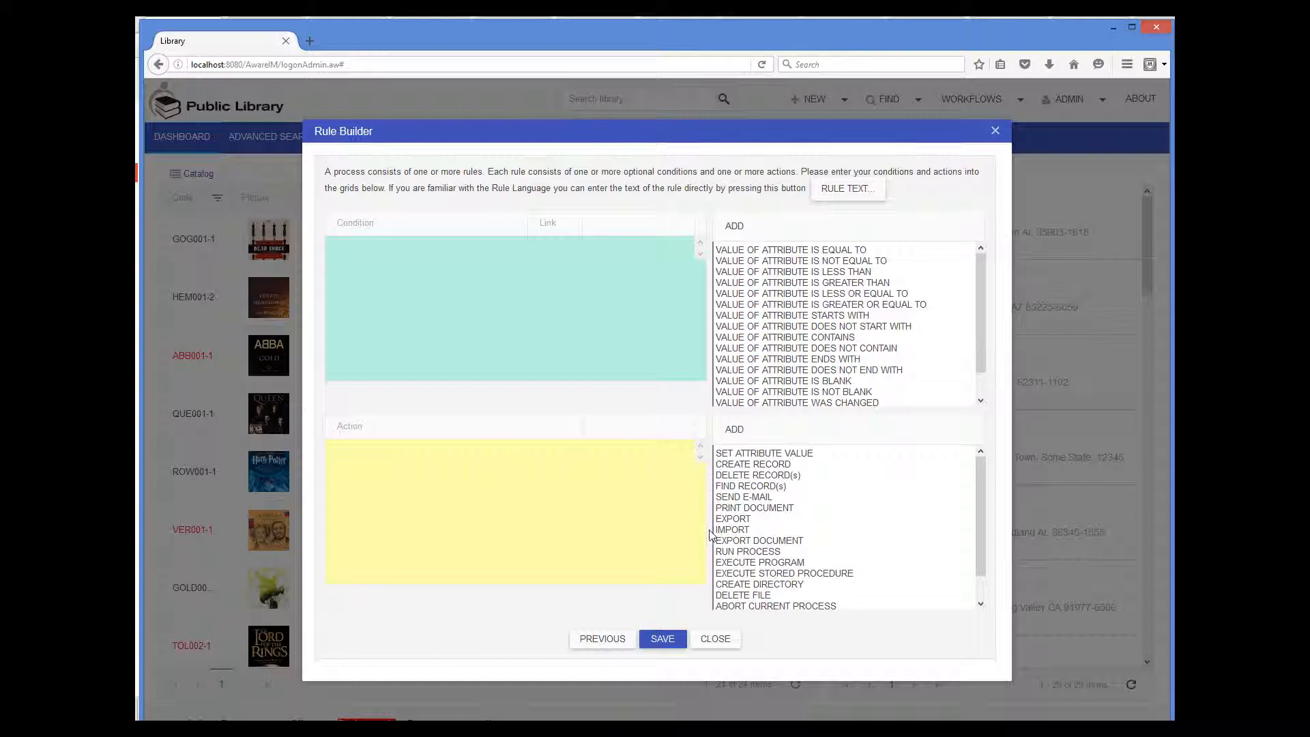
Save a rule with a new FIND query for Loan records whose Status equals Current
double_click(751, 486)
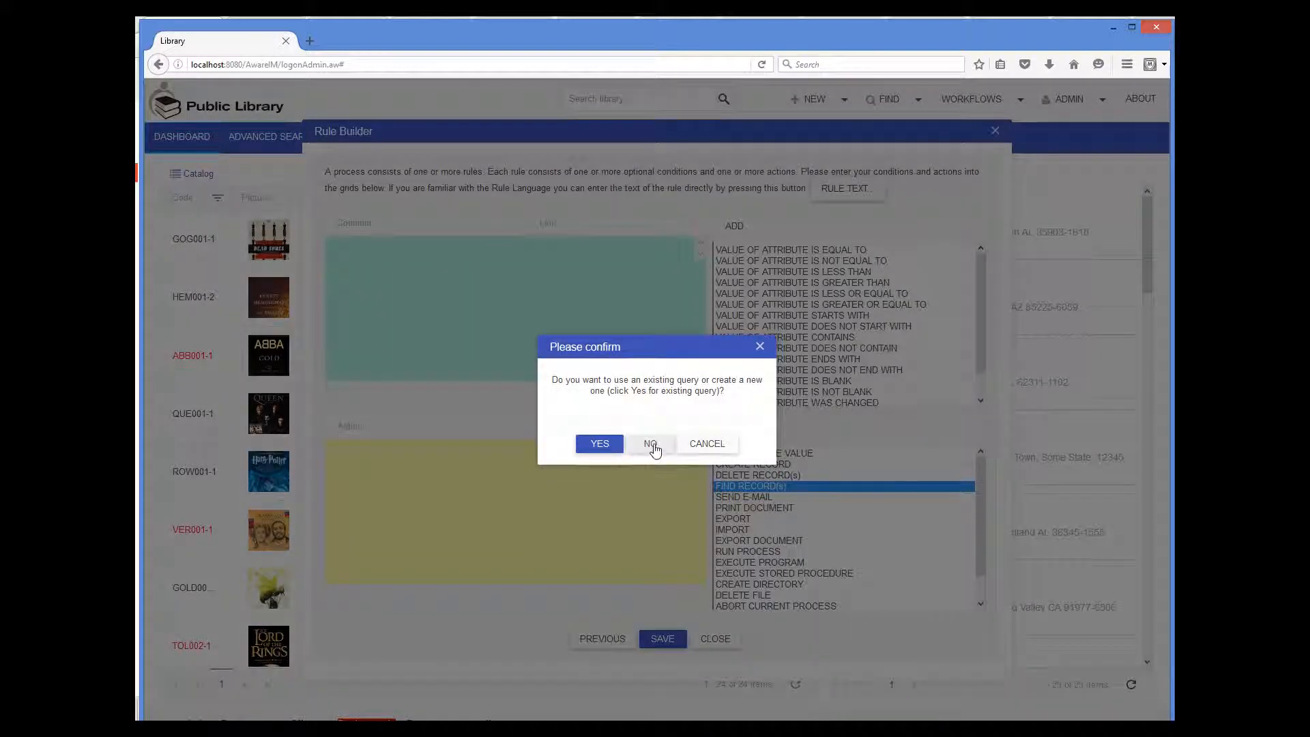
left_click(650, 443)
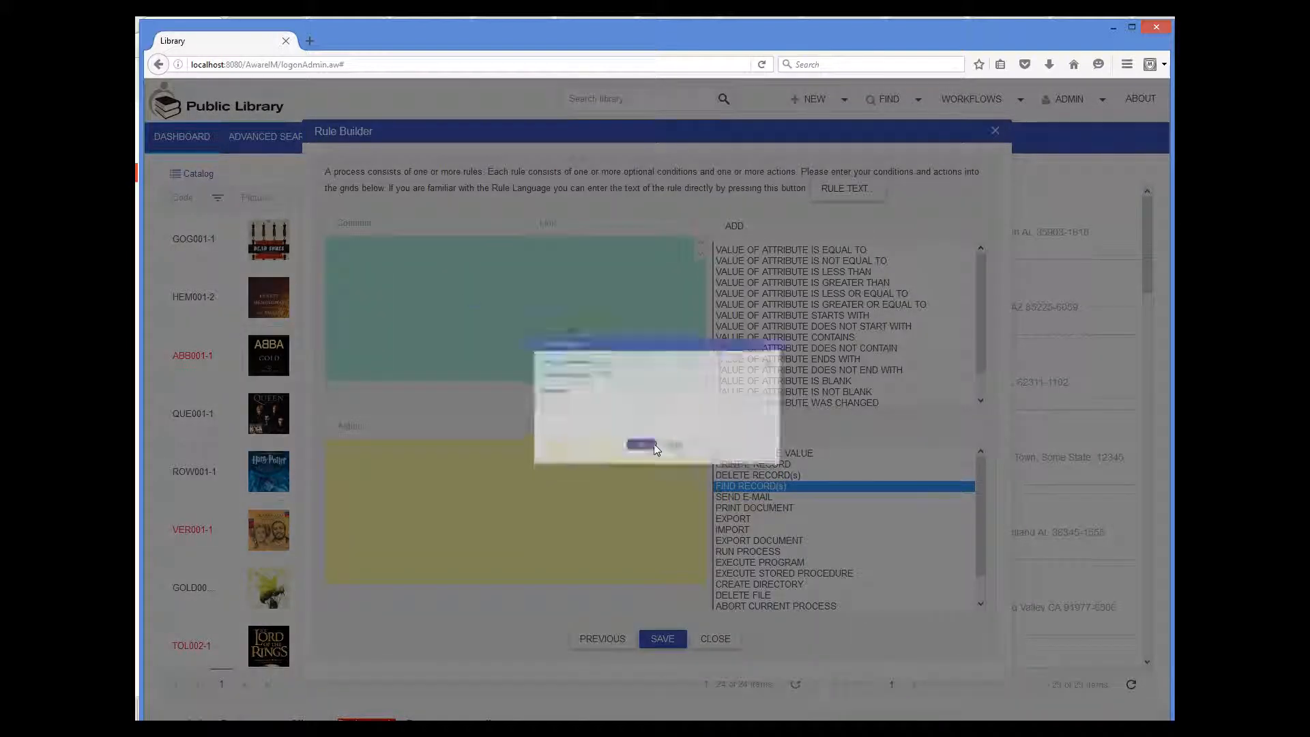
left_click(816, 365)
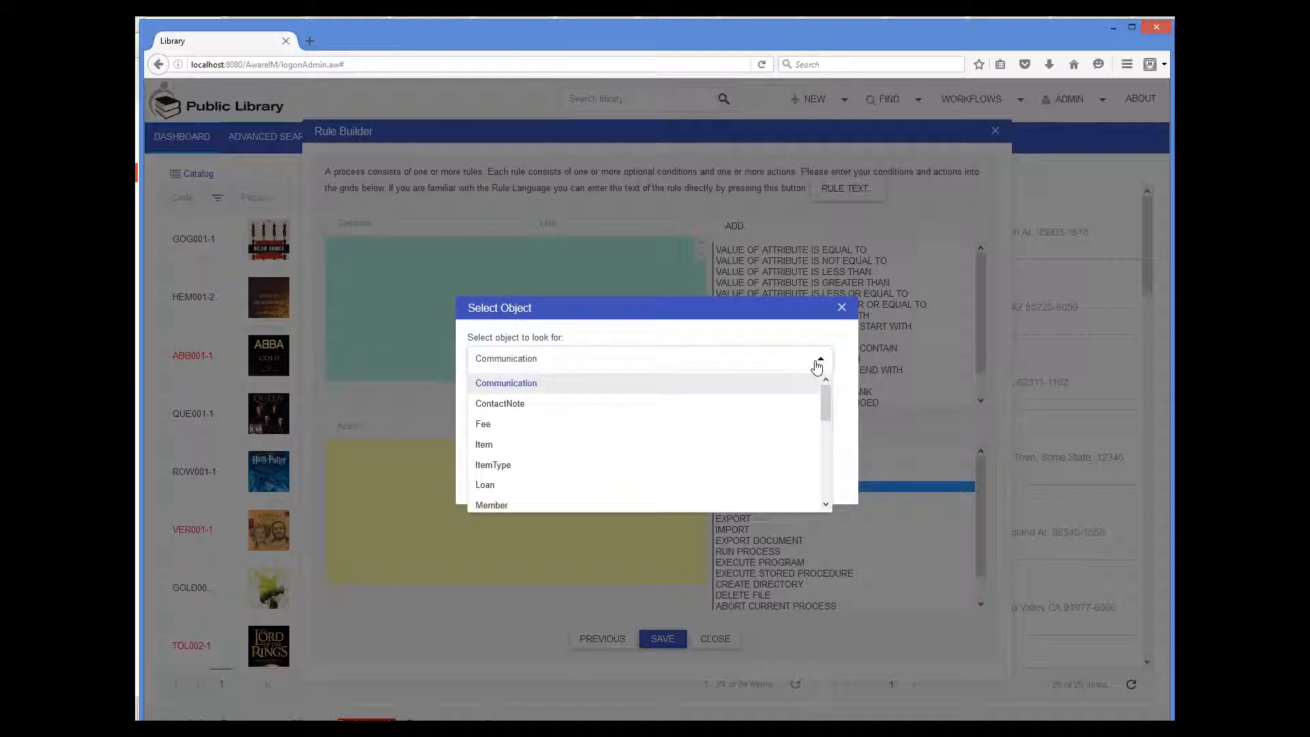
left_click(484, 485)
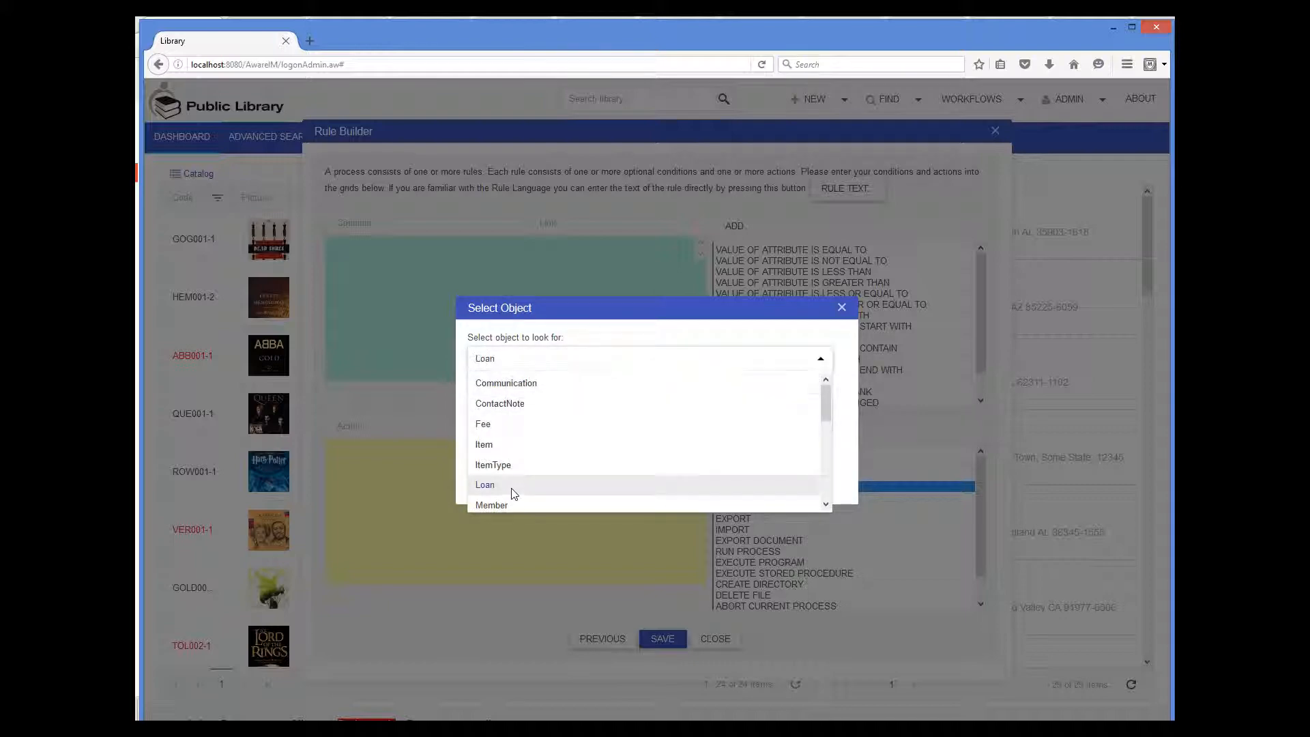
left_click(484, 485)
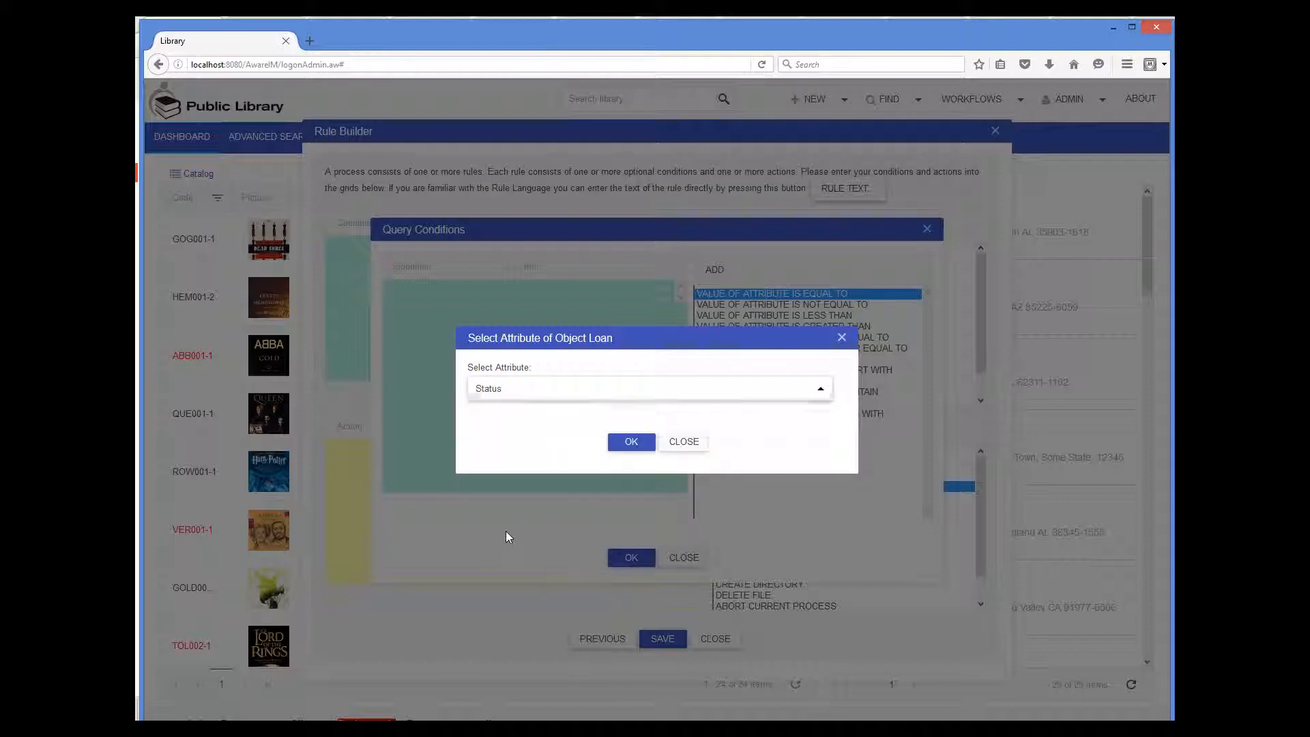
left_click(630, 442)
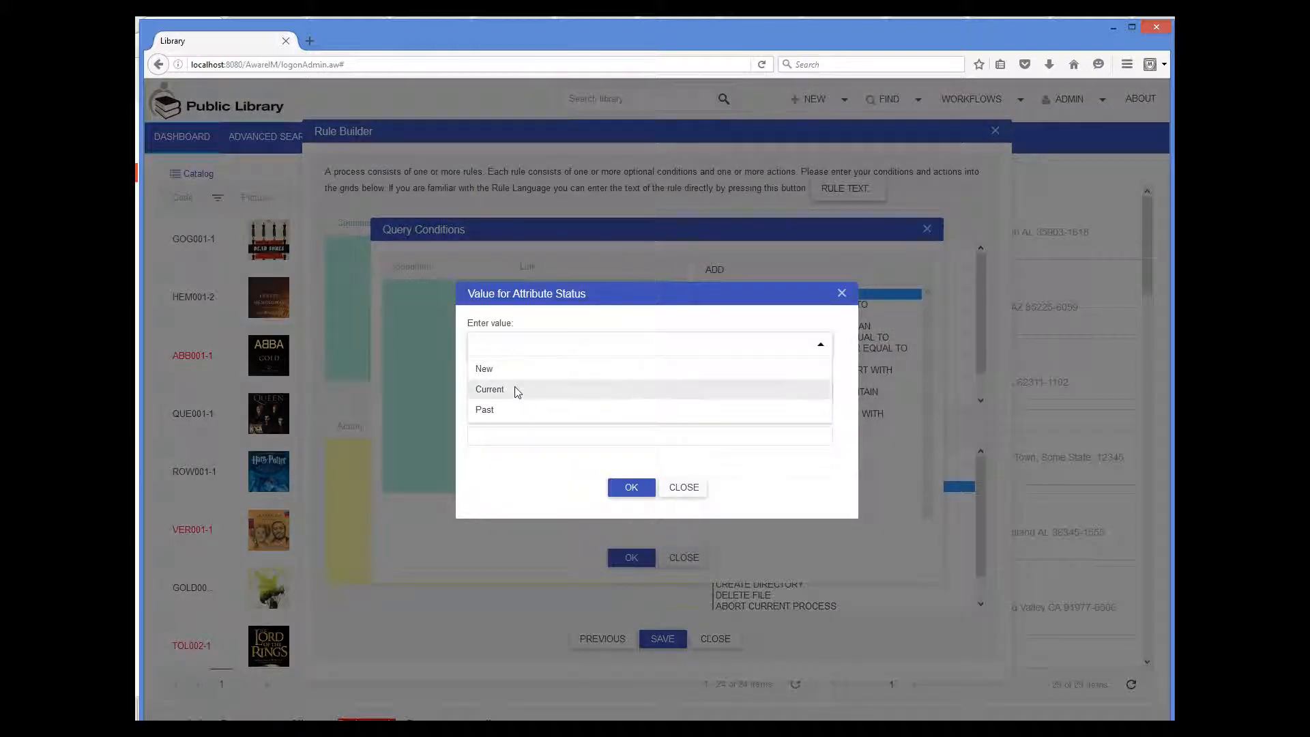
left_click(488, 389)
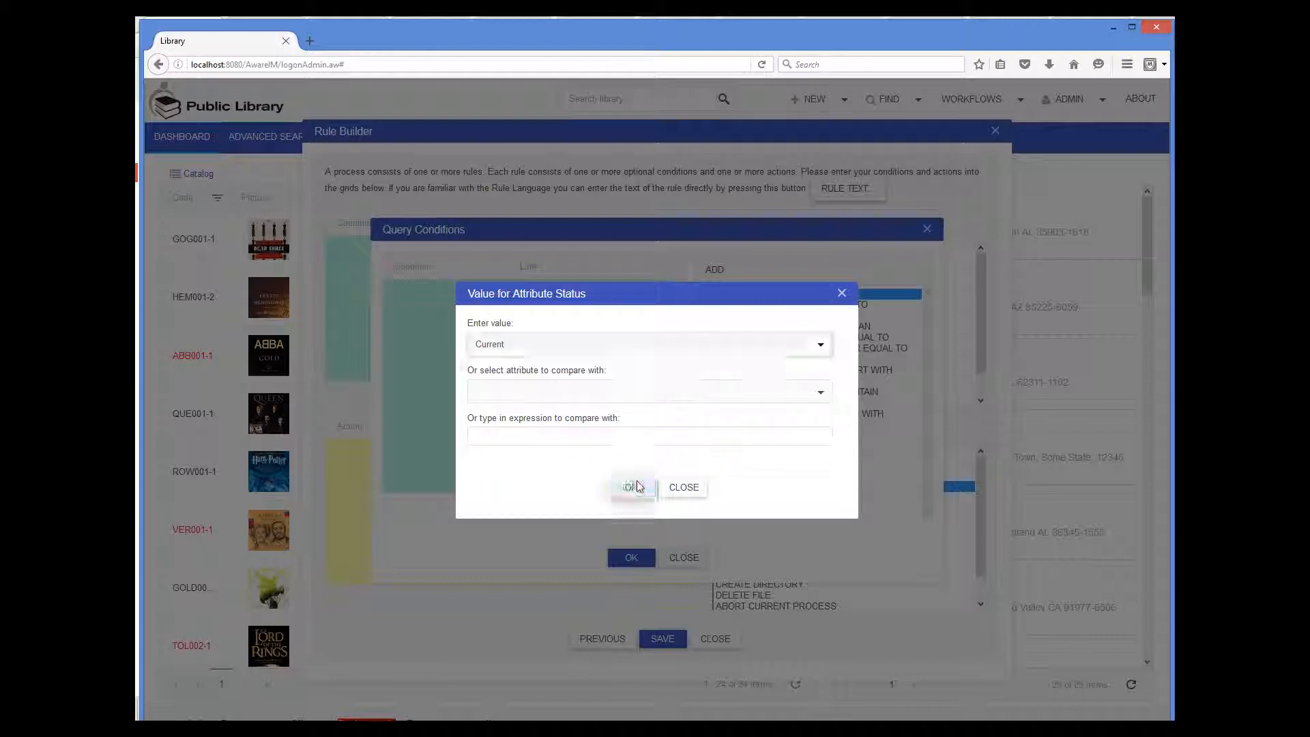
left_click(630, 487)
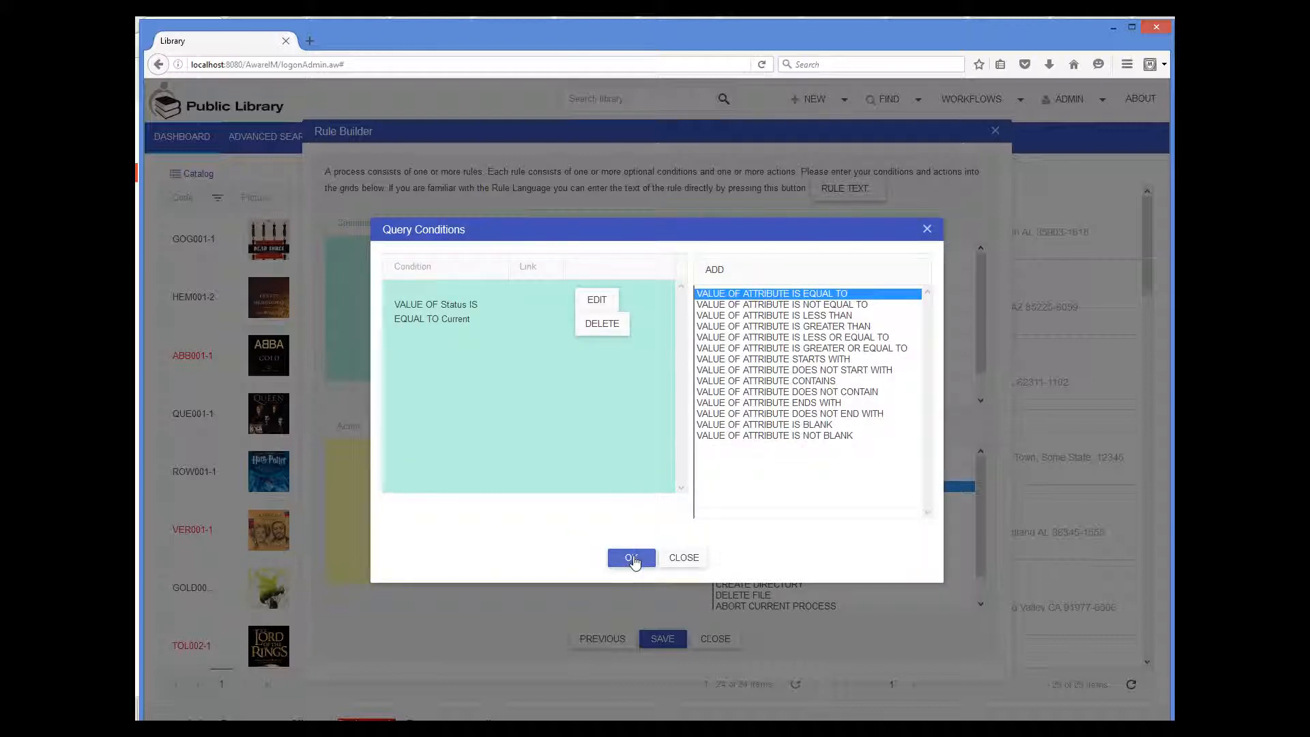
left_click(631, 556)
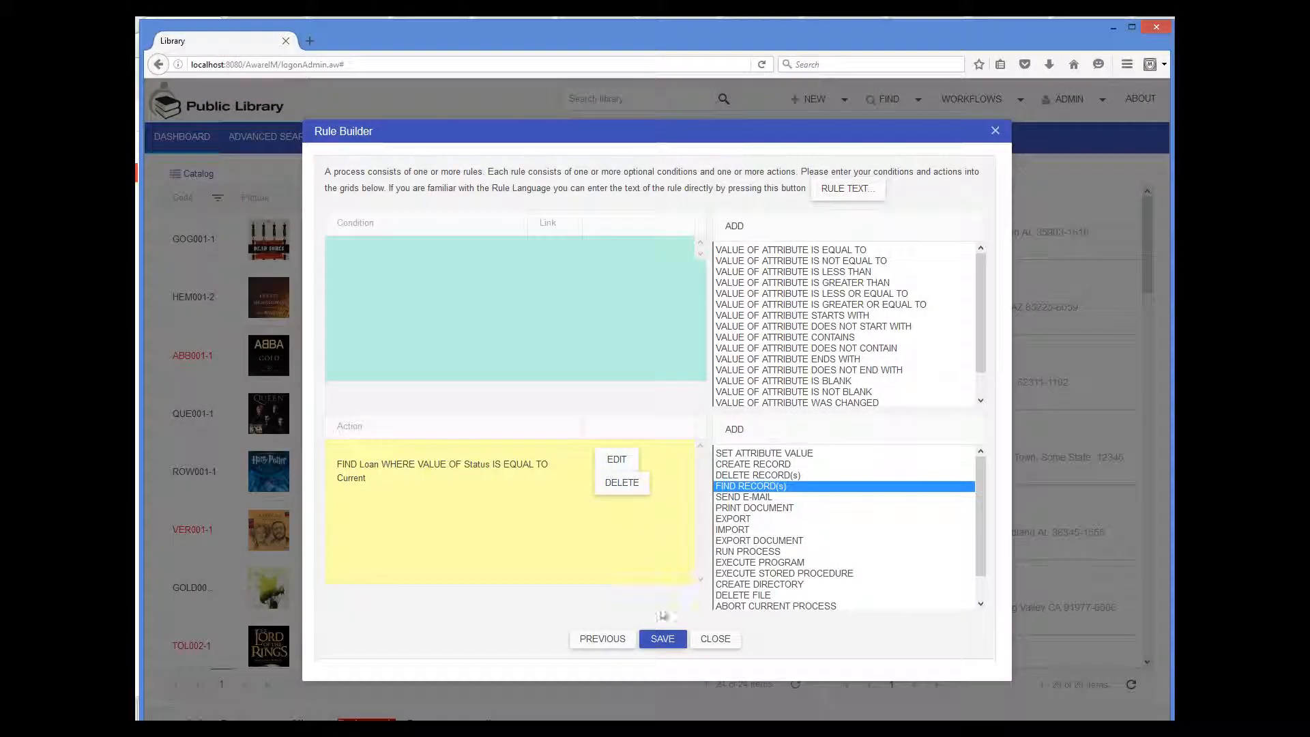
left_click(663, 638)
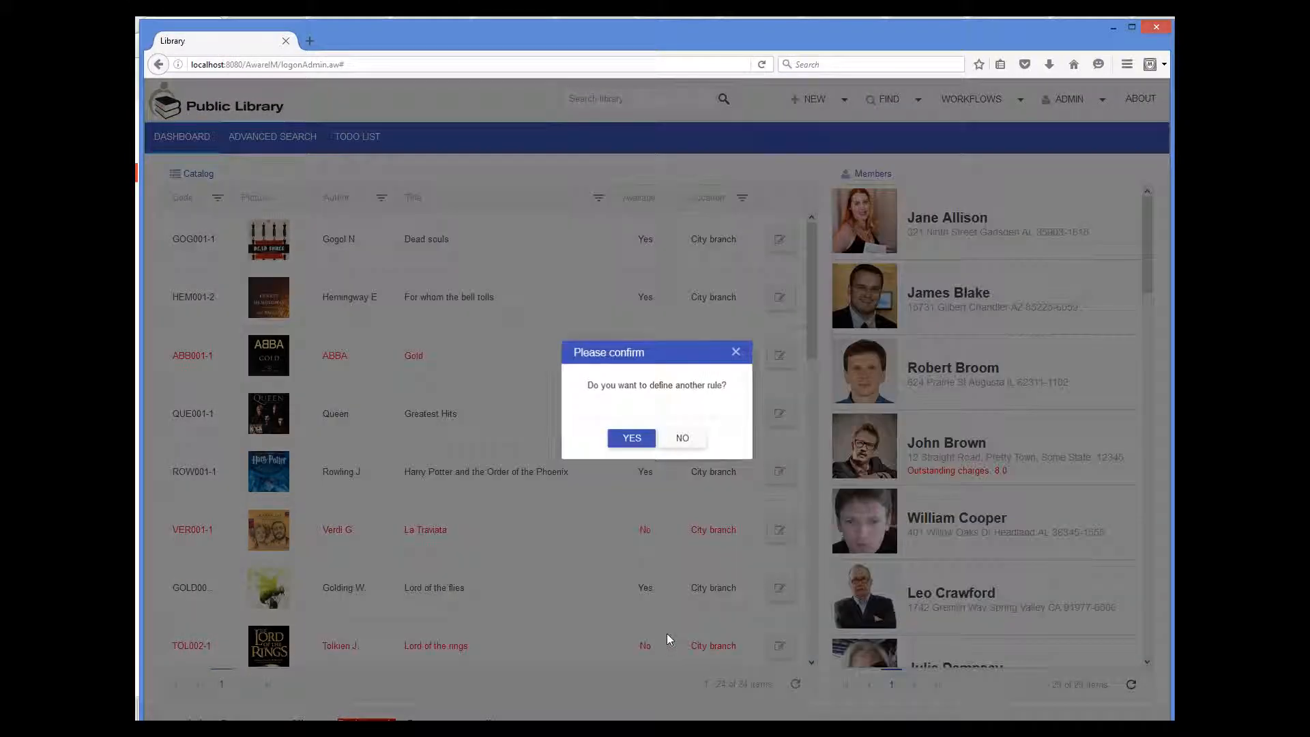
mouse_move(673, 625)
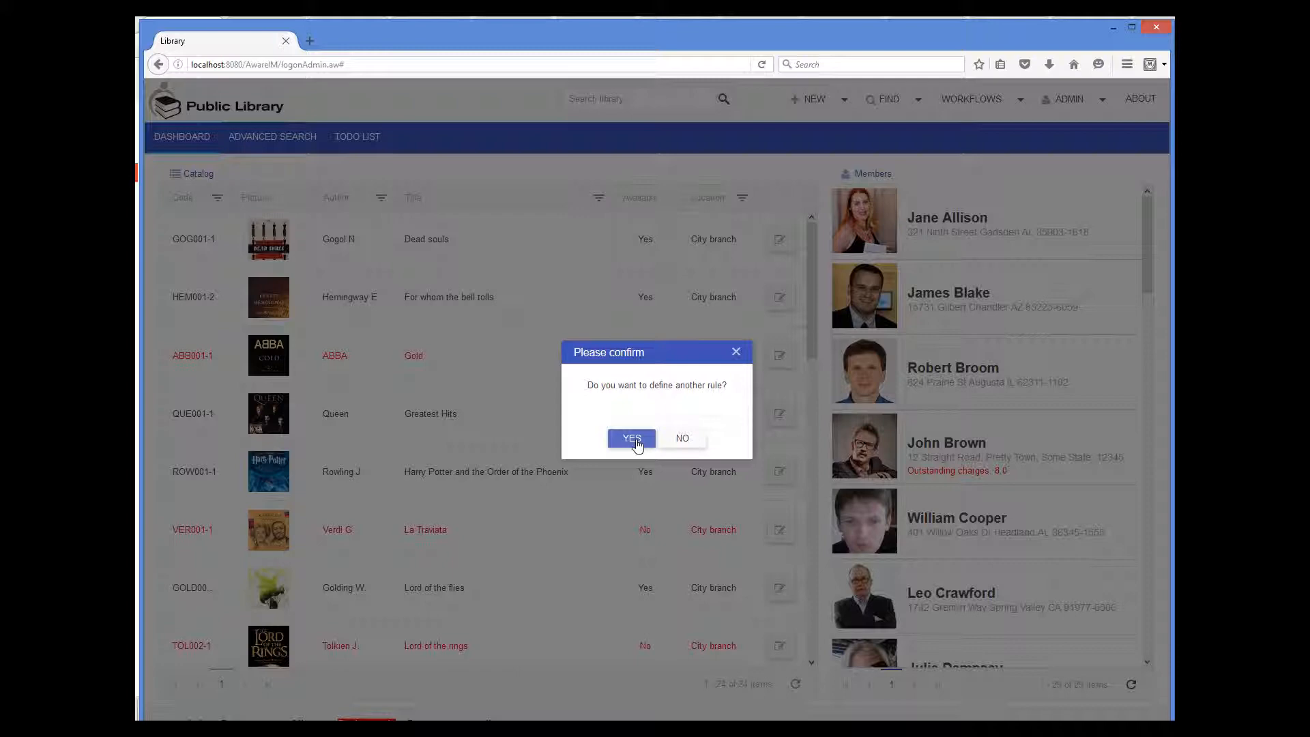
Add a second rule exporting Loan to c:/Temp/Library/loans.csv and finish defining rules
left_click(632, 438)
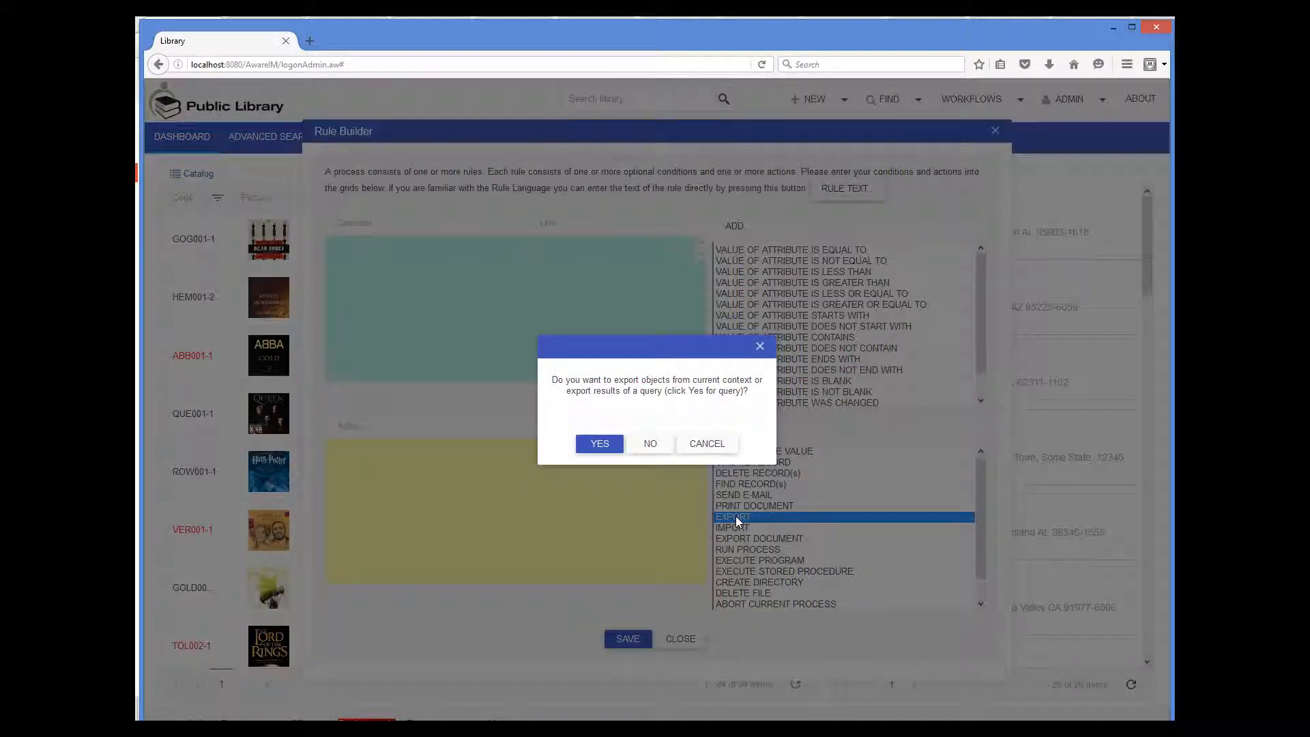
left_click(599, 443)
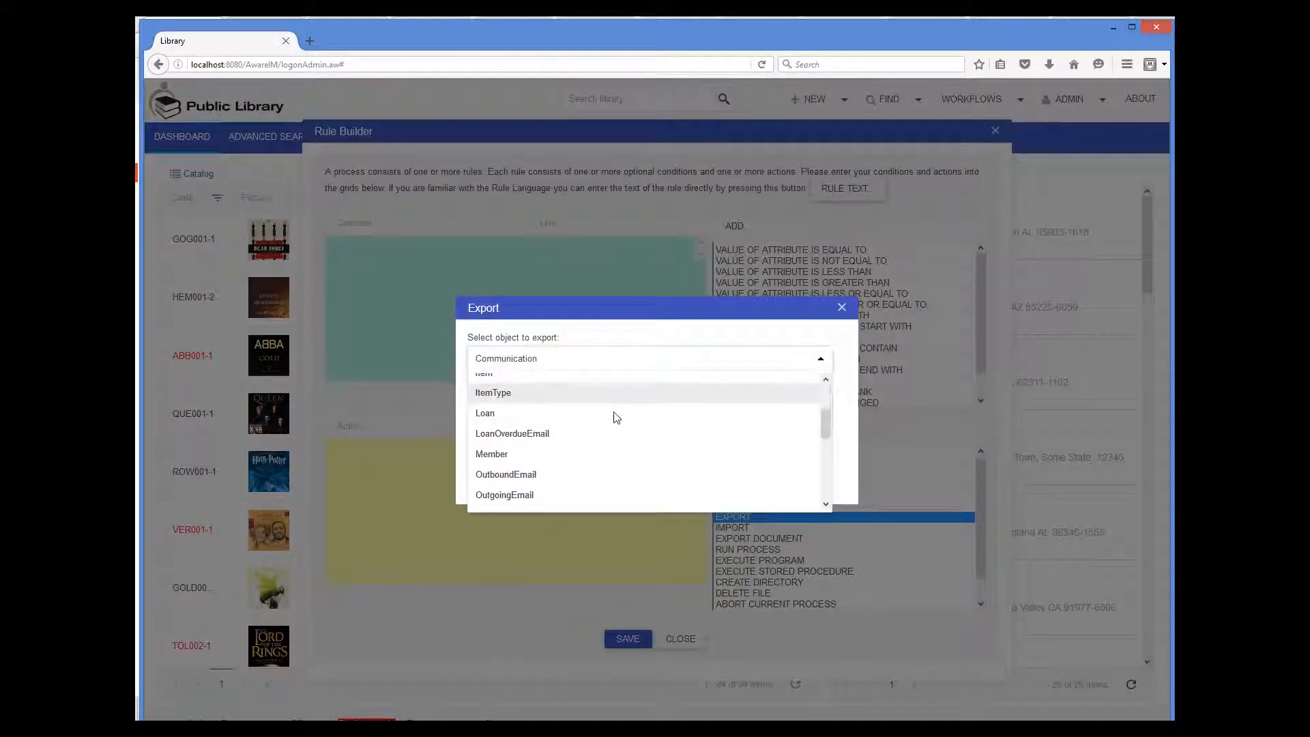
left_click(486, 412)
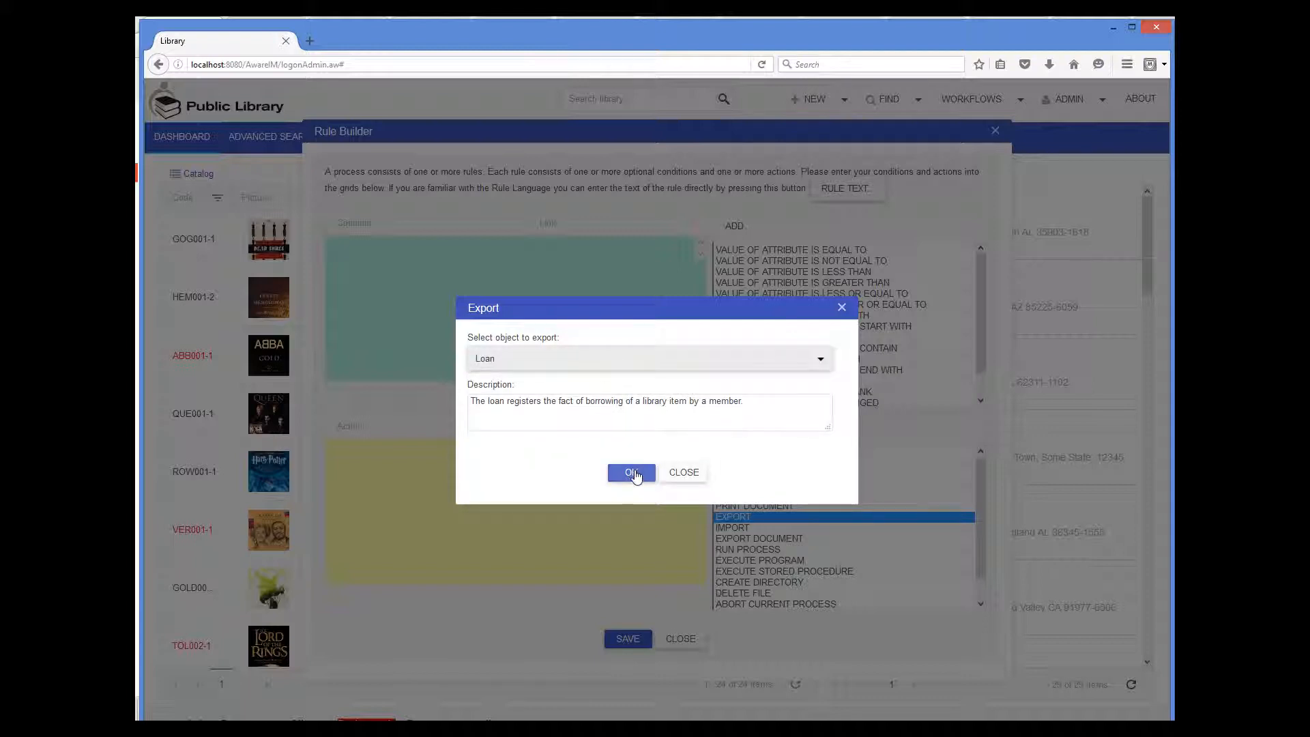
left_click(631, 472)
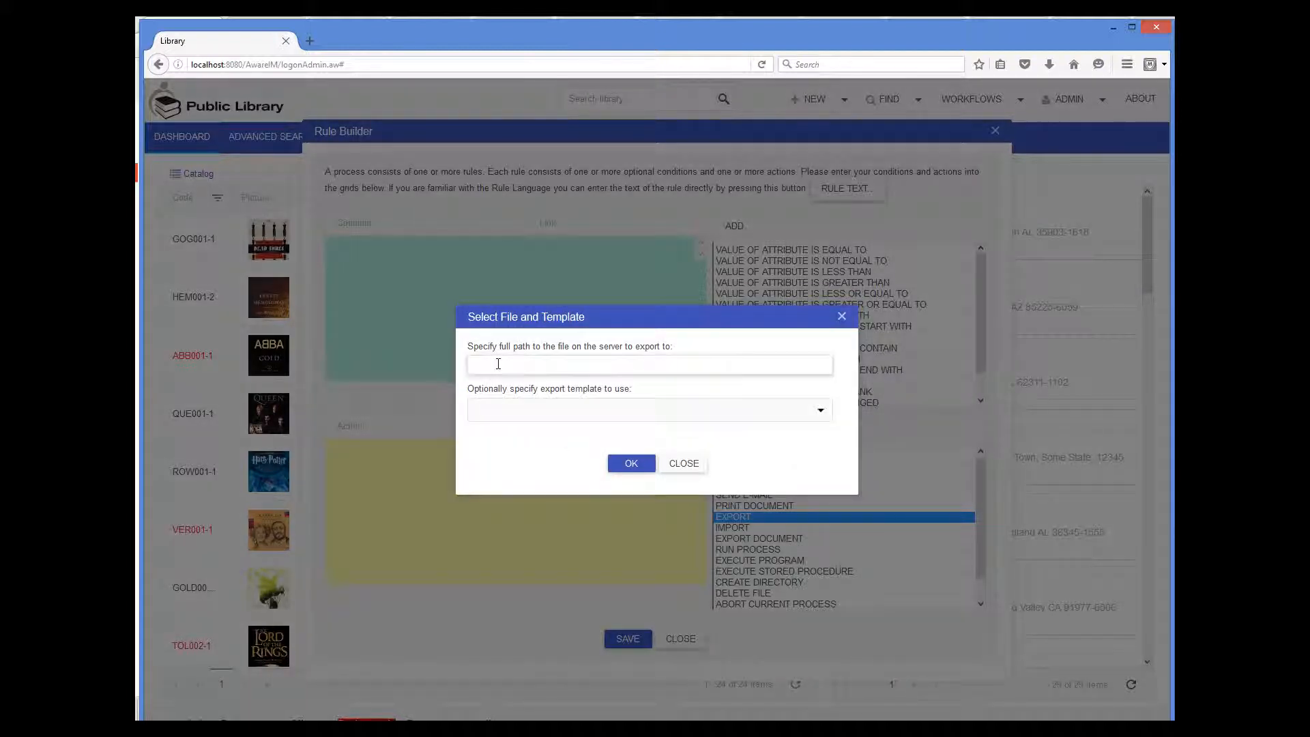
type("c:/Temp")
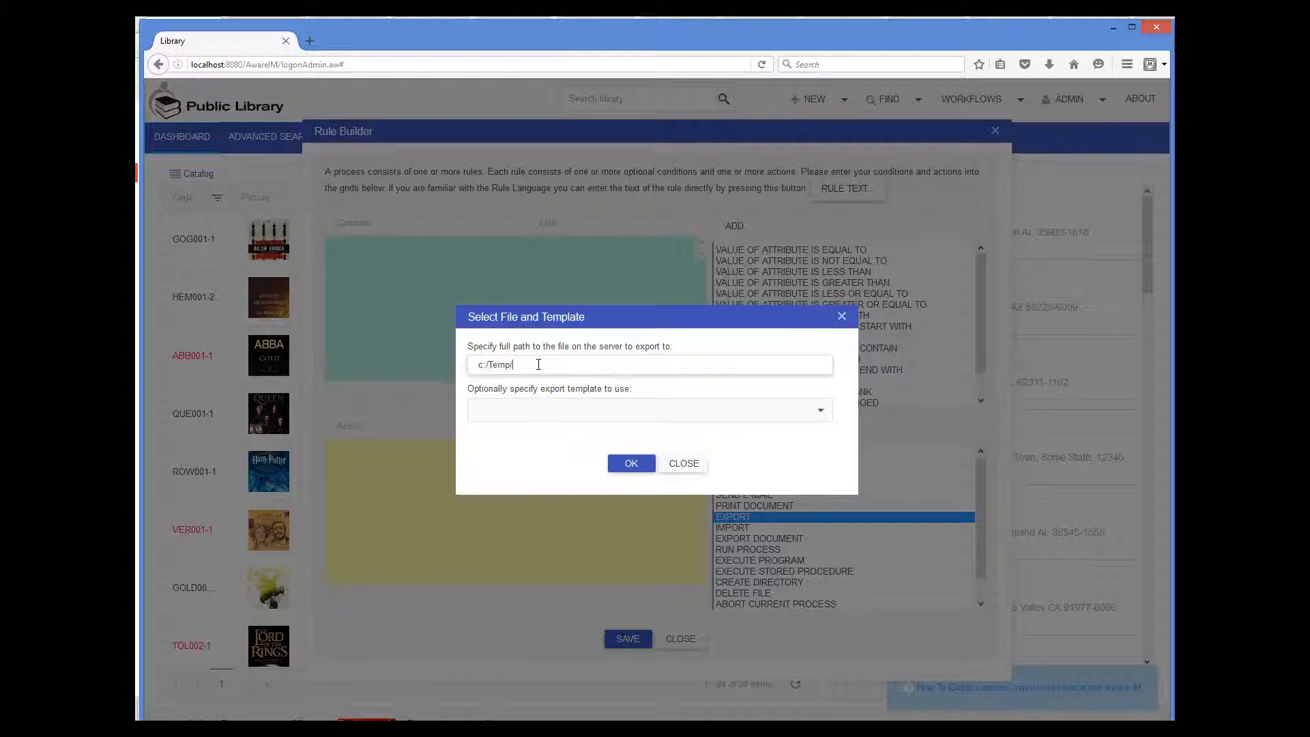
type("/Li")
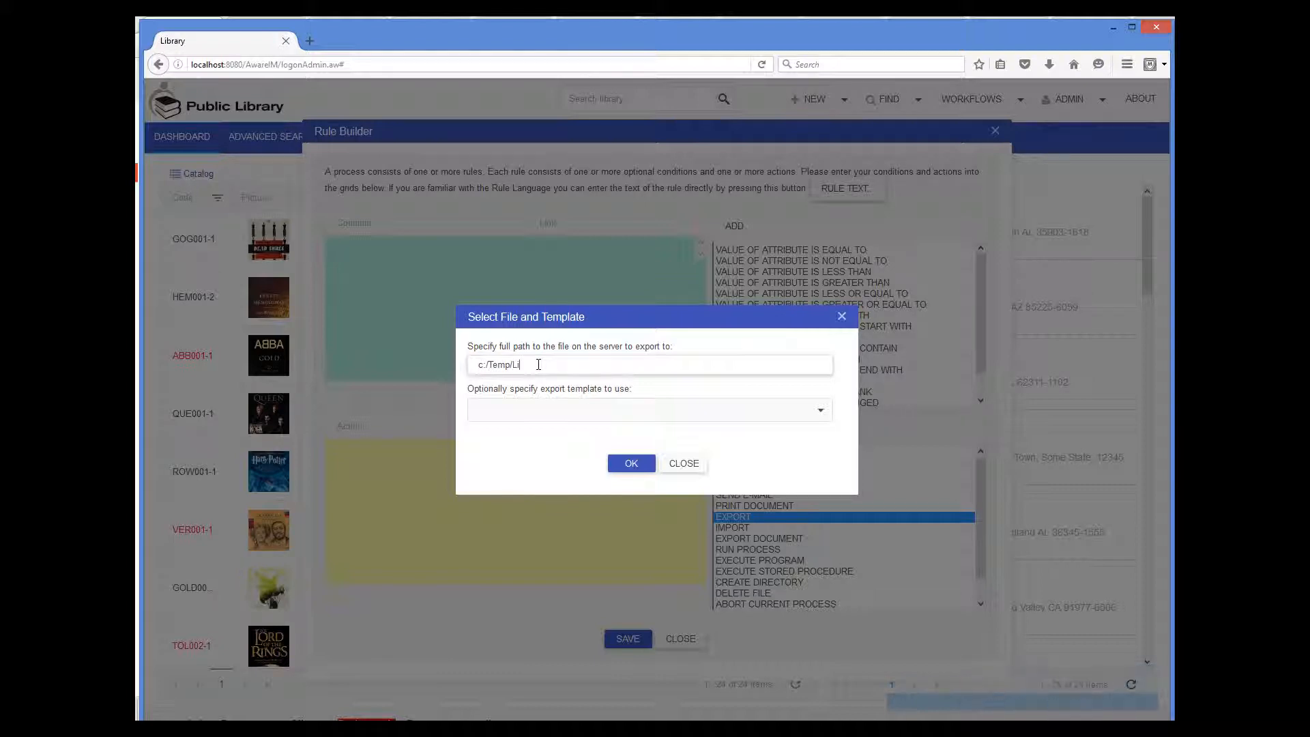
type("brary/loans.csv")
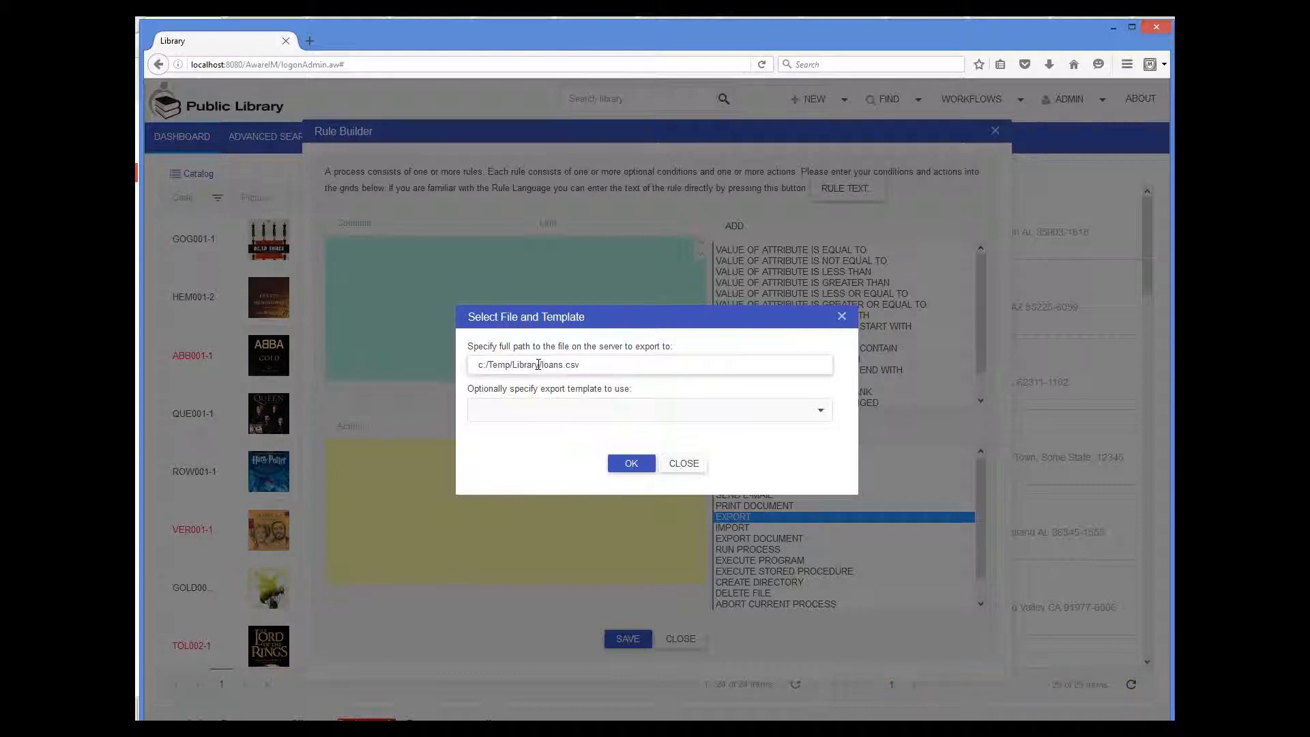
left_click(631, 464)
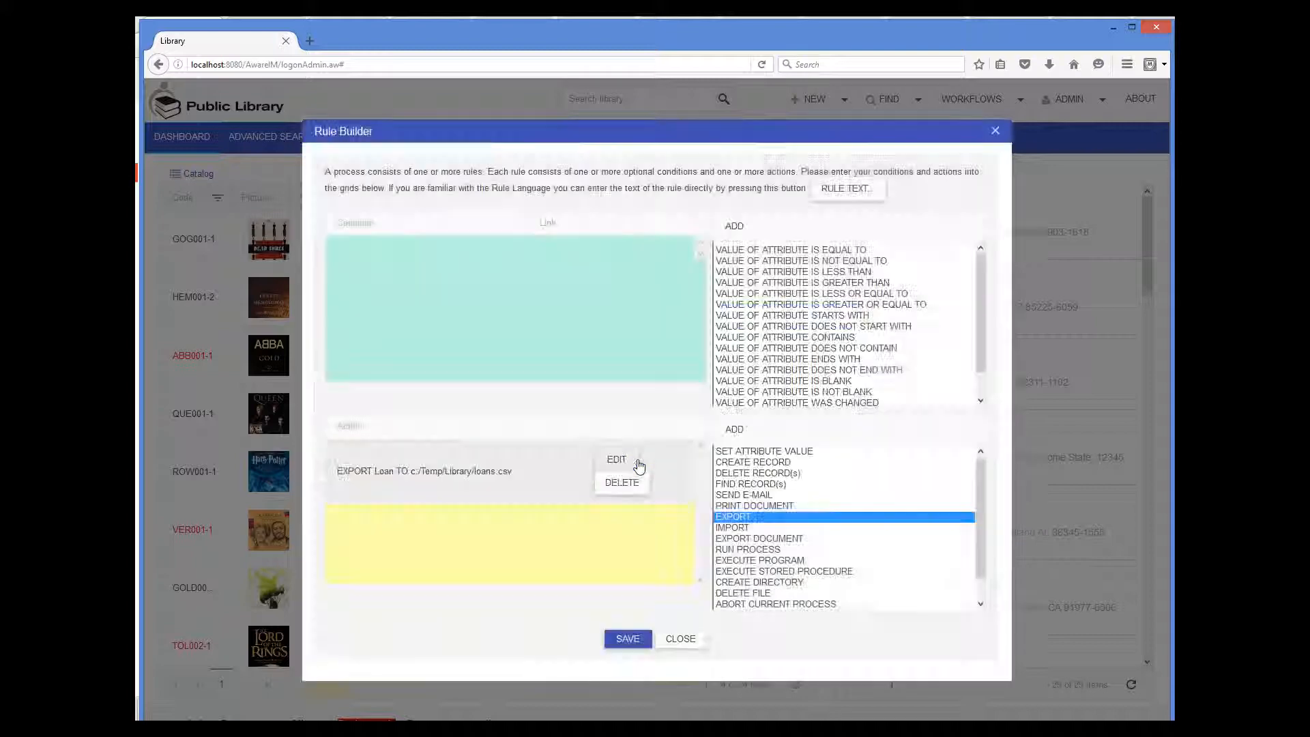
left_click(628, 639)
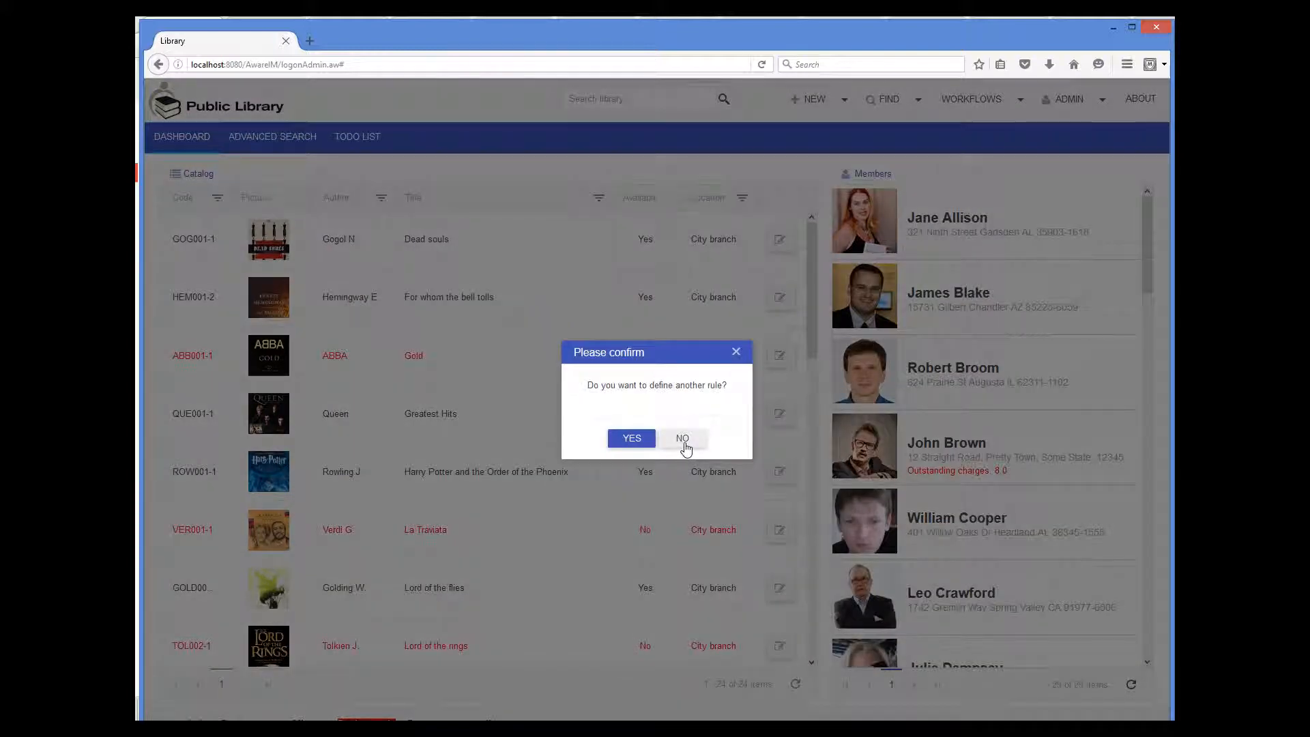
left_click(682, 438)
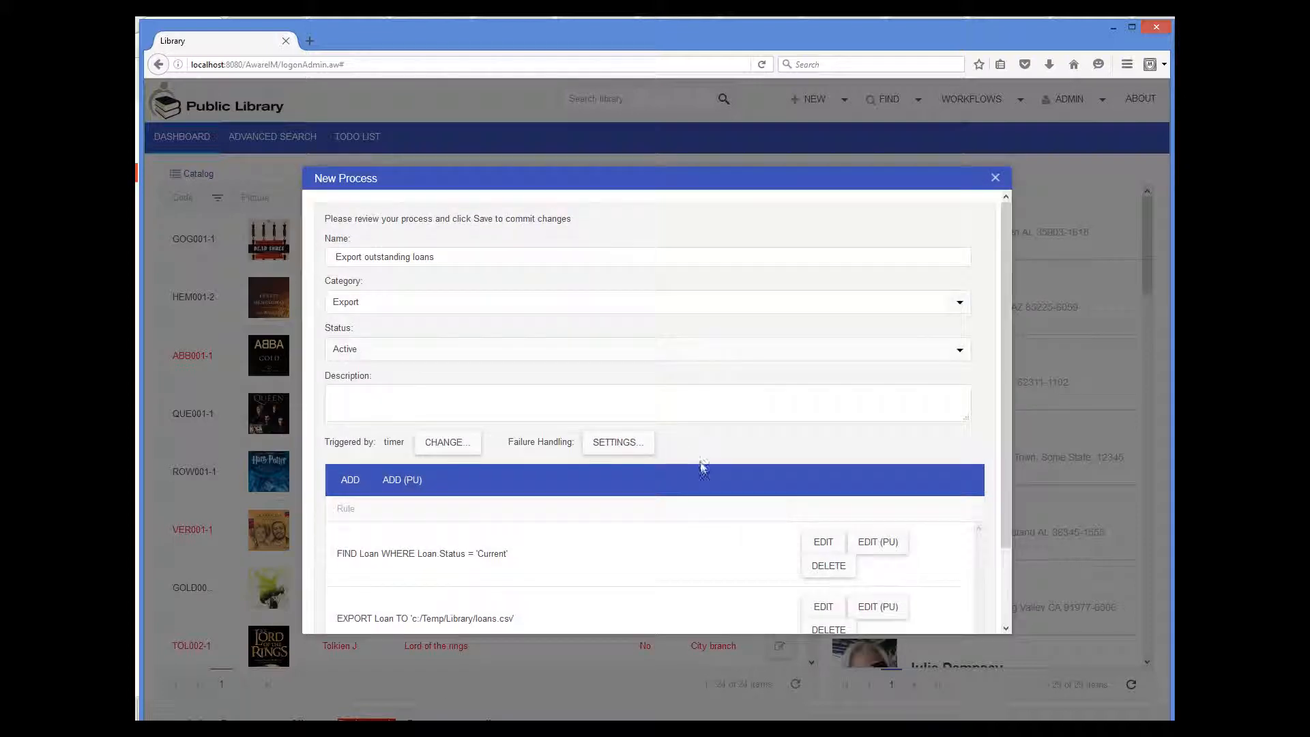
Save the Export outstanding loans process and close the user defined processes list
scroll("down", 3)
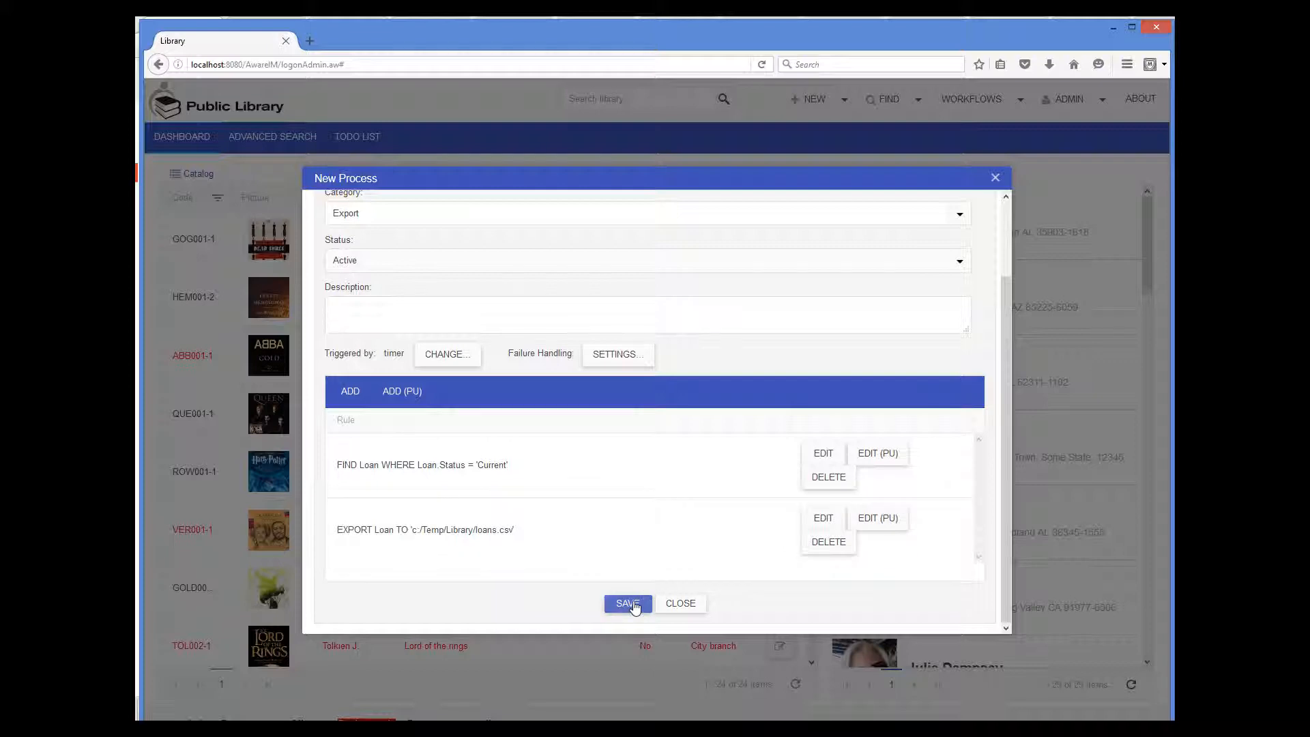
left_click(627, 603)
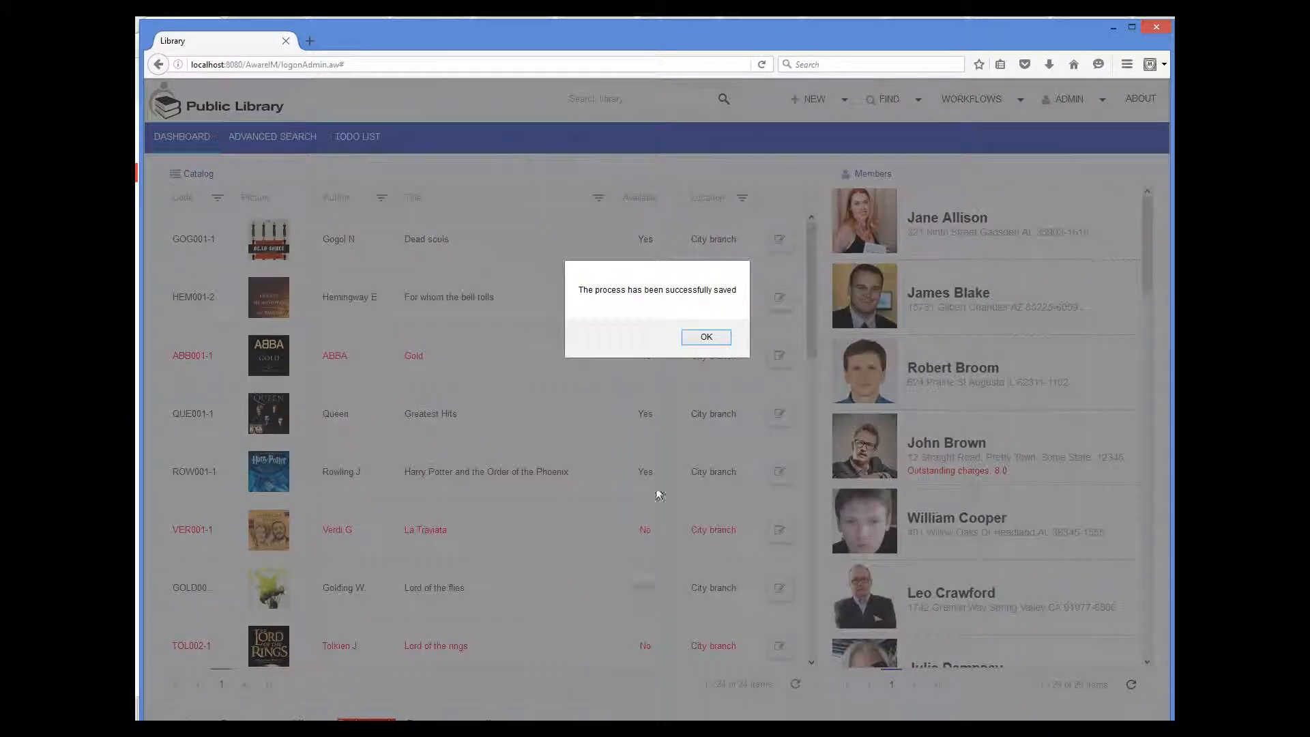
left_click(705, 337)
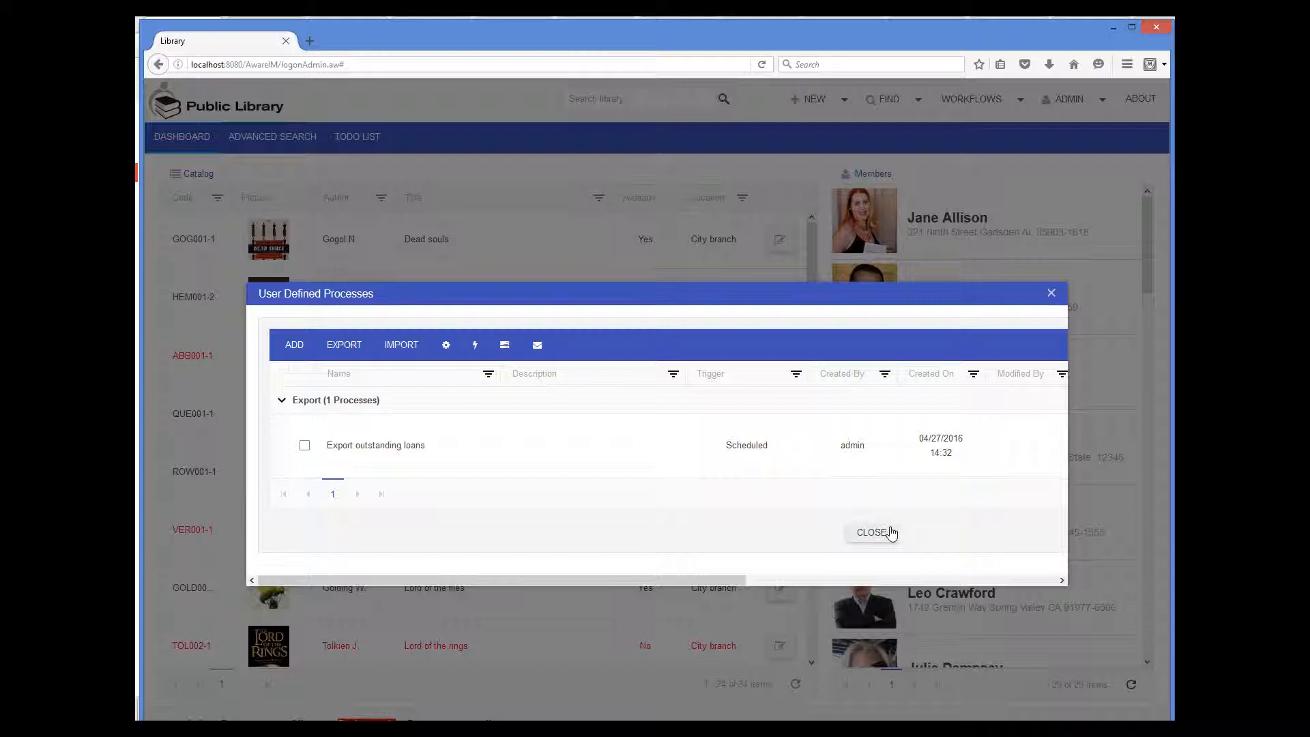
left_click(870, 532)
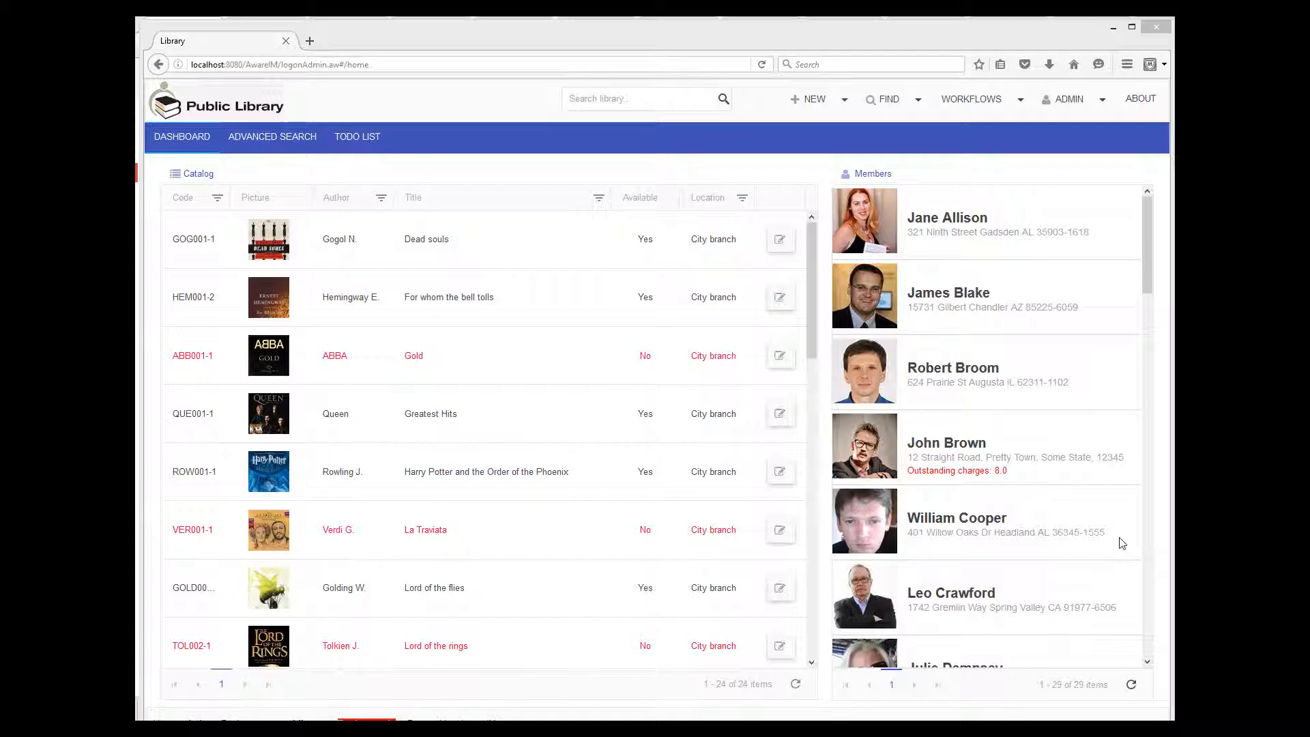
mouse_move(1023, 142)
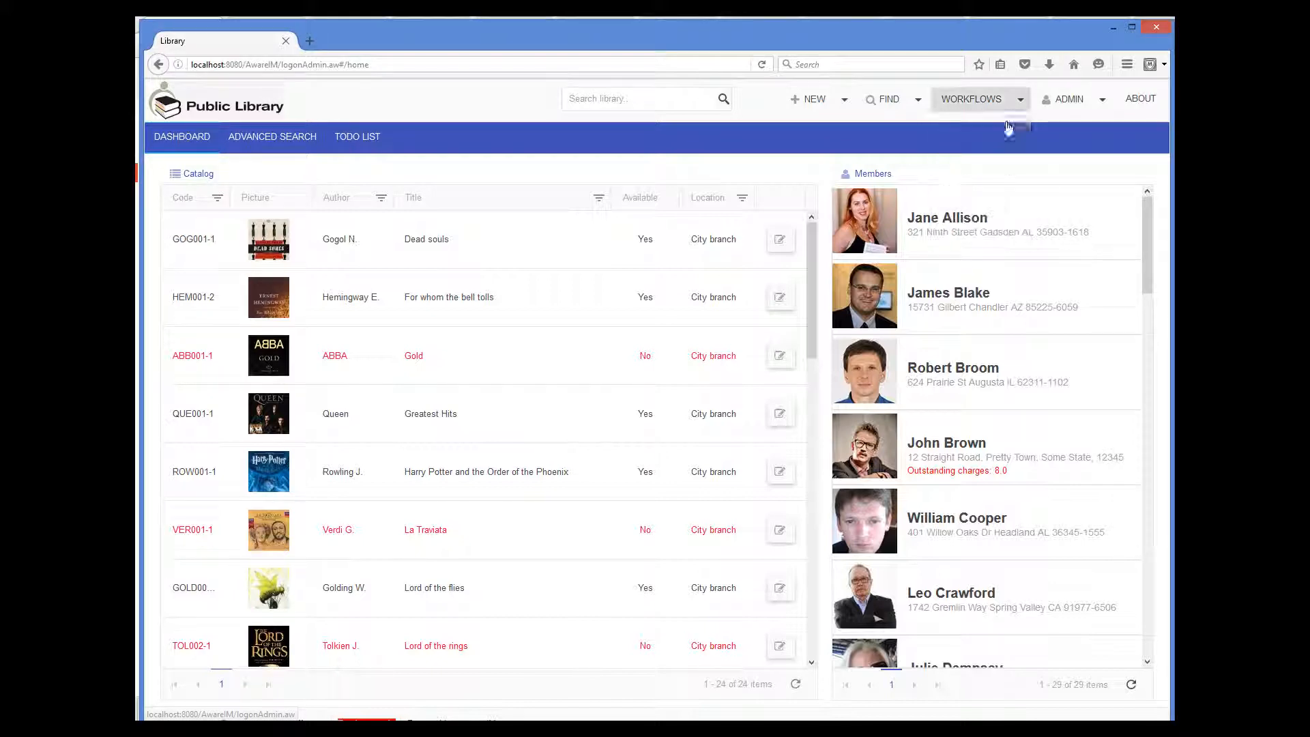
Via Workflows > Manage, also allow users to run the process from the menu and save
left_click(971, 98)
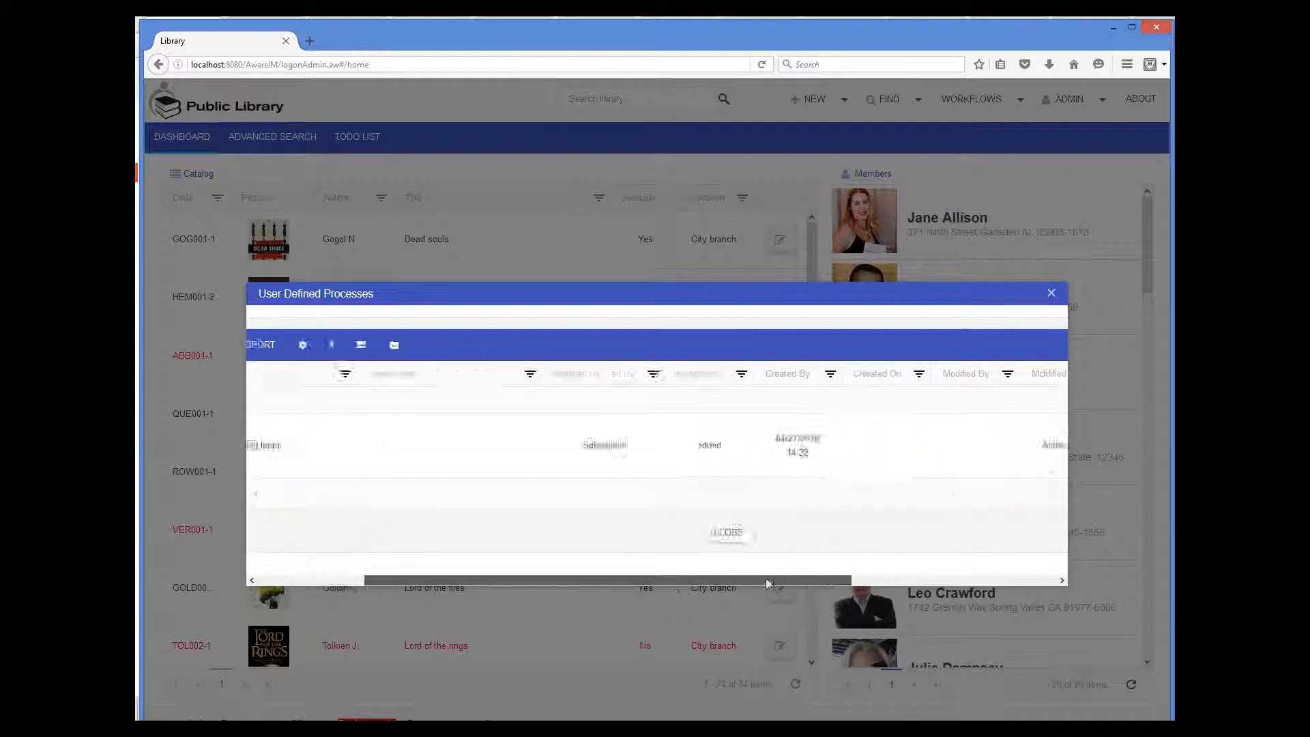
left_click(1051, 291)
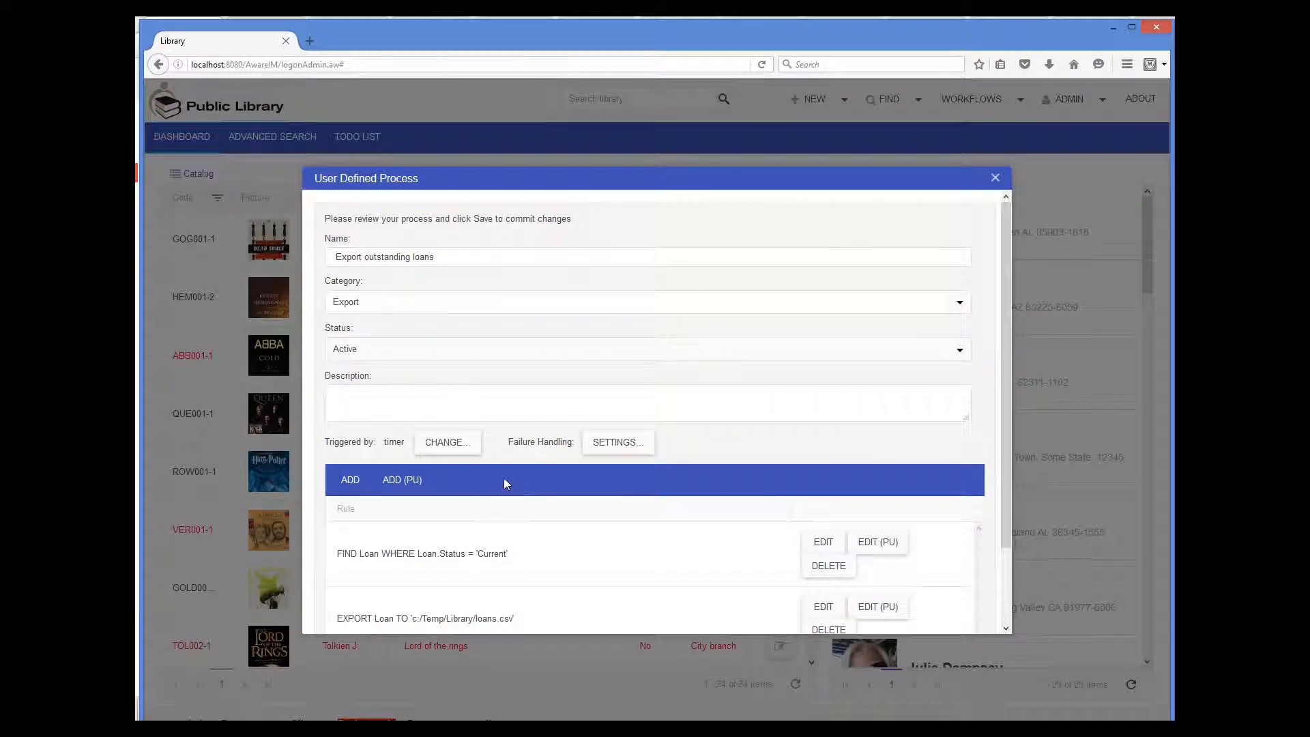
mouse_move(458, 452)
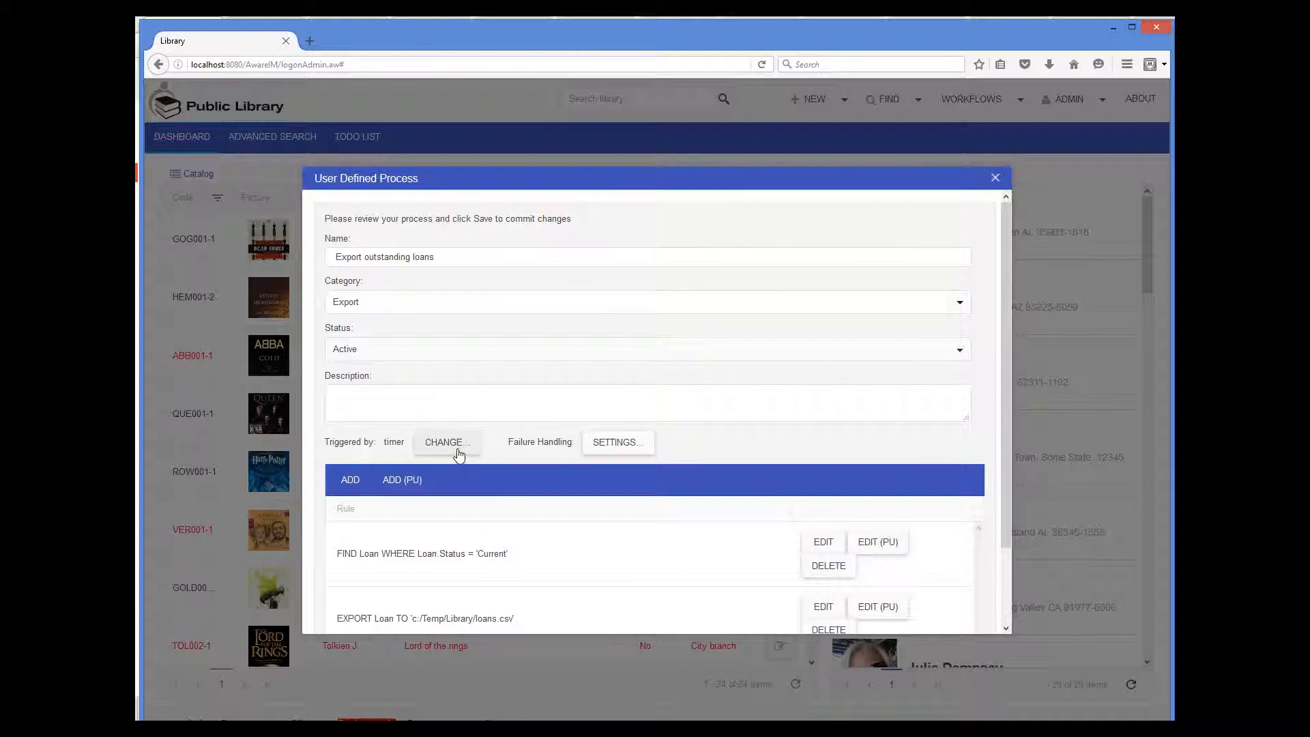
left_click(445, 442)
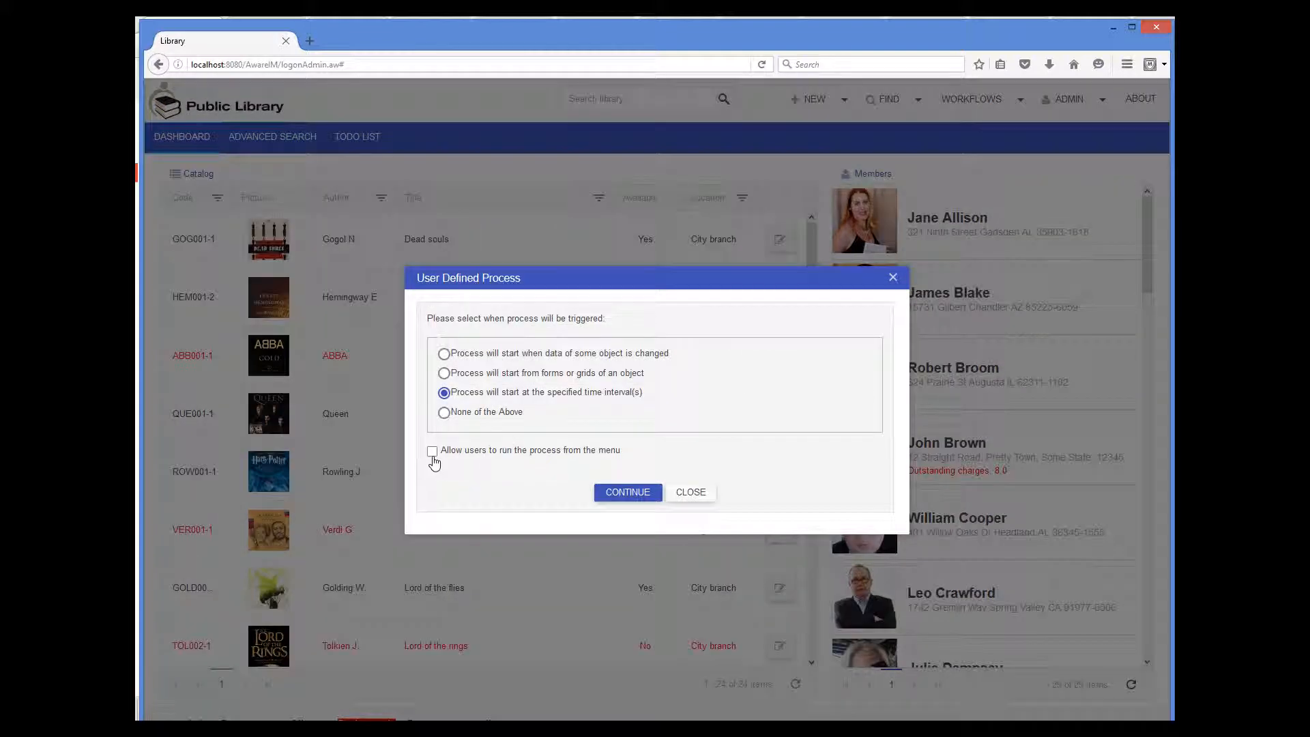
left_click(431, 450)
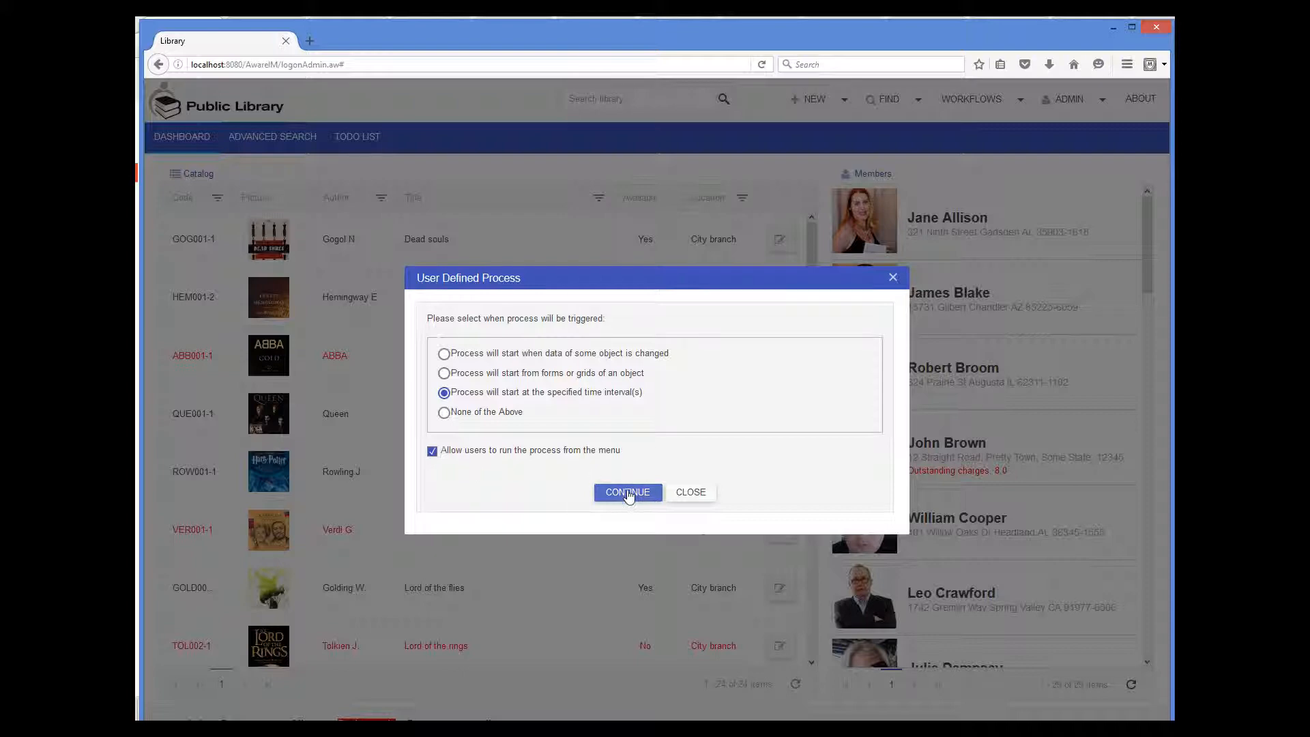
left_click(627, 491)
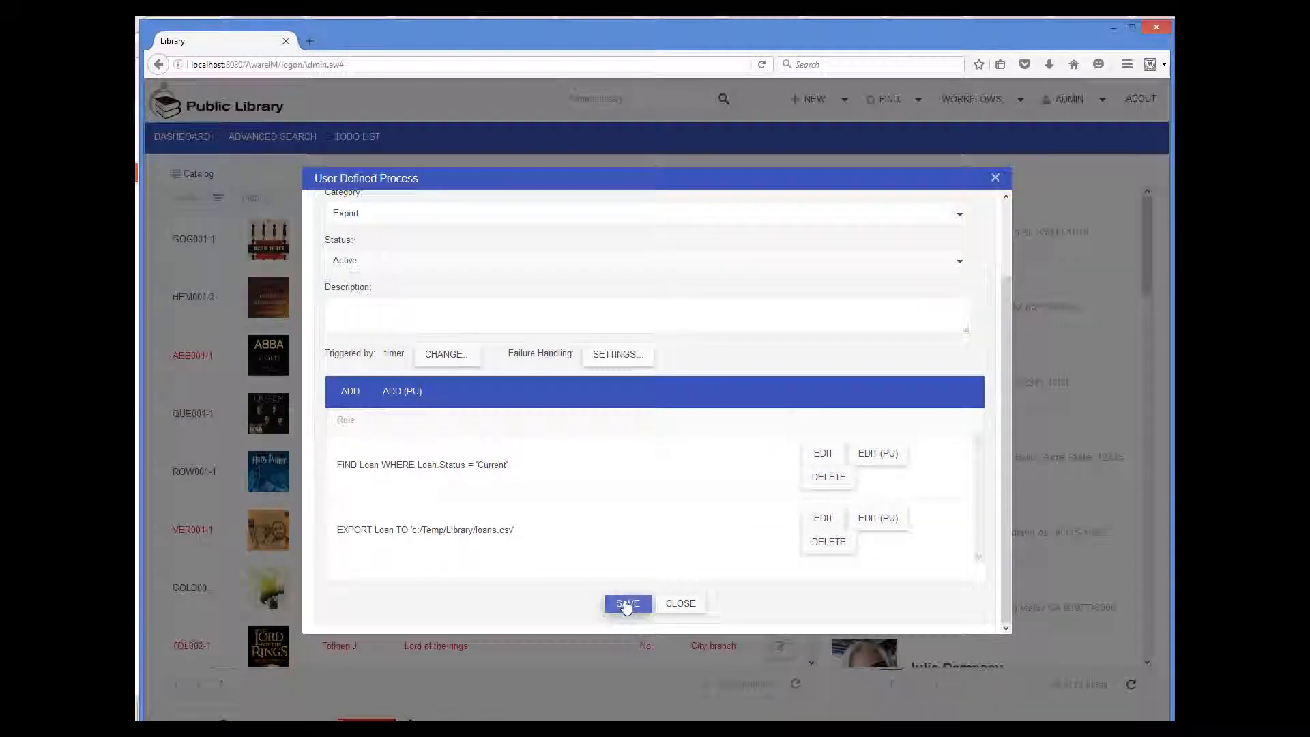
left_click(627, 603)
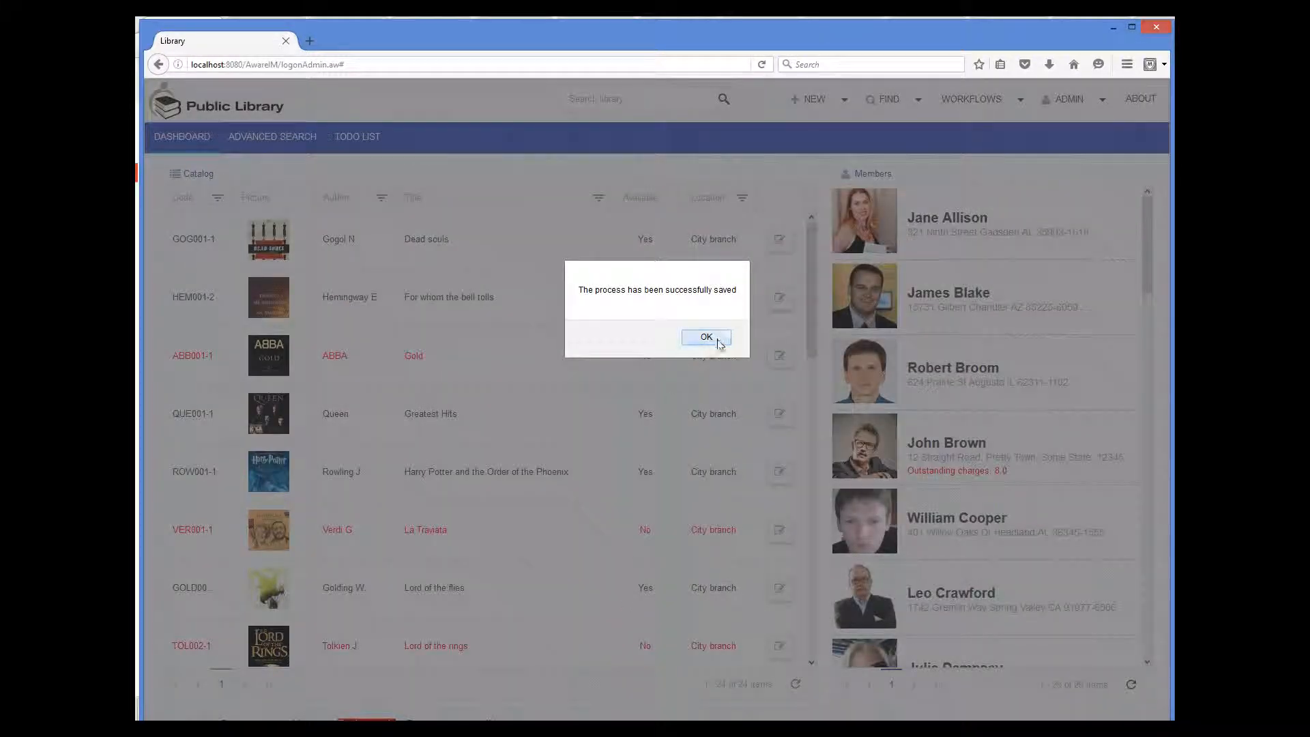
left_click(707, 336)
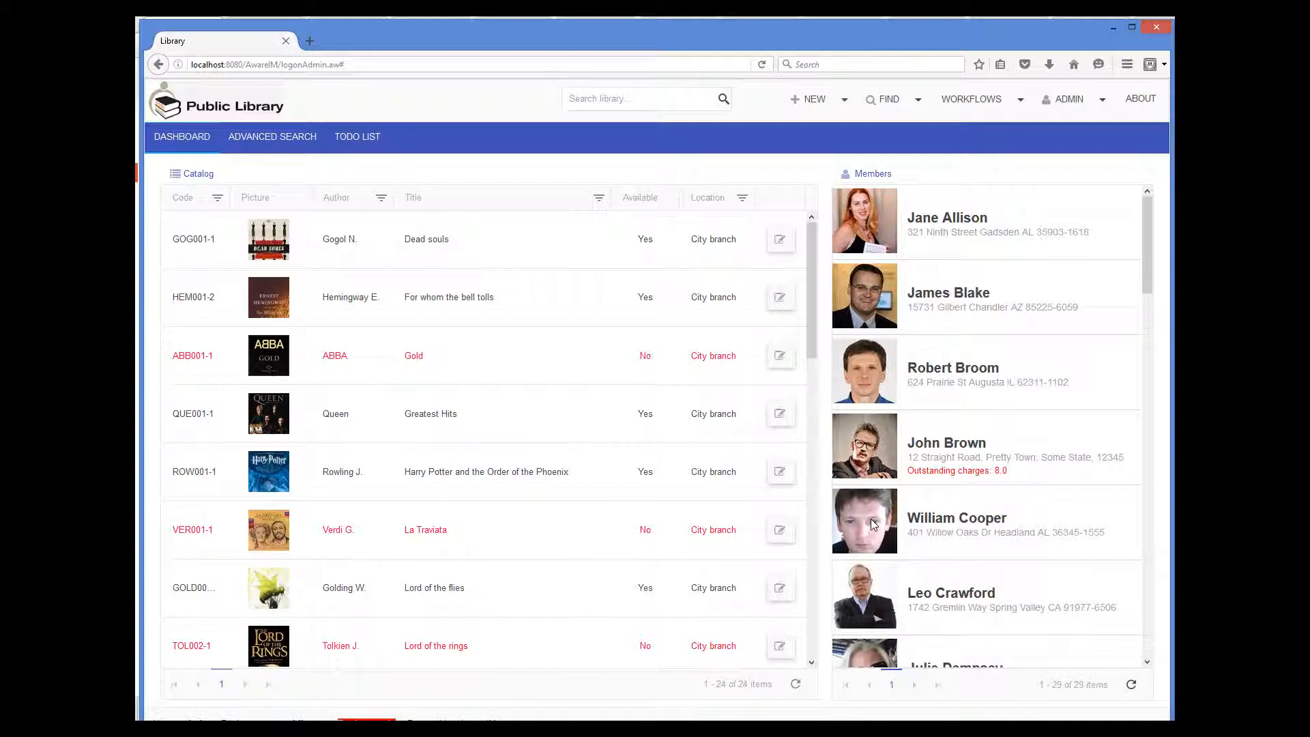
mouse_move(852, 412)
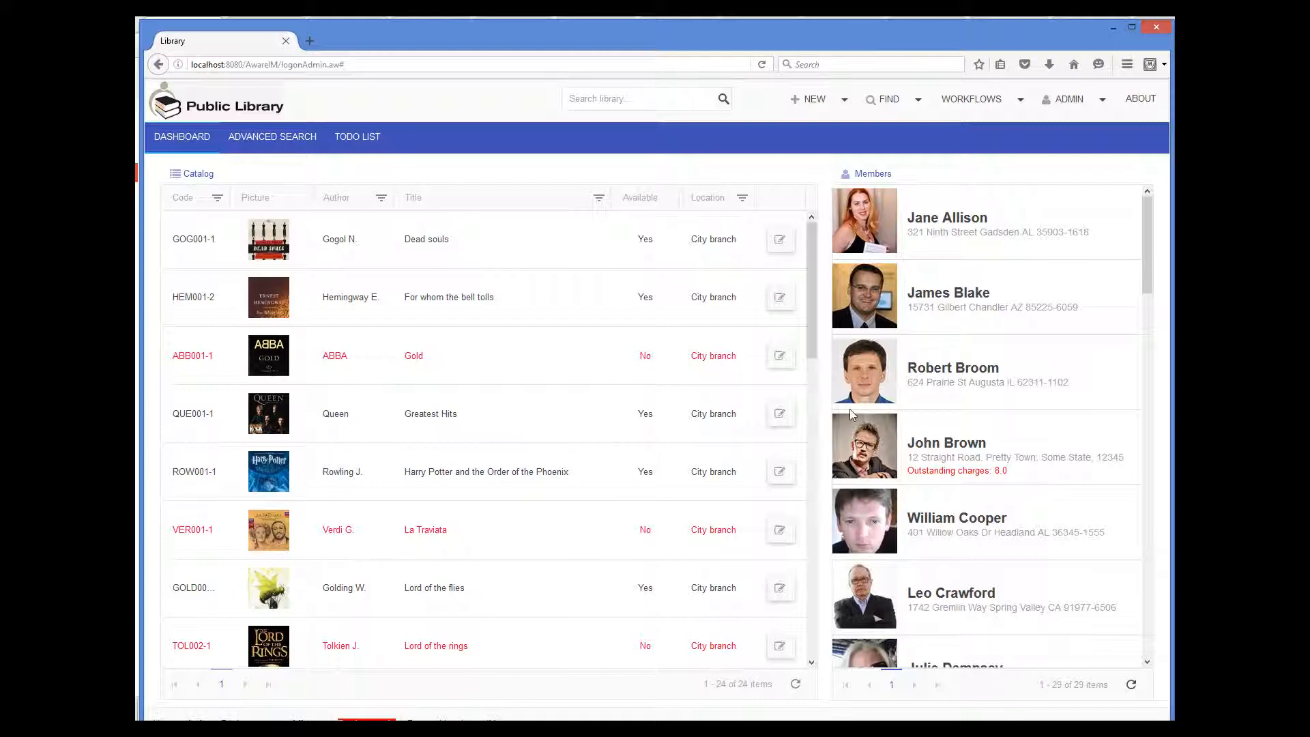
Run the Export outstanding loans process on demand from Workflows > Run
left_click(971, 98)
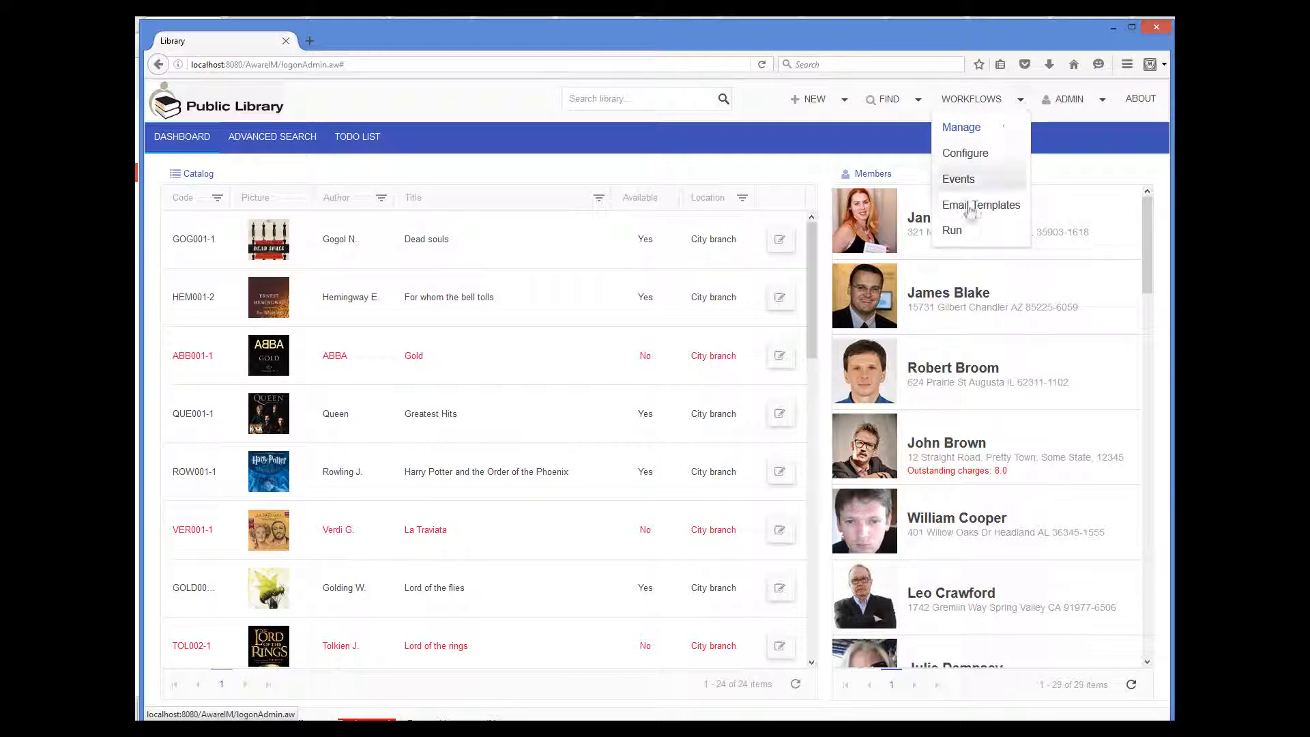
left_click(950, 229)
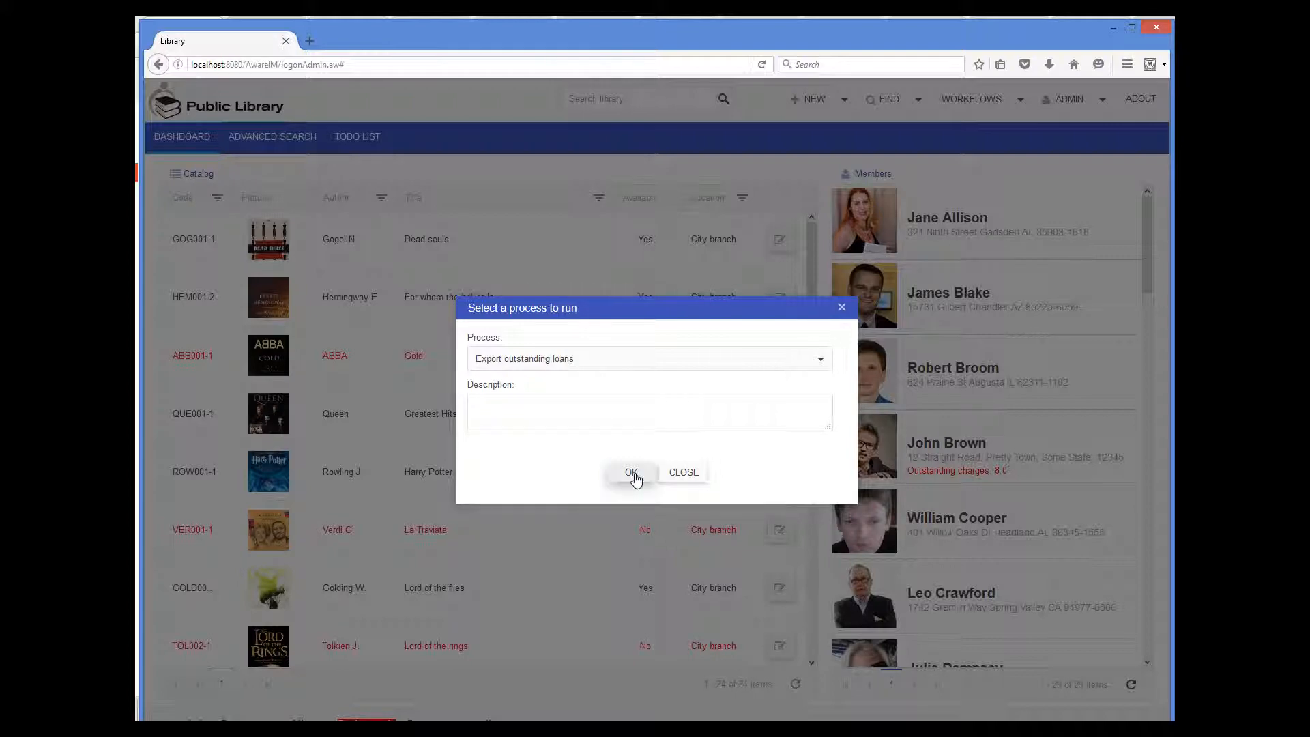
left_click(631, 472)
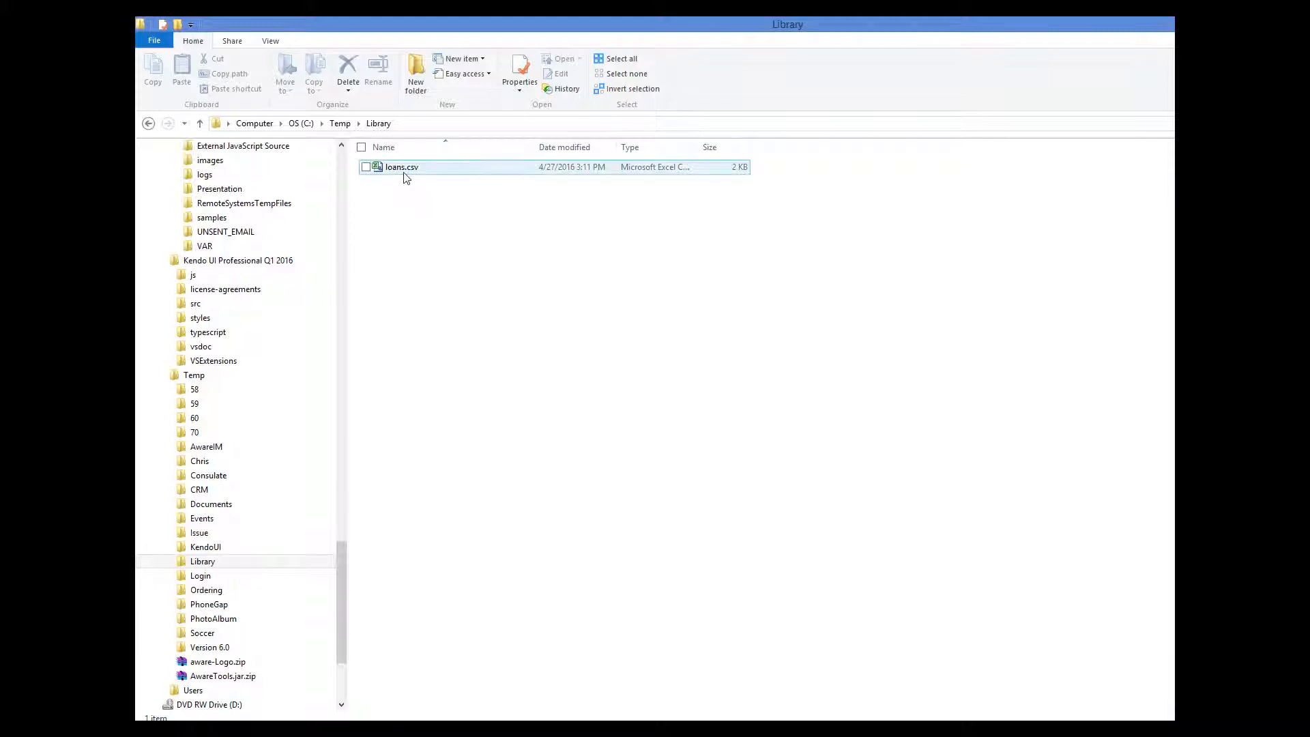
Inspect the produced loans.csv file in the Temp\Library folder via its context menu
right_click(401, 167)
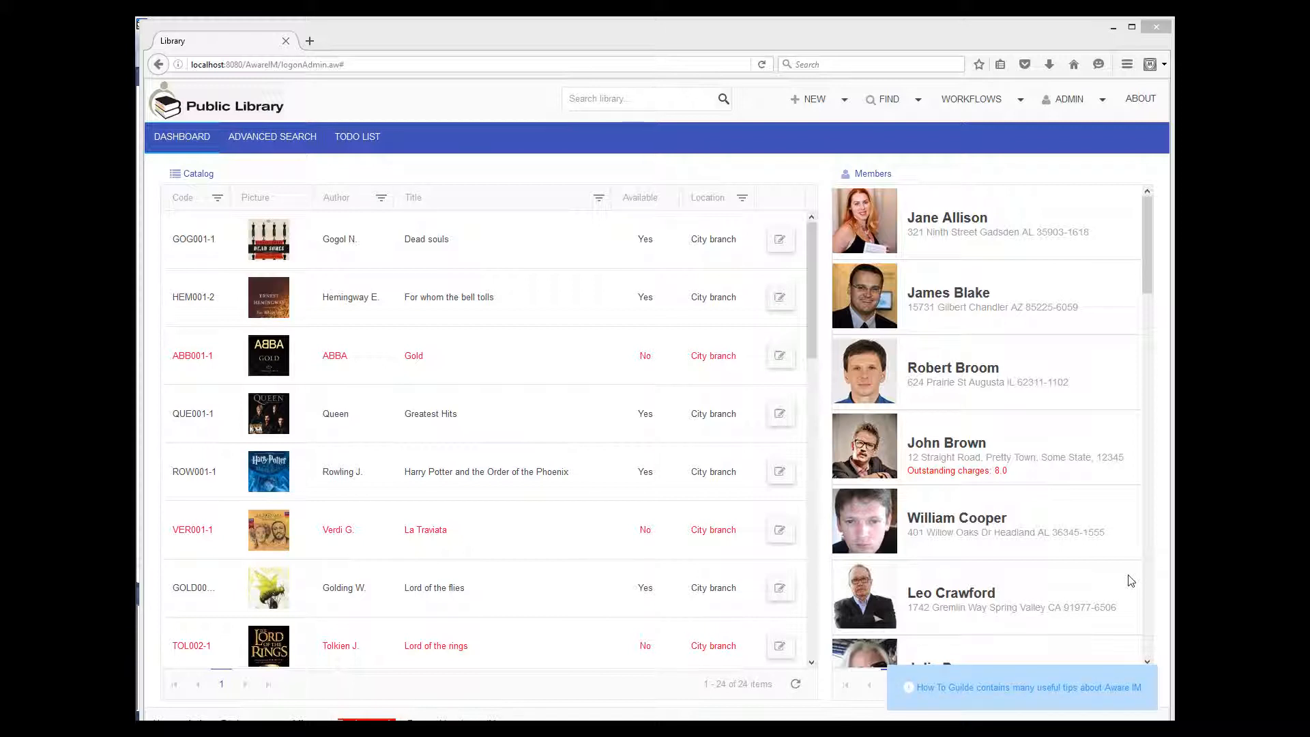
mouse_move(1053, 257)
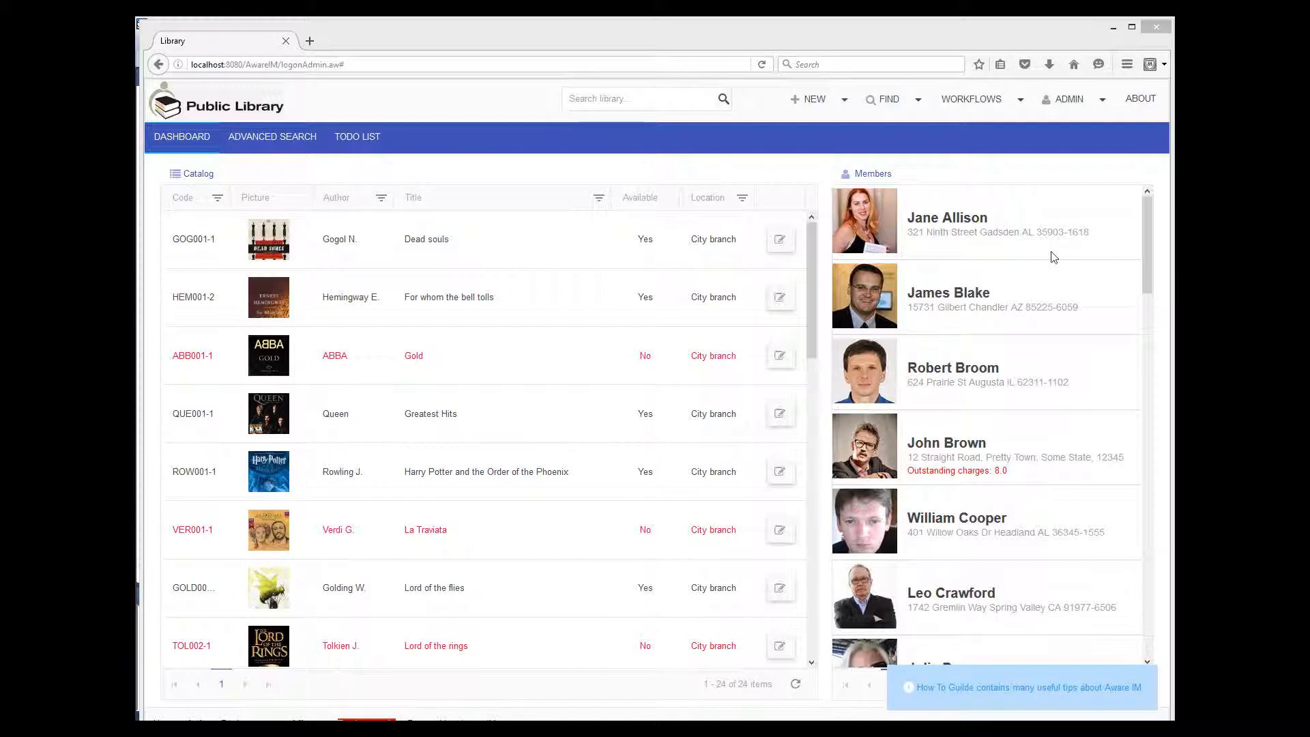
Export the Export outstanding loans process definition to a .udp file and save it
left_click(971, 99)
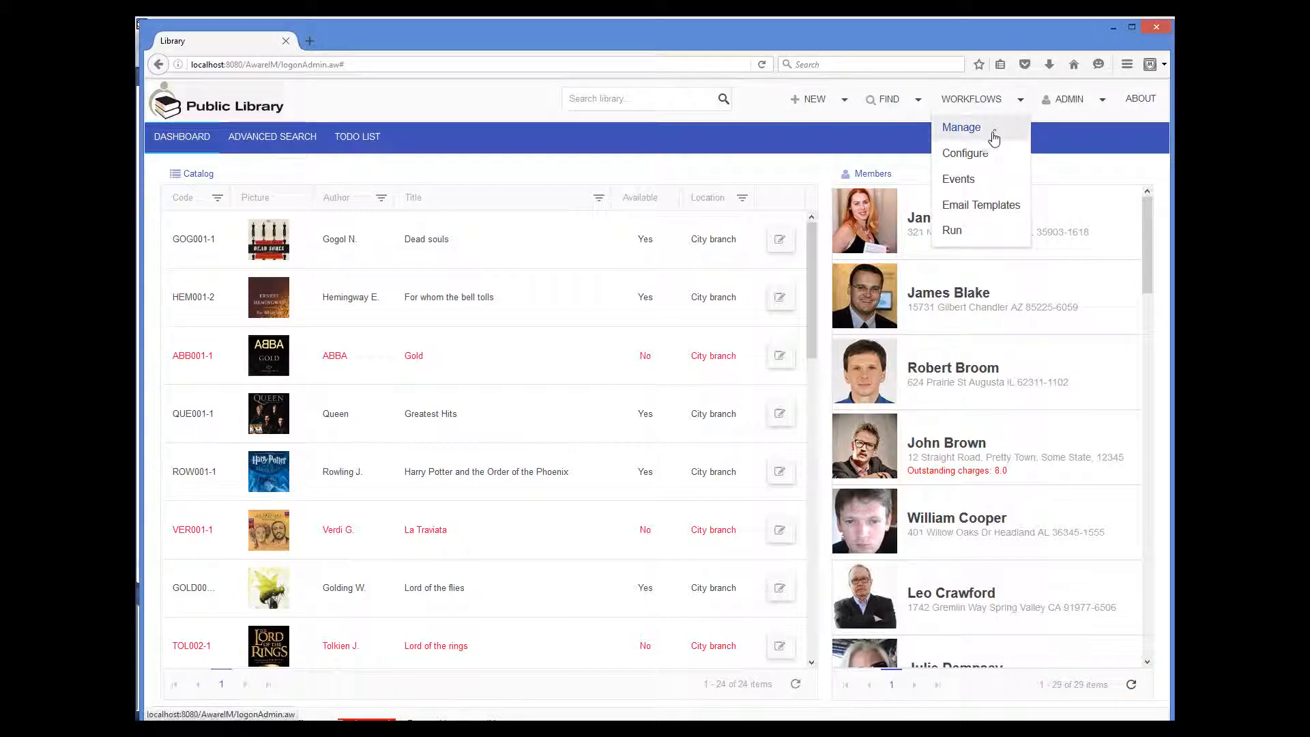
left_click(960, 129)
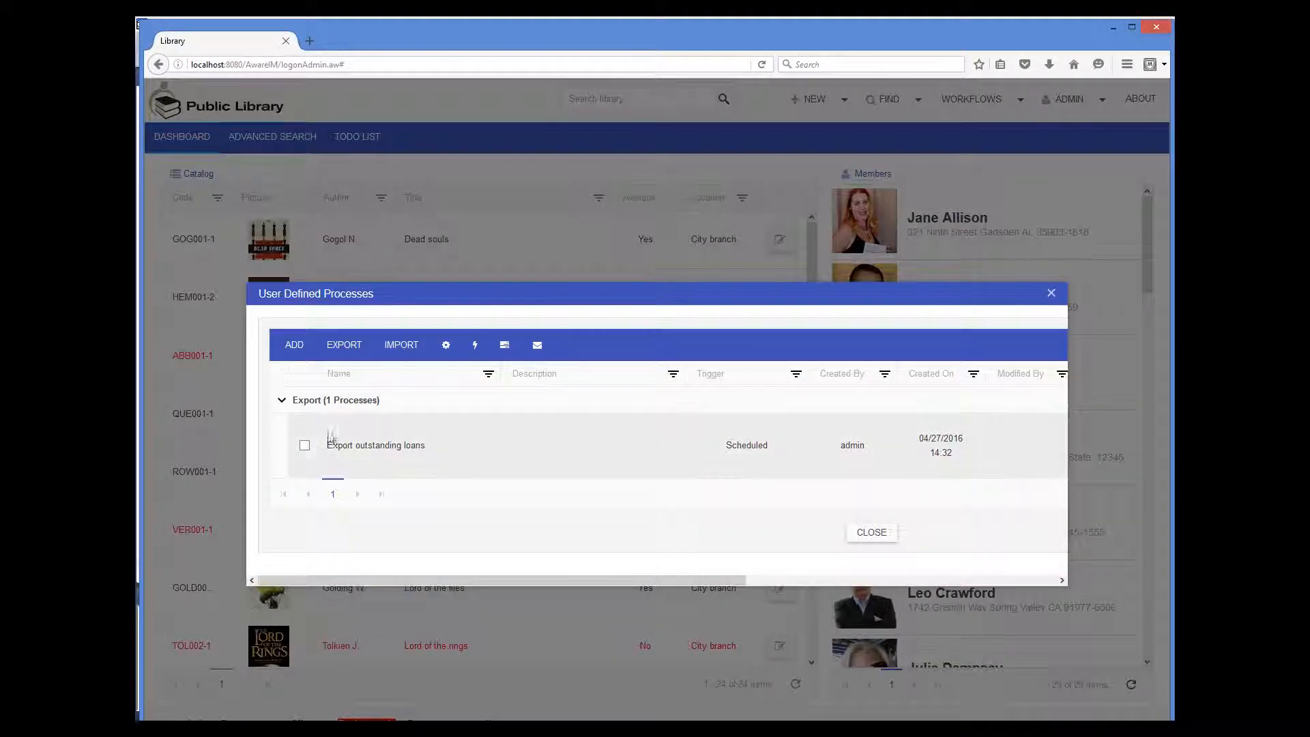
left_click(305, 444)
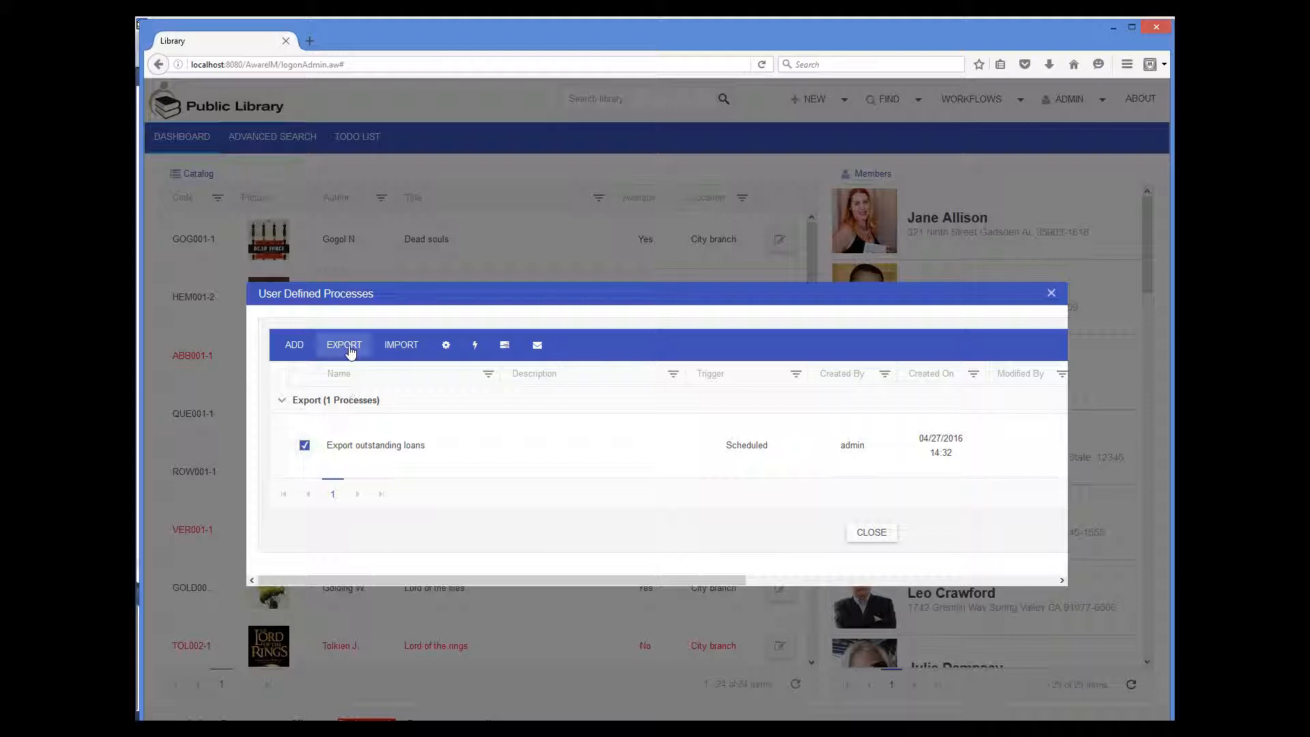
left_click(344, 344)
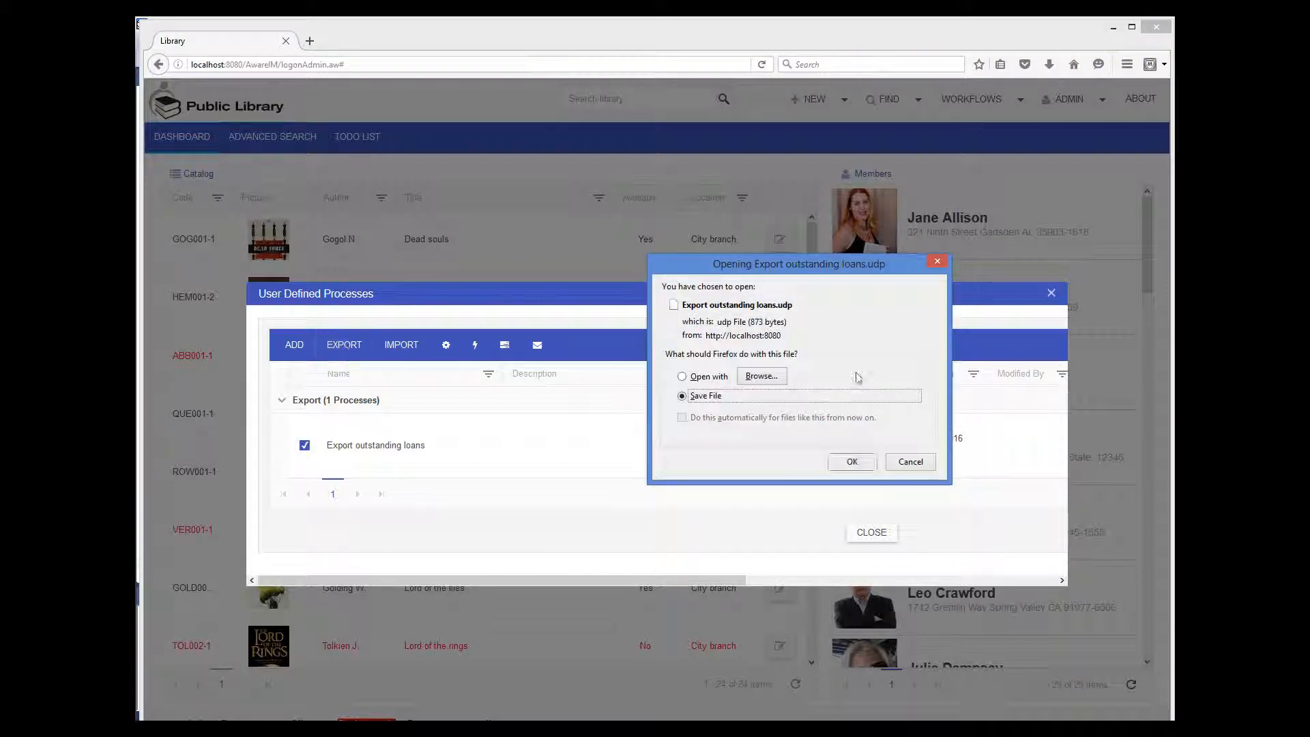
left_click(851, 461)
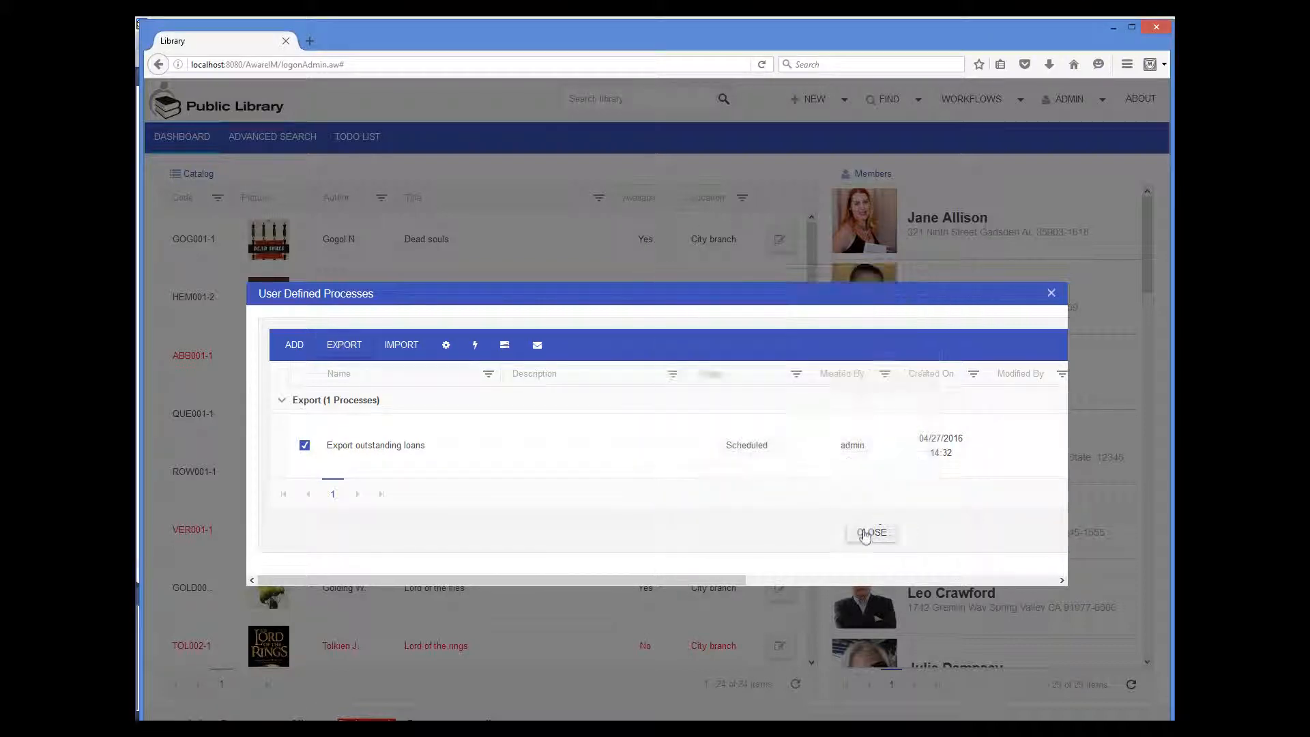
Close the user-defined process list showing the process Active, modified 04/27/2016 15:10
left_click(872, 532)
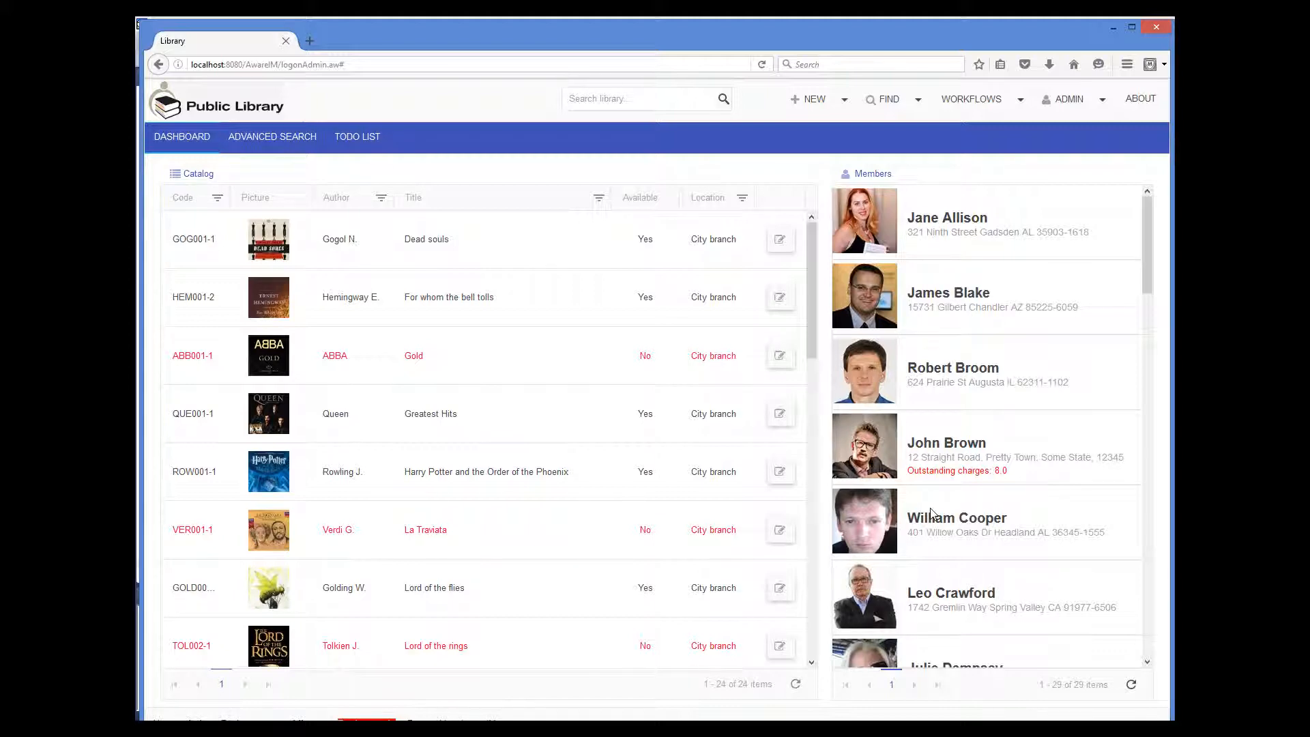
mouse_move(1008, 128)
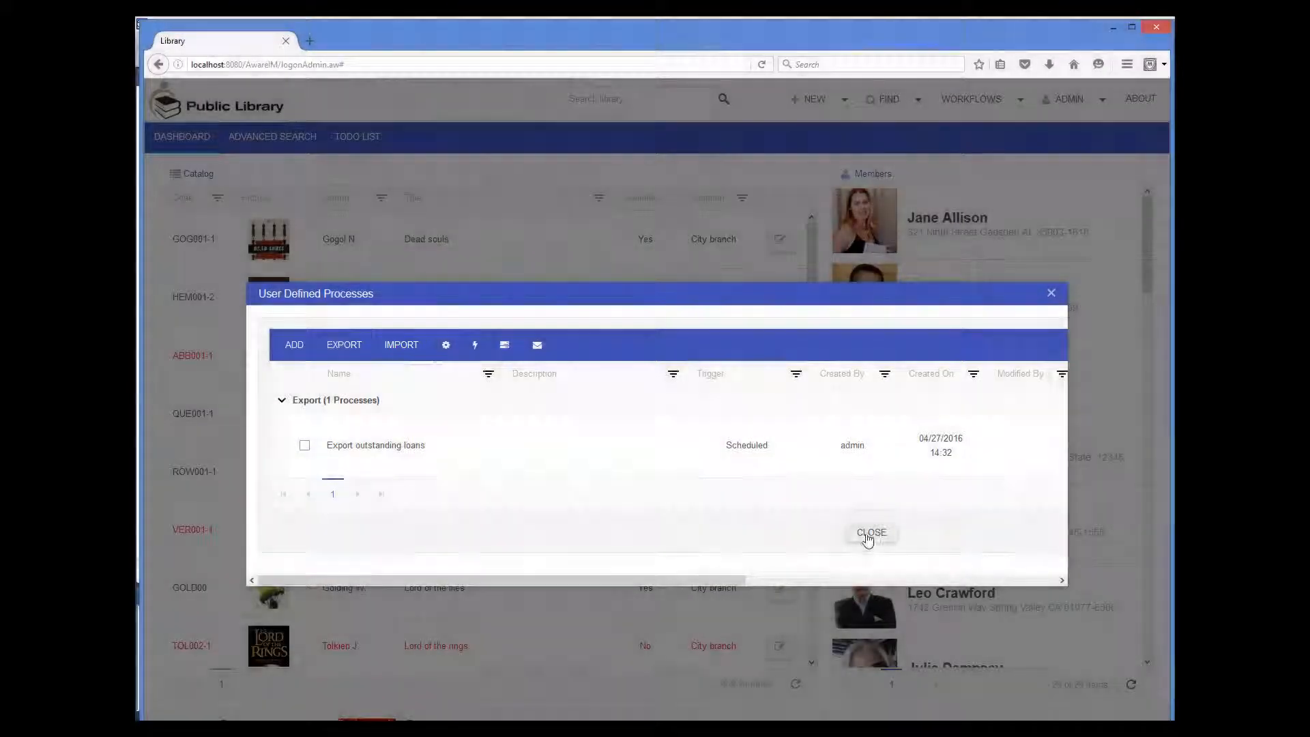
left_click(871, 532)
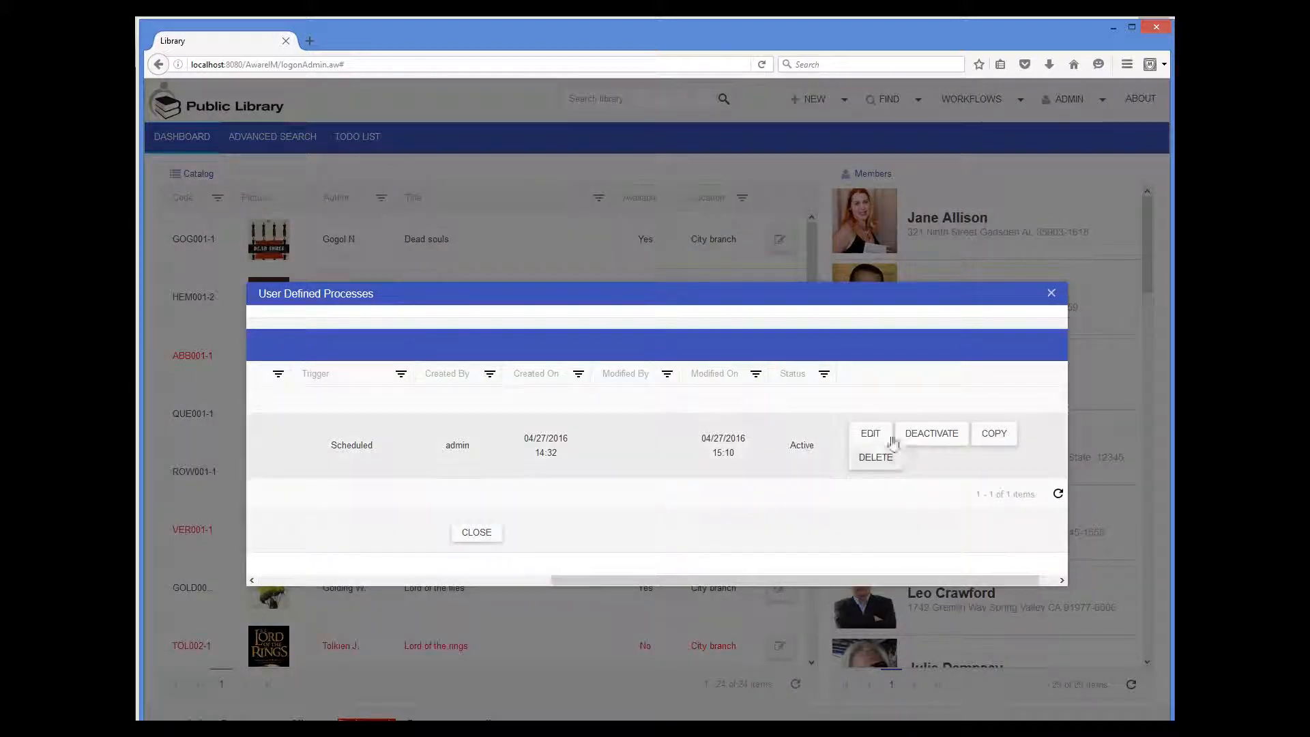
Try the power-user Rule Builder with 'FIND ' on the export process, then leave it unchanged
left_click(870, 433)
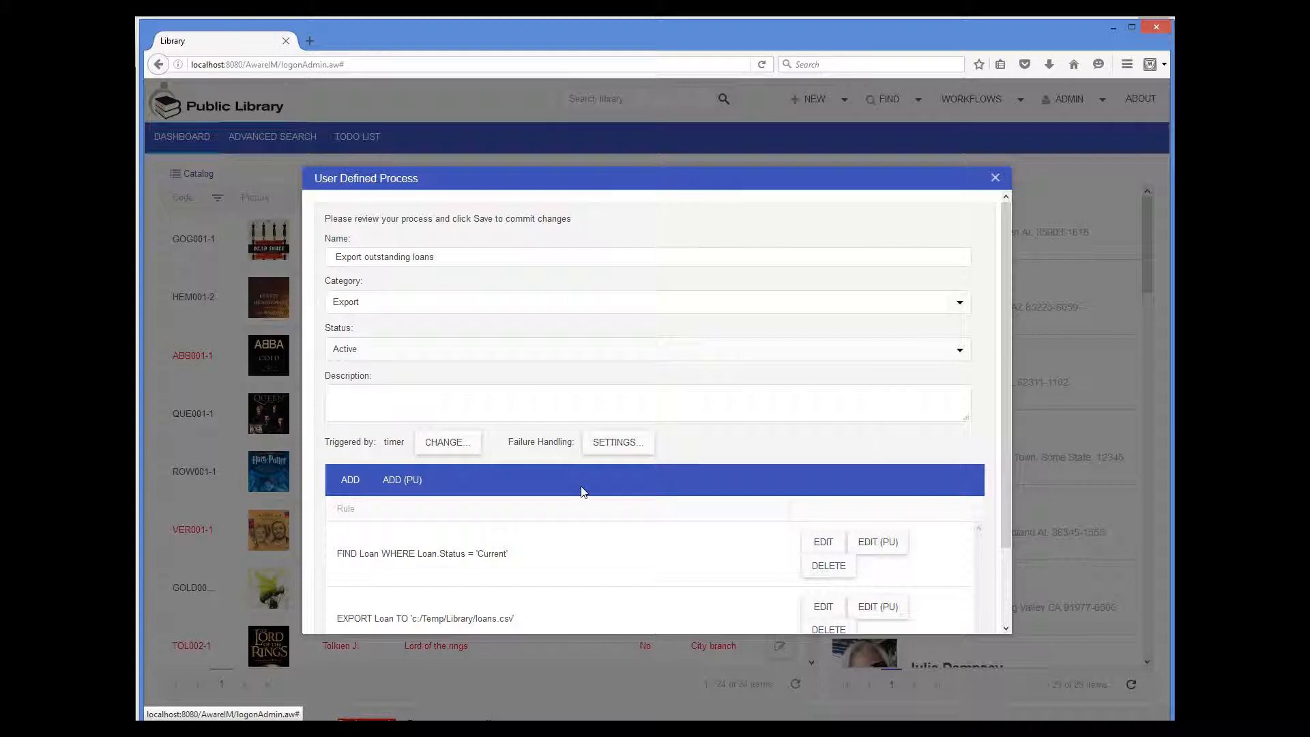
mouse_move(401, 484)
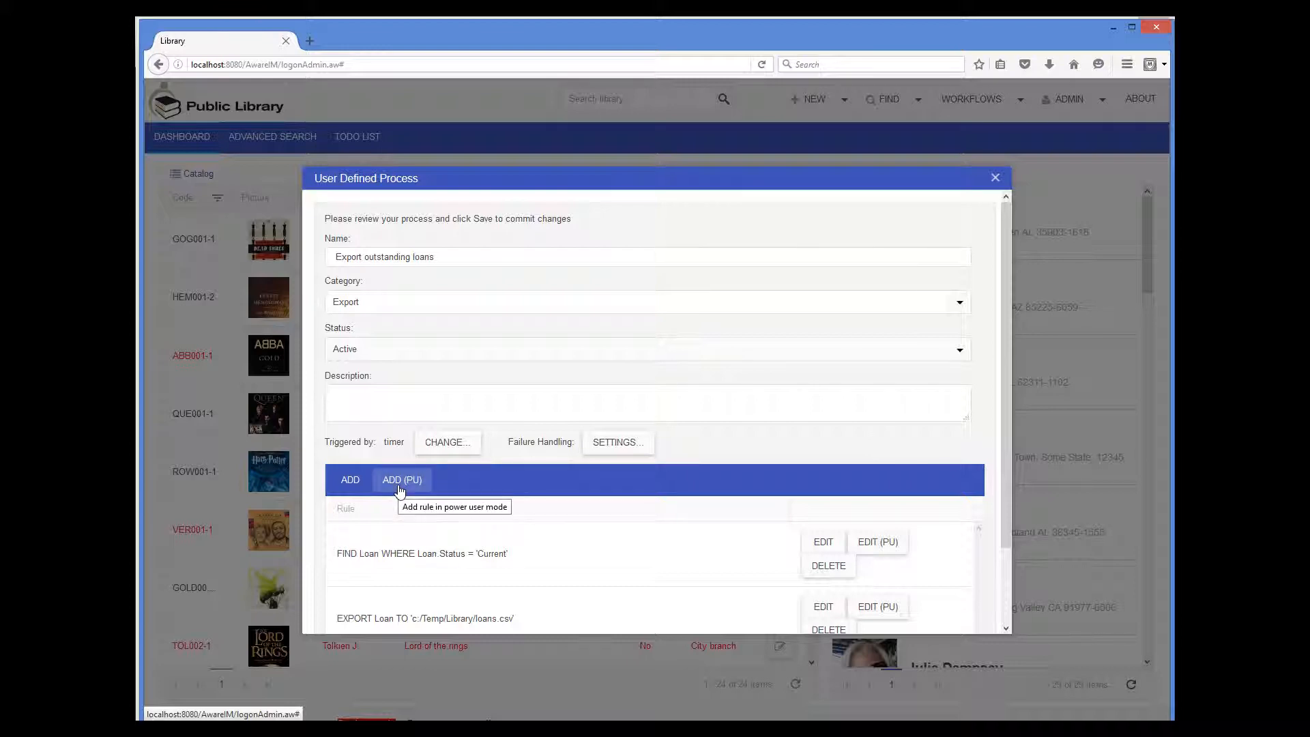
left_click(401, 481)
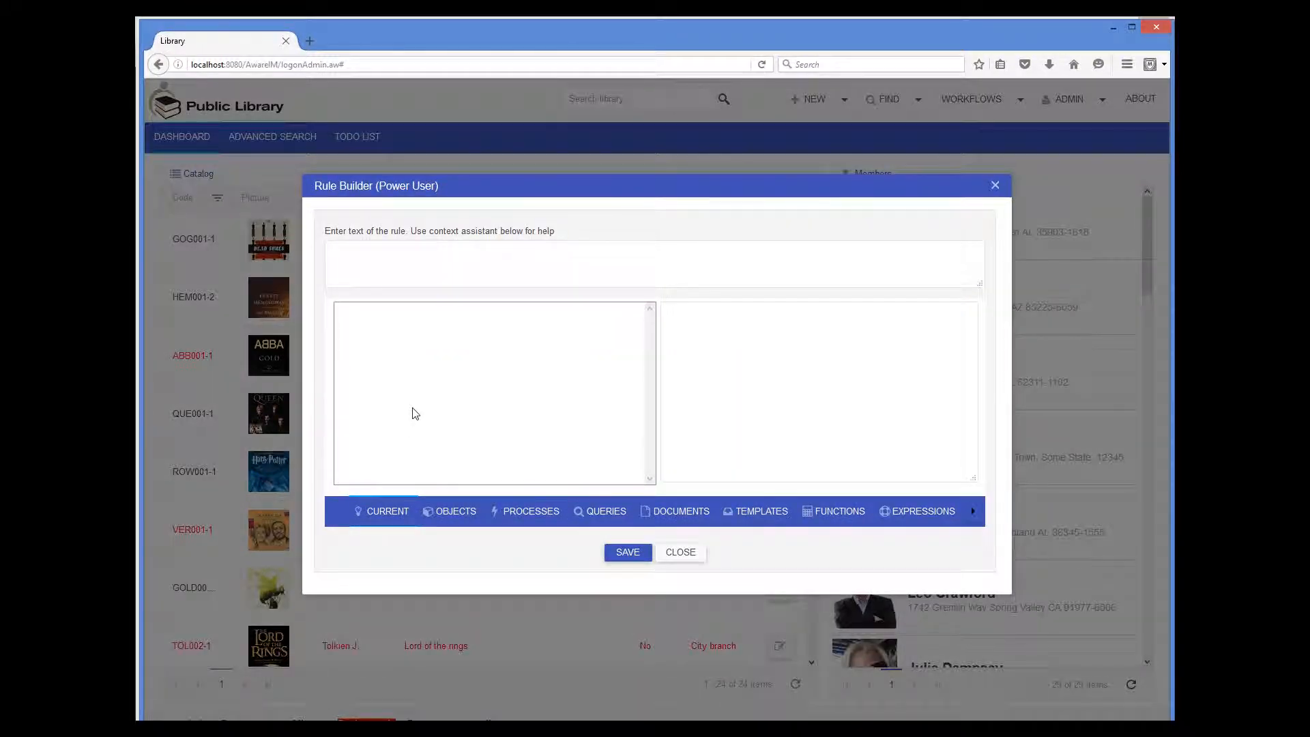
mouse_move(408, 386)
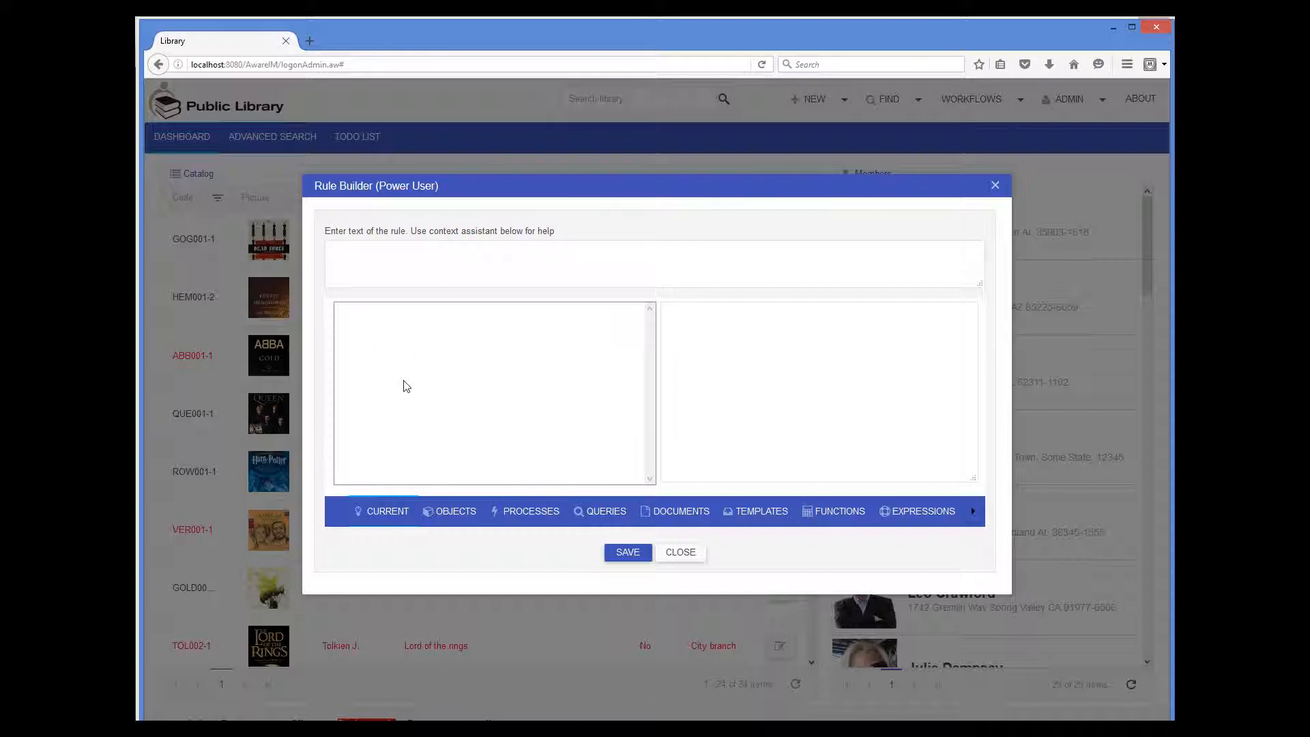
left_click(627, 551)
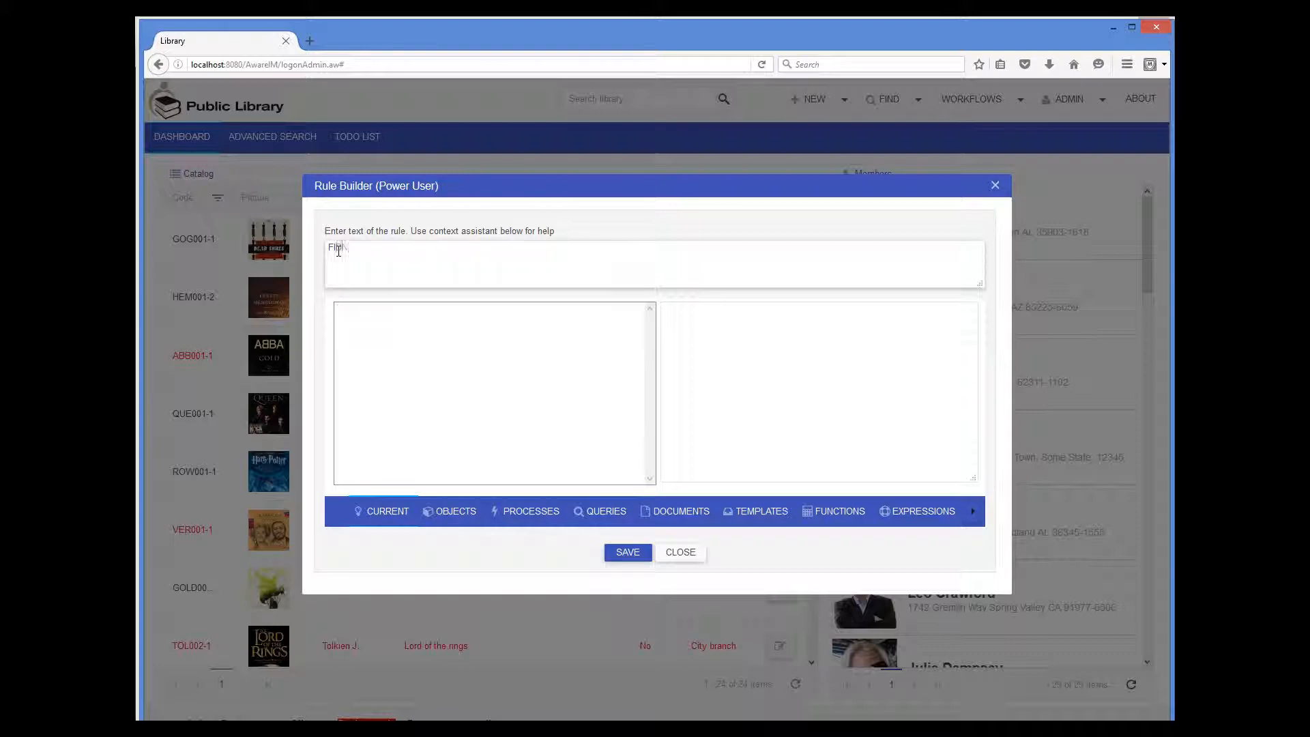
type("FIND")
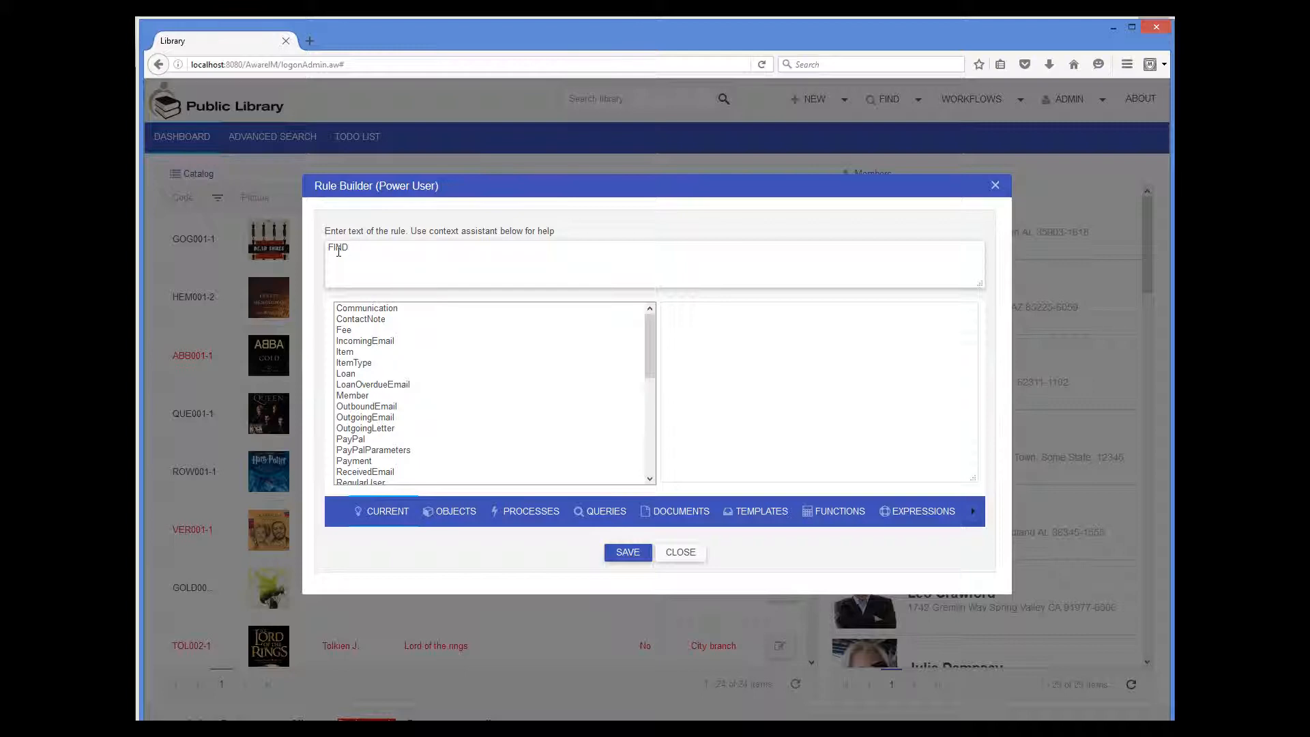
type("\" \"")
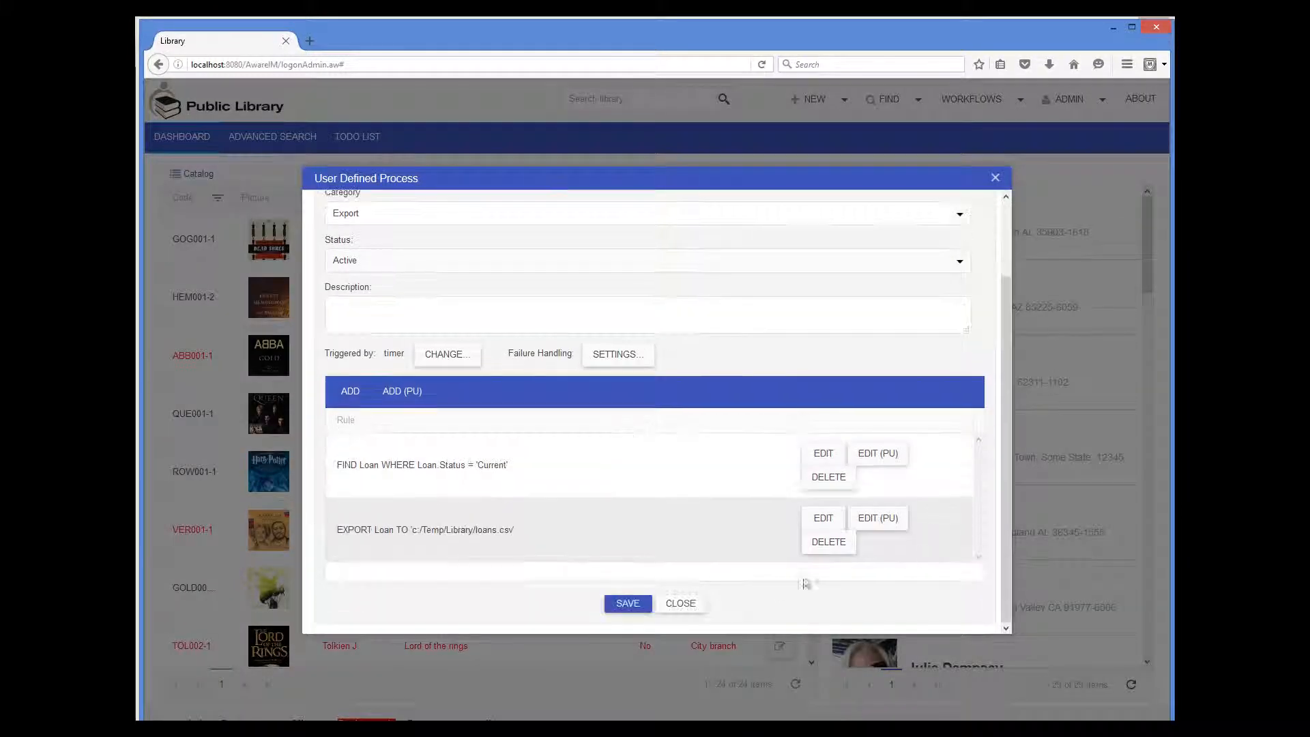
left_click(679, 603)
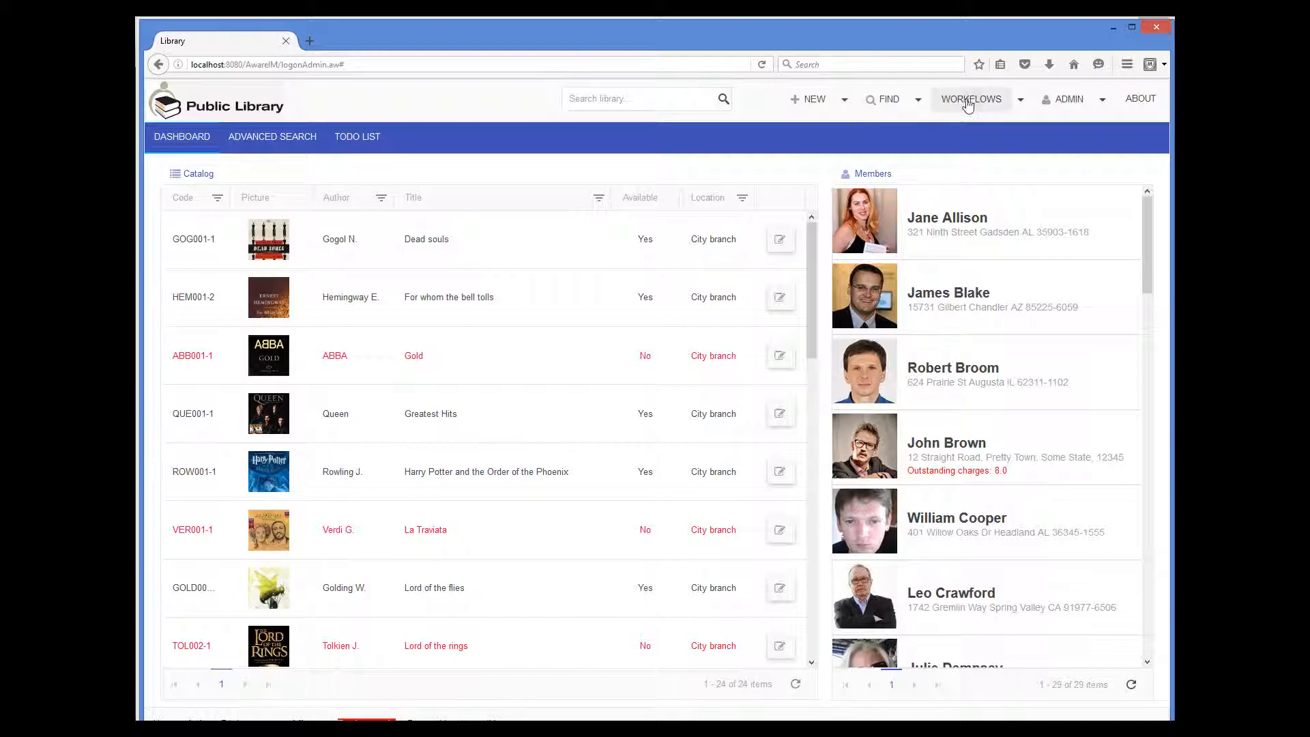
left_click(970, 98)
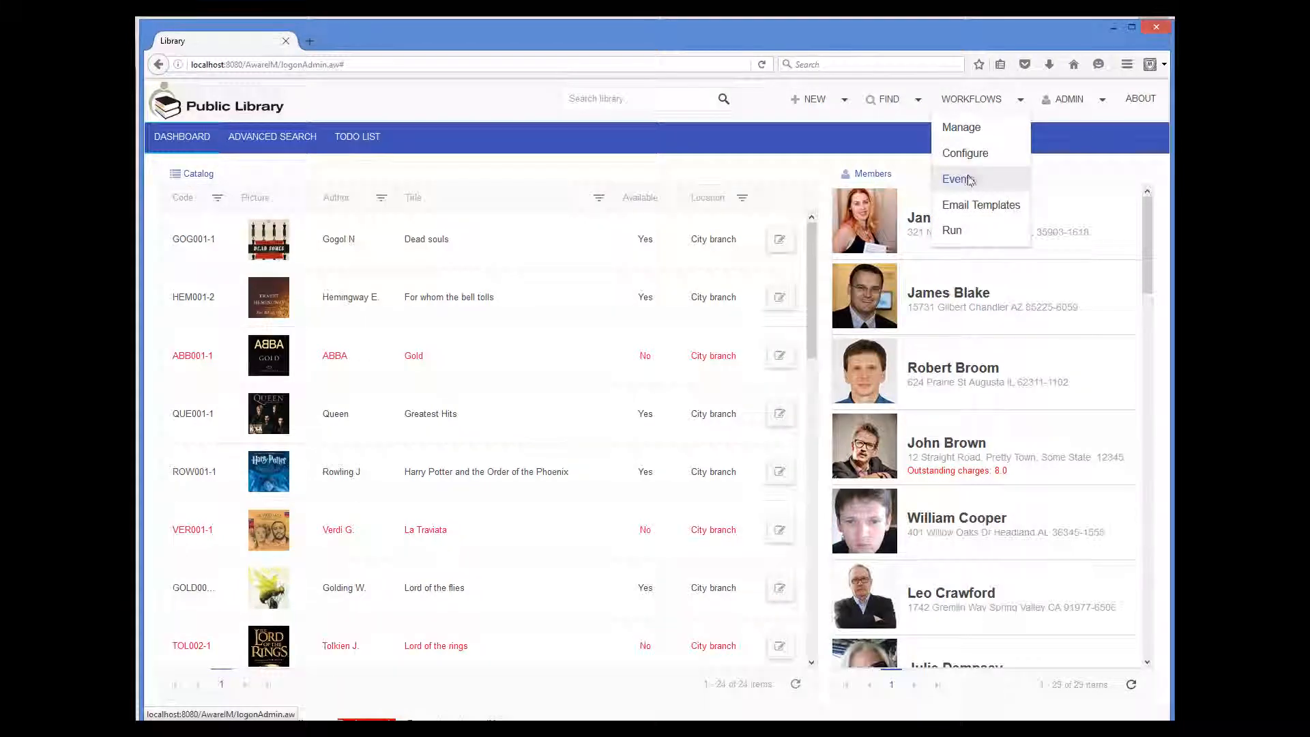
left_click(955, 179)
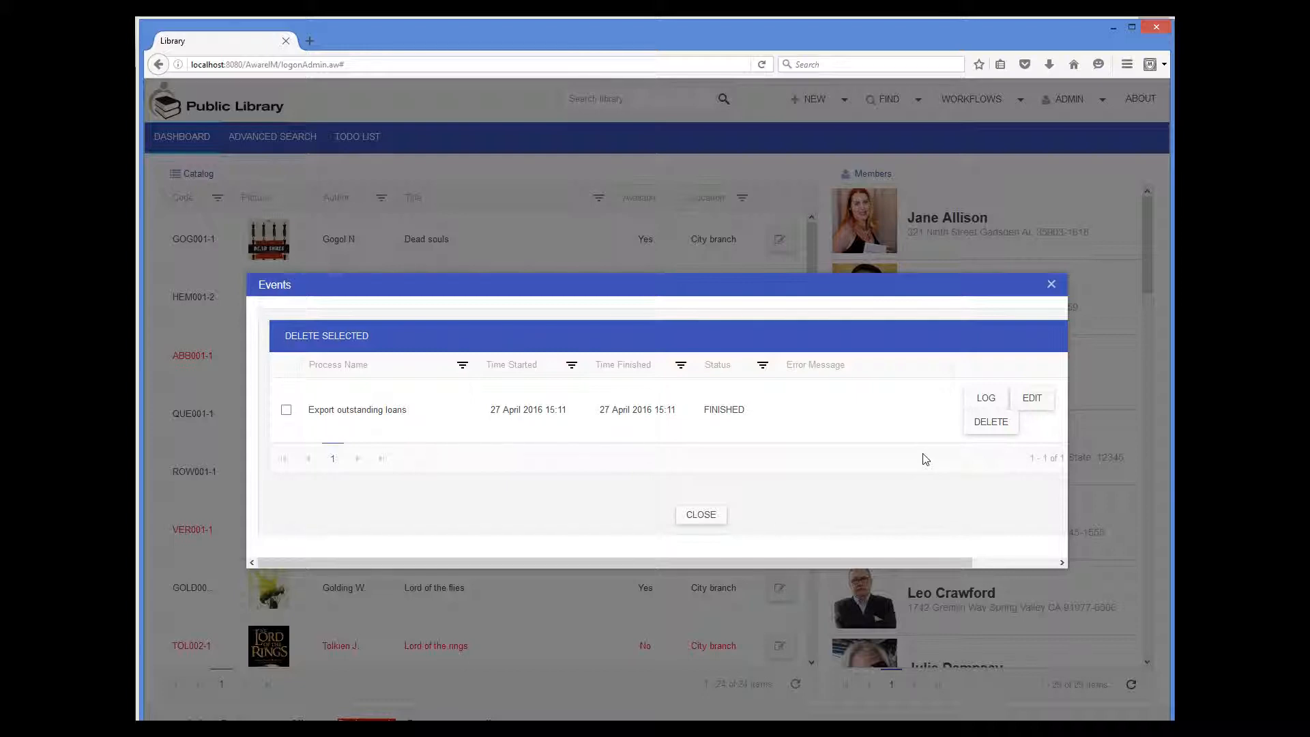
left_click(985, 399)
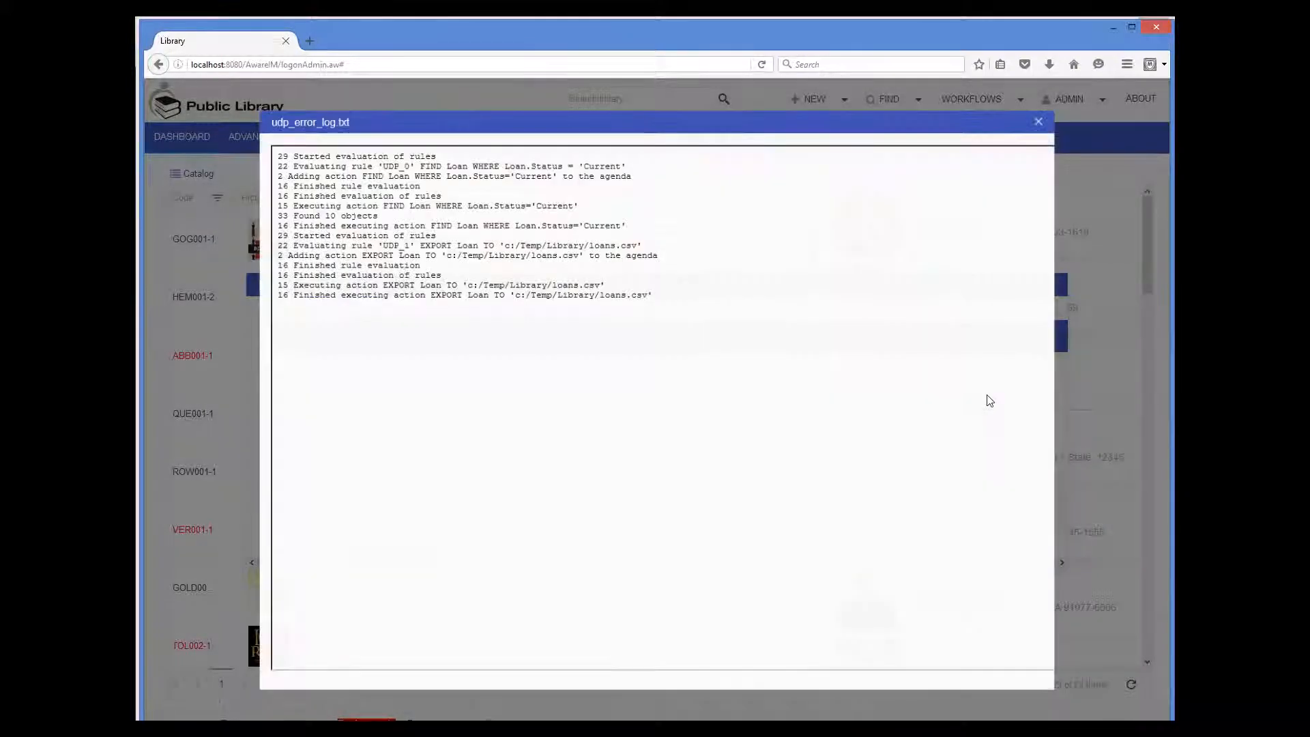
left_click(1037, 121)
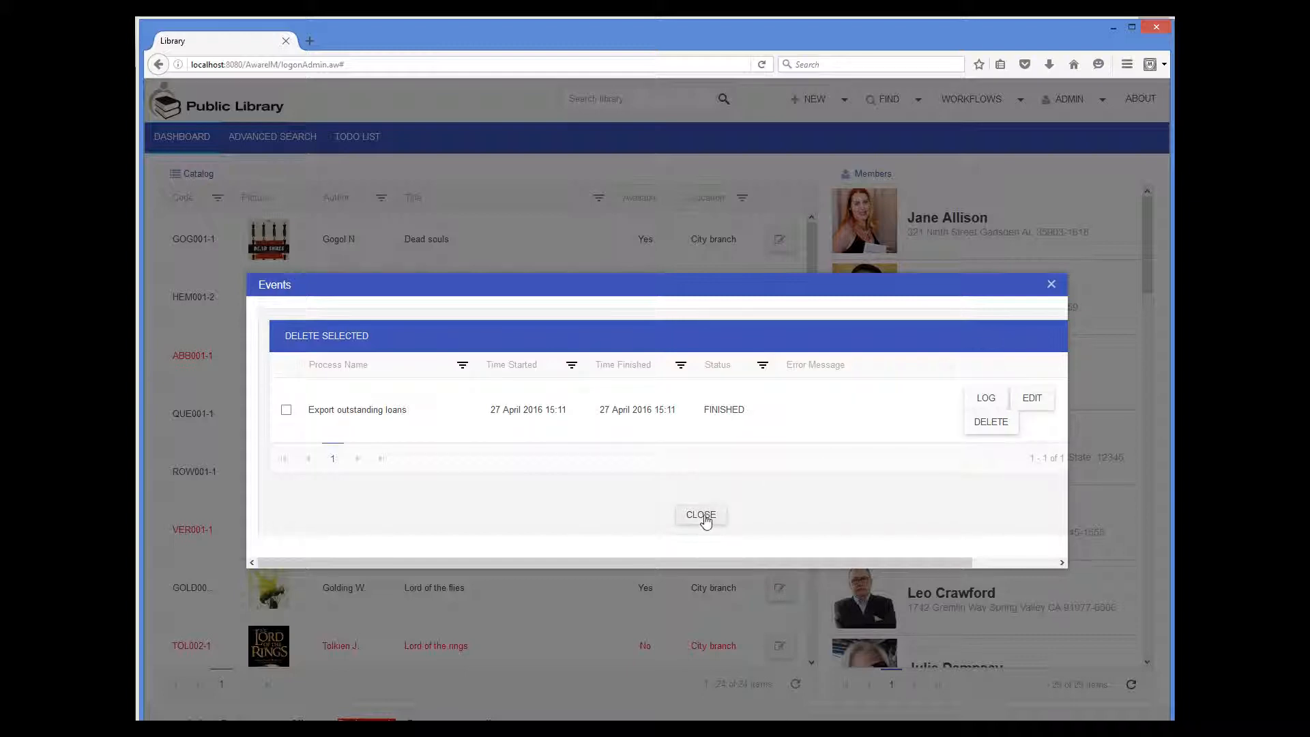
left_click(701, 514)
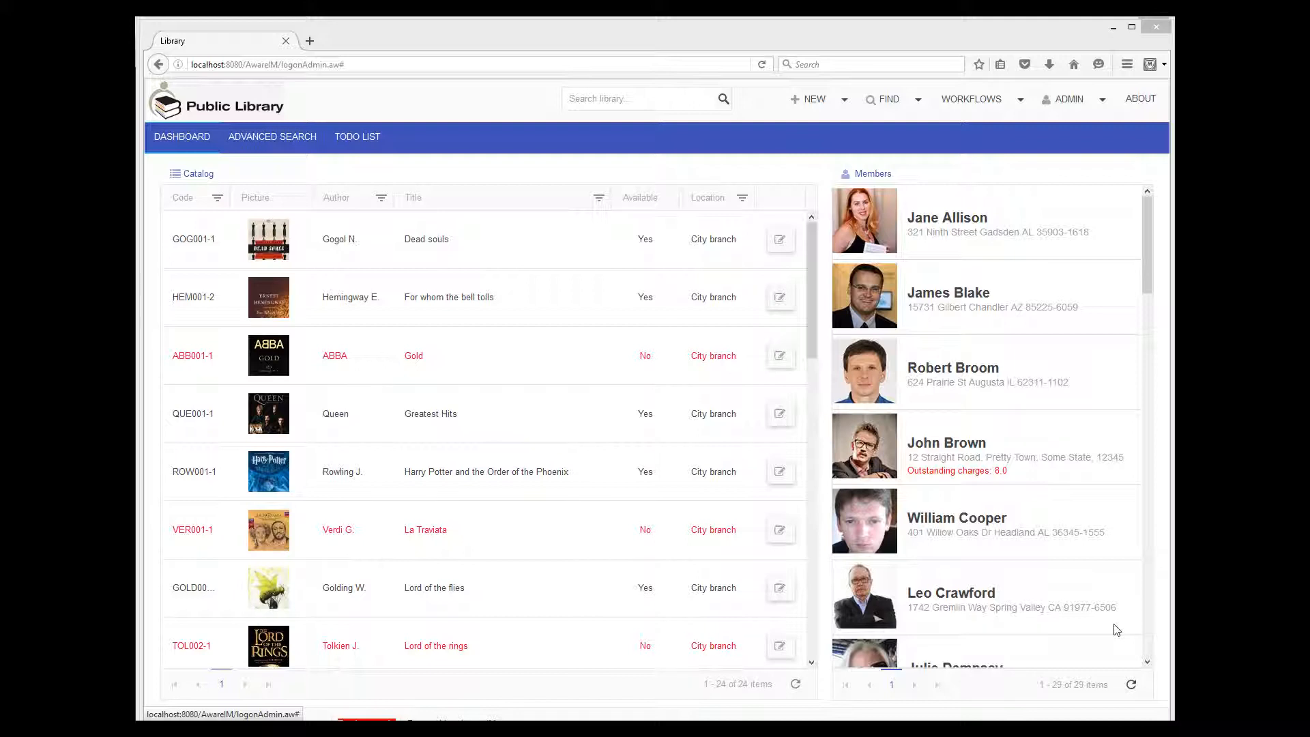
left_click(971, 98)
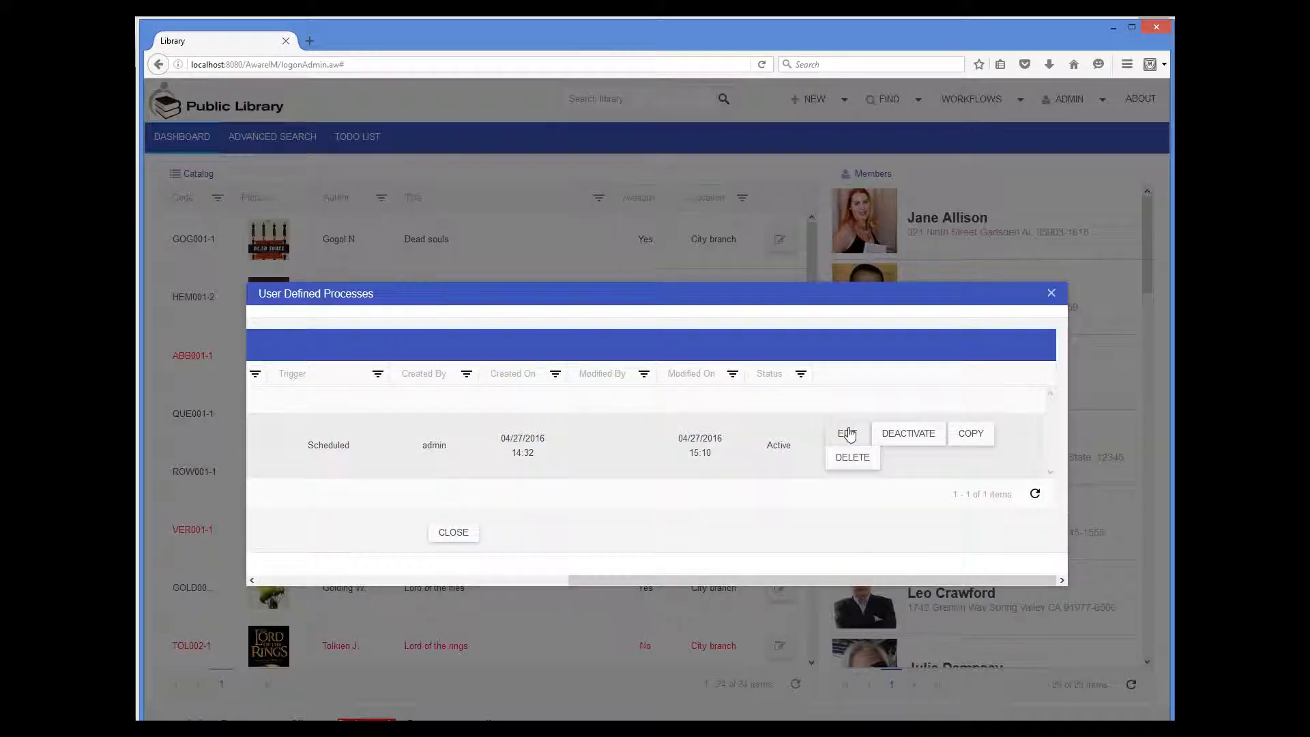
left_click(846, 433)
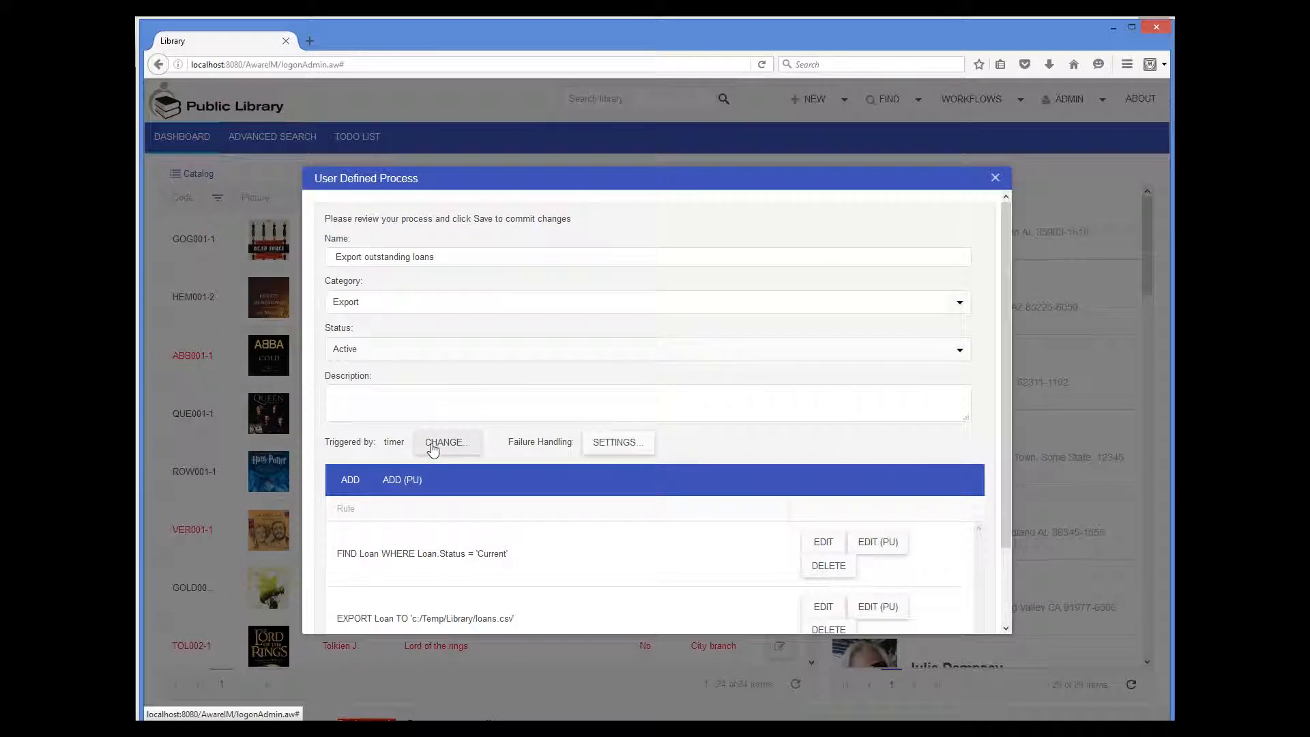
left_click(446, 442)
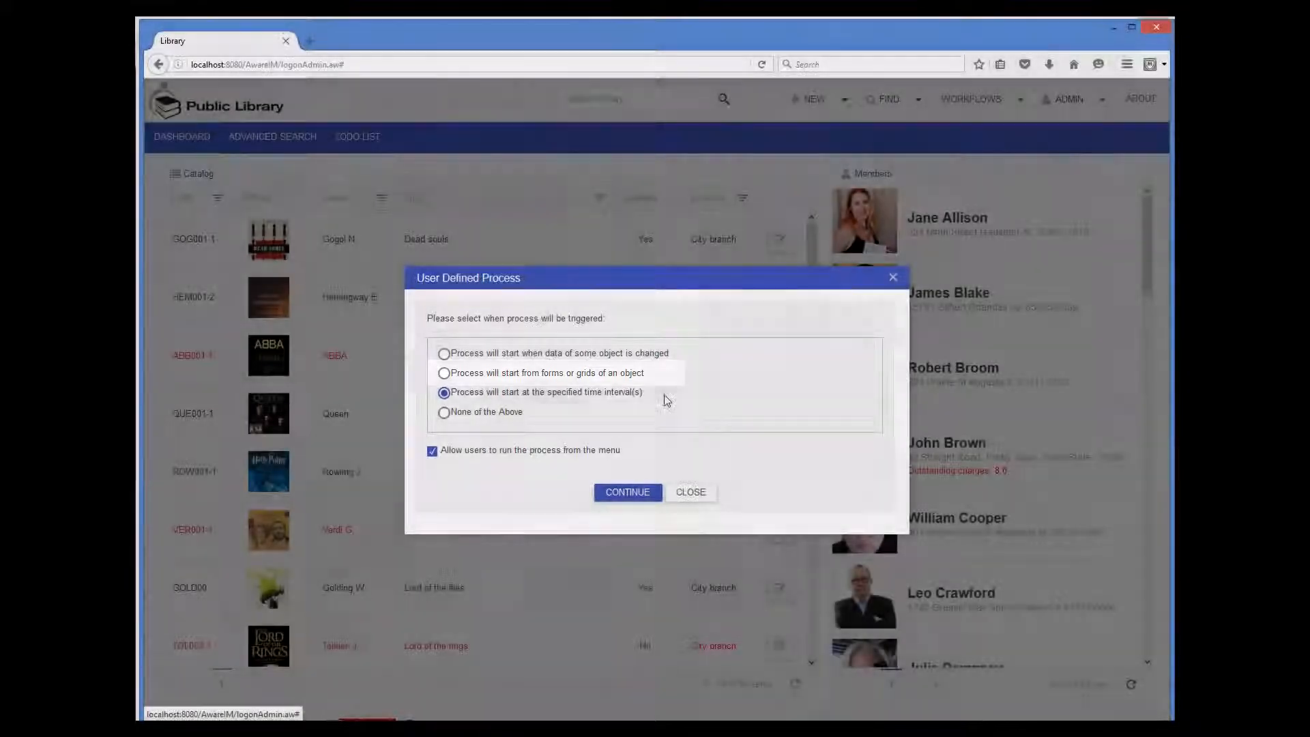
left_click(542, 393)
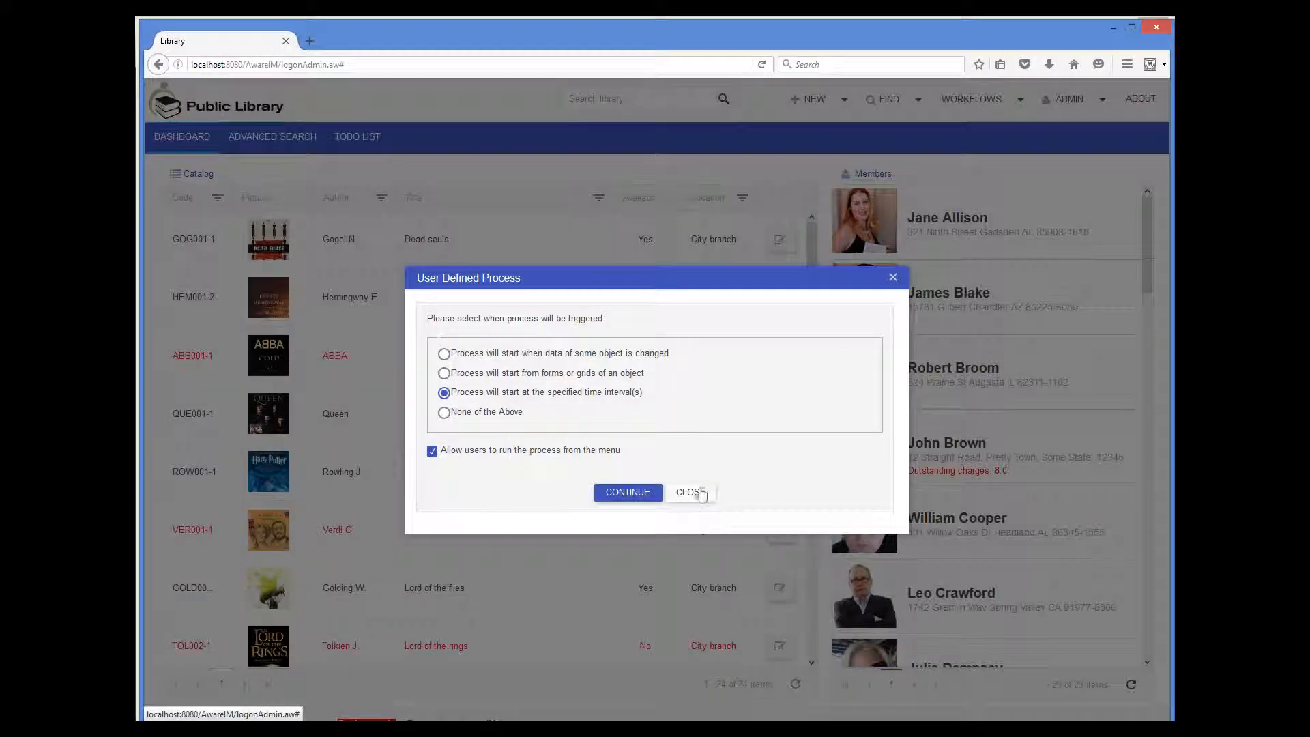
left_click(689, 491)
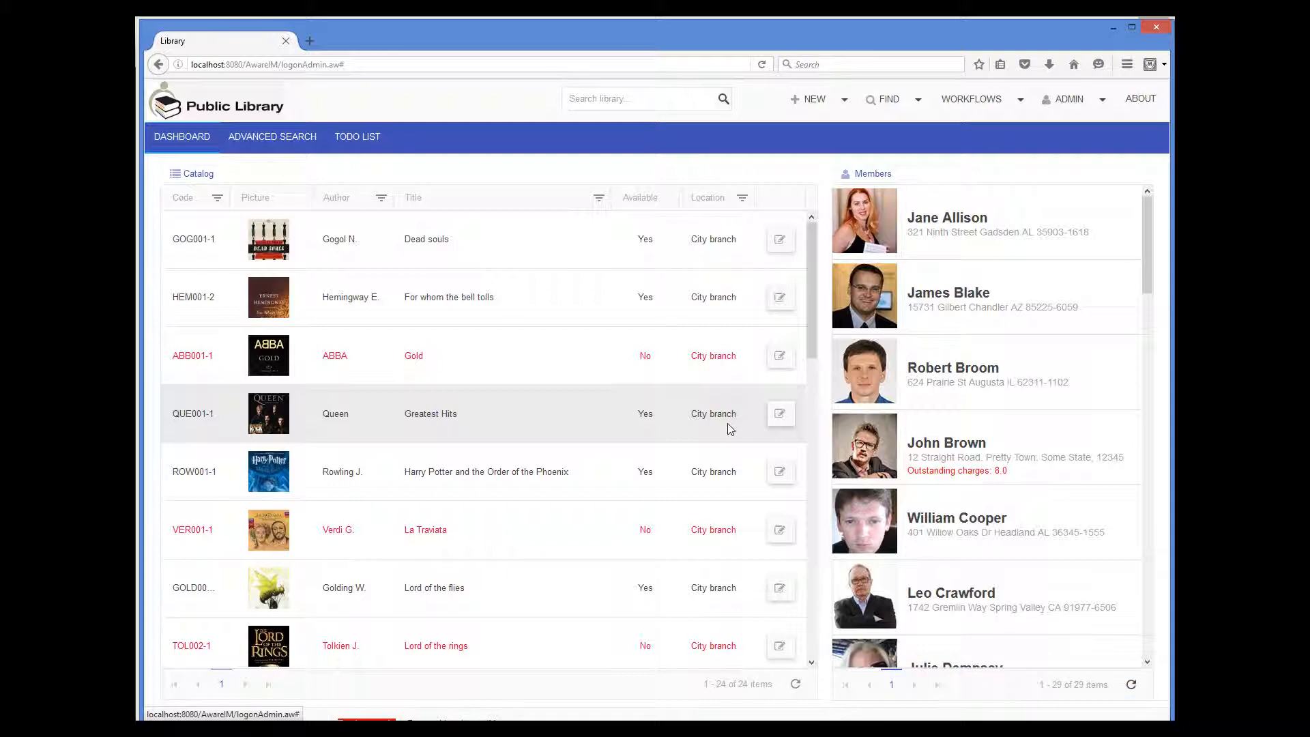
Show the configuration of user-defined processes listing business objects and access levels
left_click(971, 98)
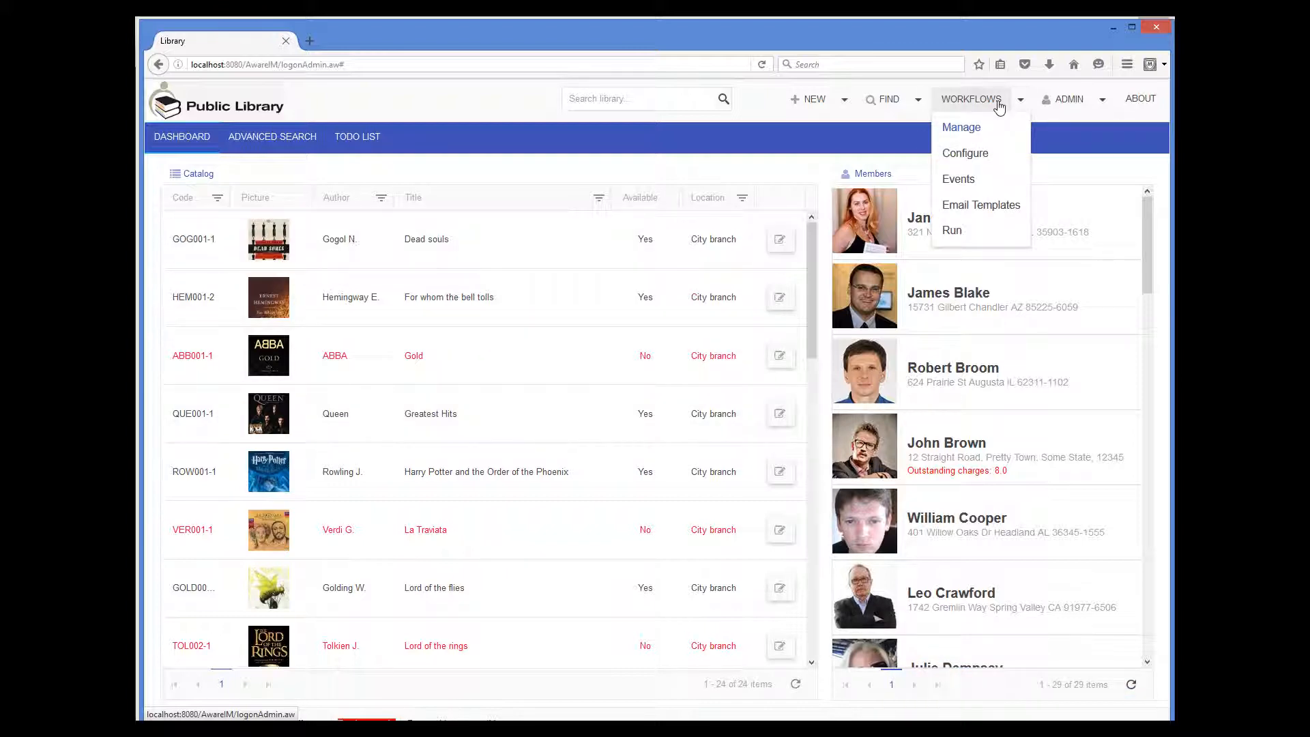
left_click(964, 153)
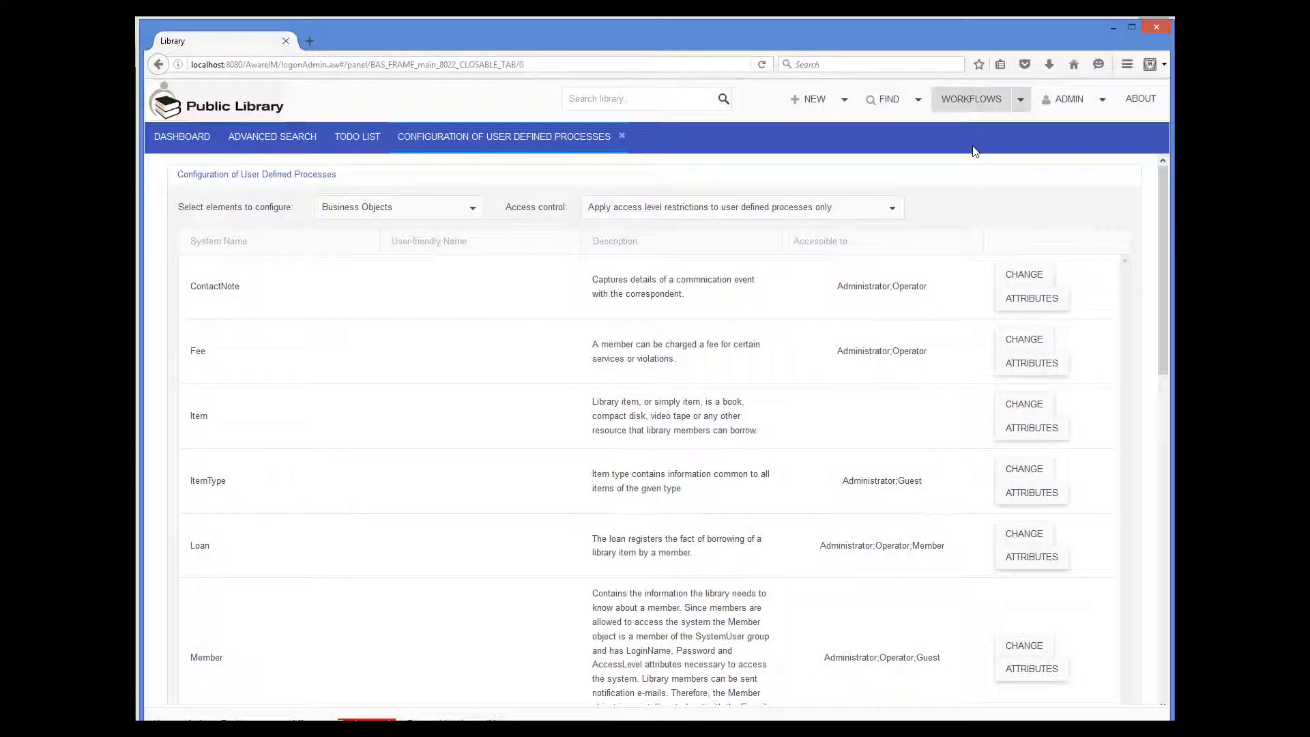
scroll("down", 3)
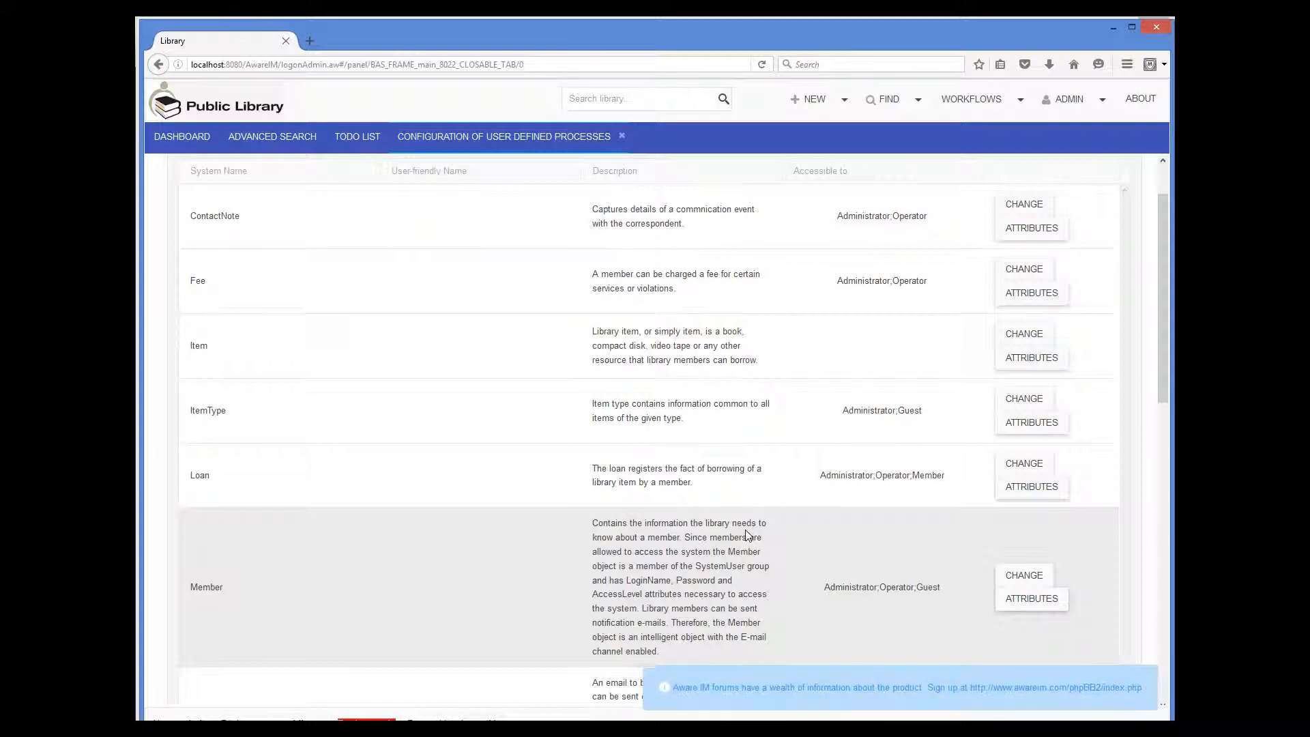
View the ContactNote object's access-level settings and close them unchanged
left_click(1023, 205)
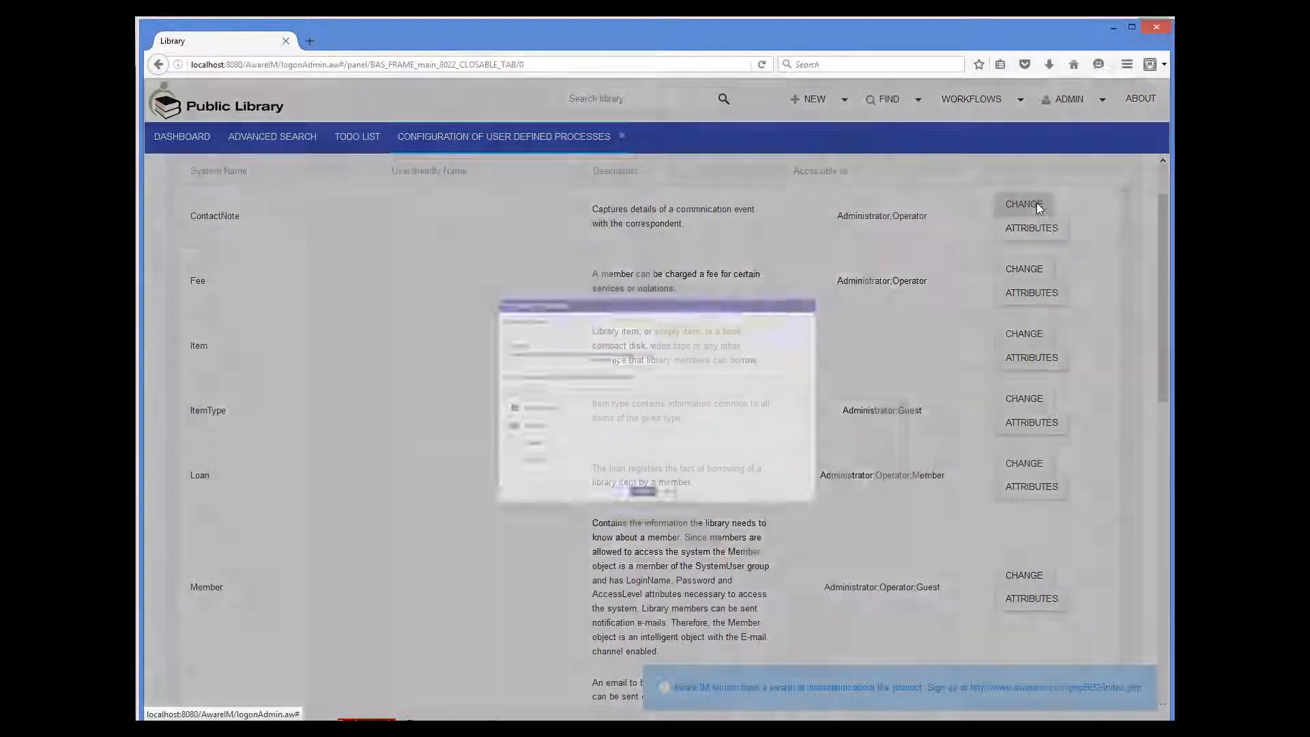
left_click(1024, 204)
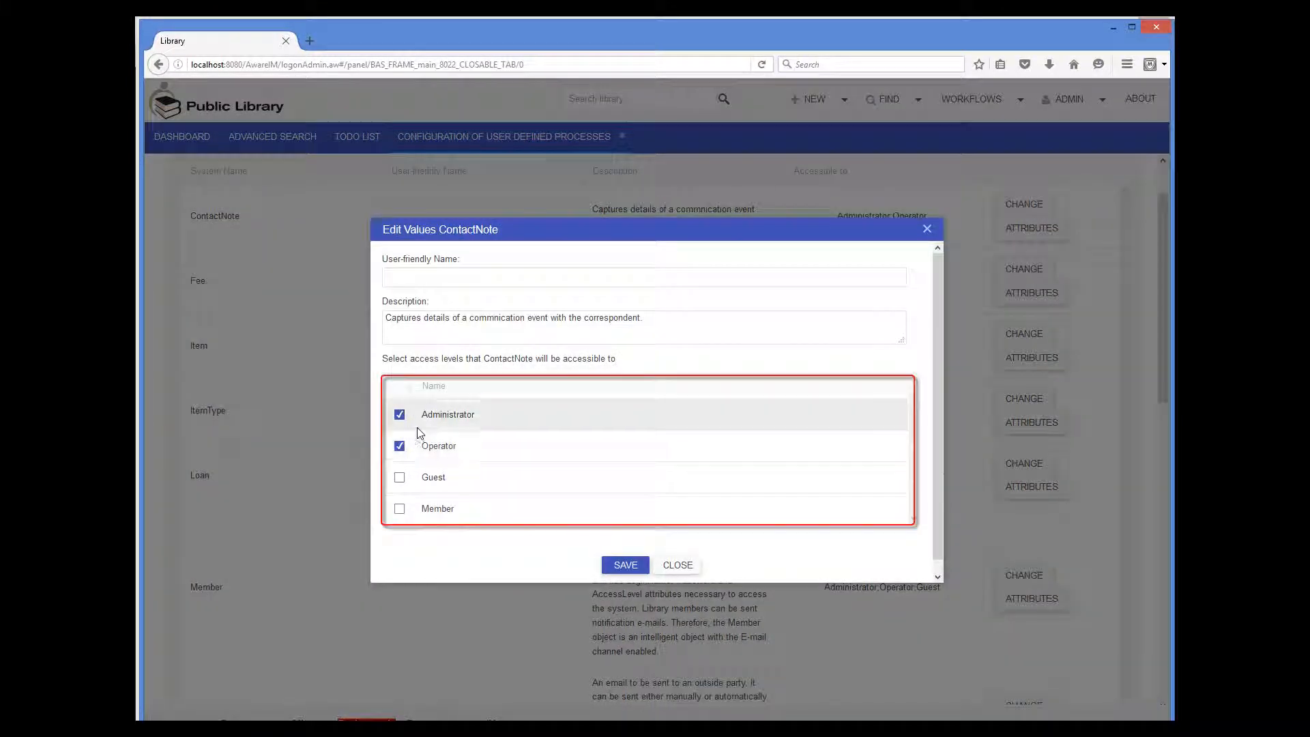
mouse_move(576, 436)
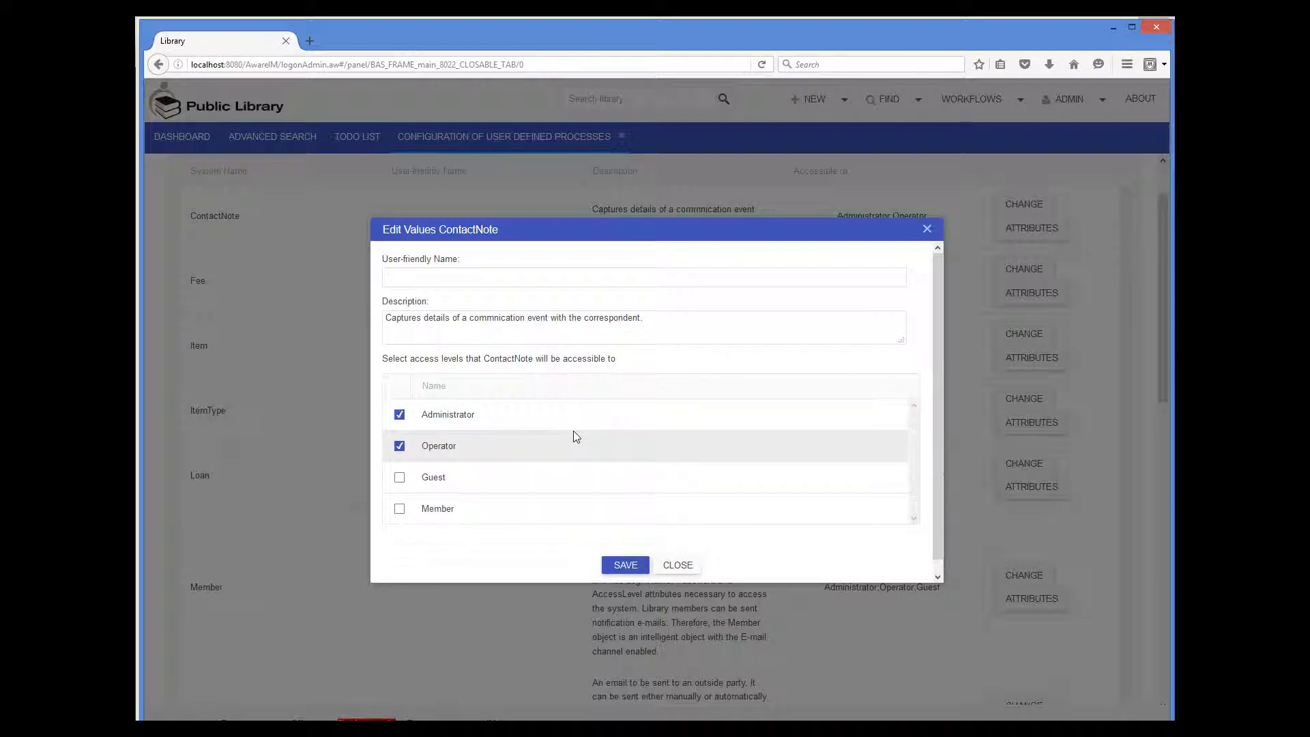
left_click(641, 278)
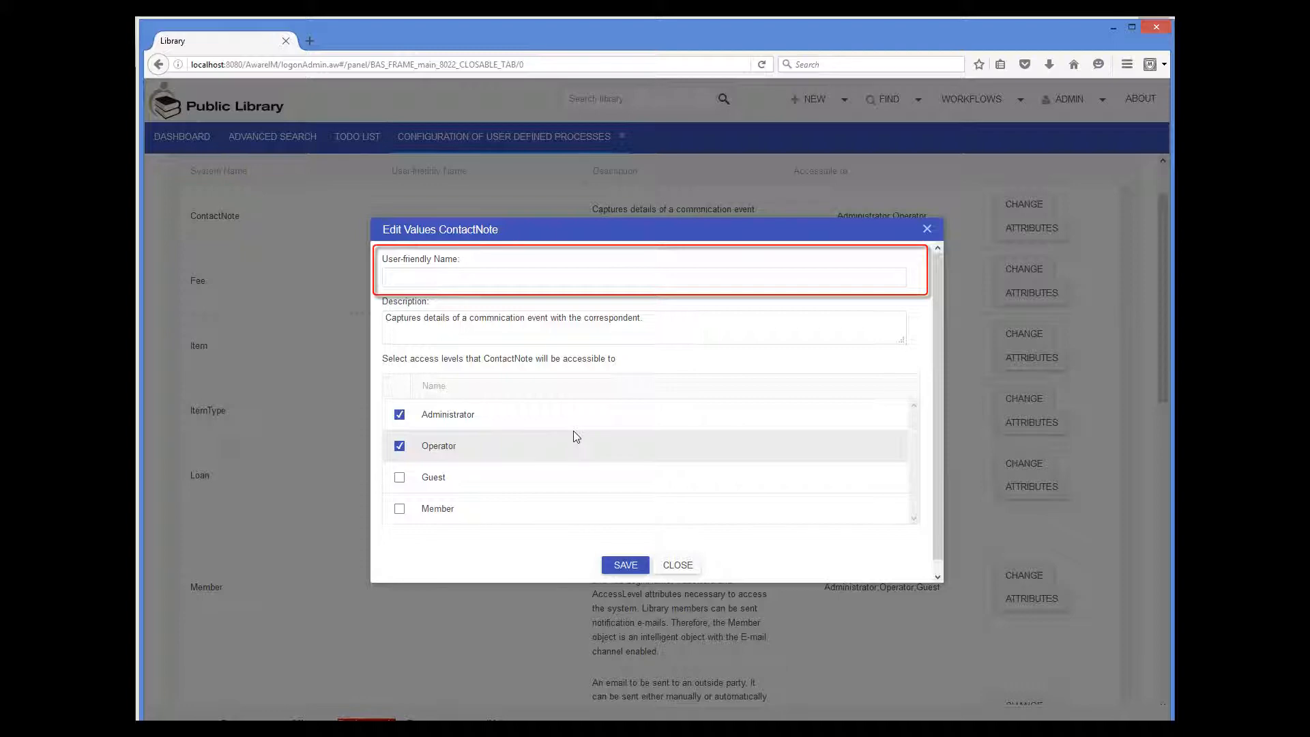
left_click(677, 564)
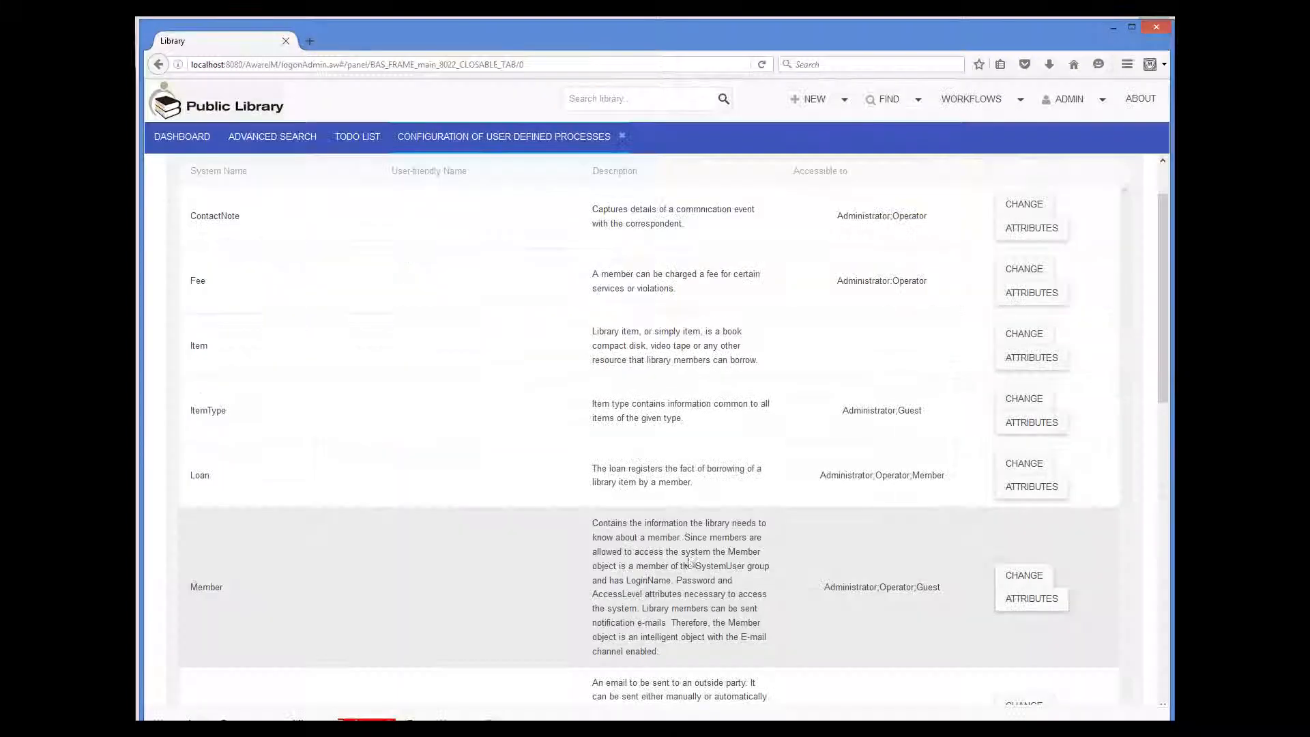